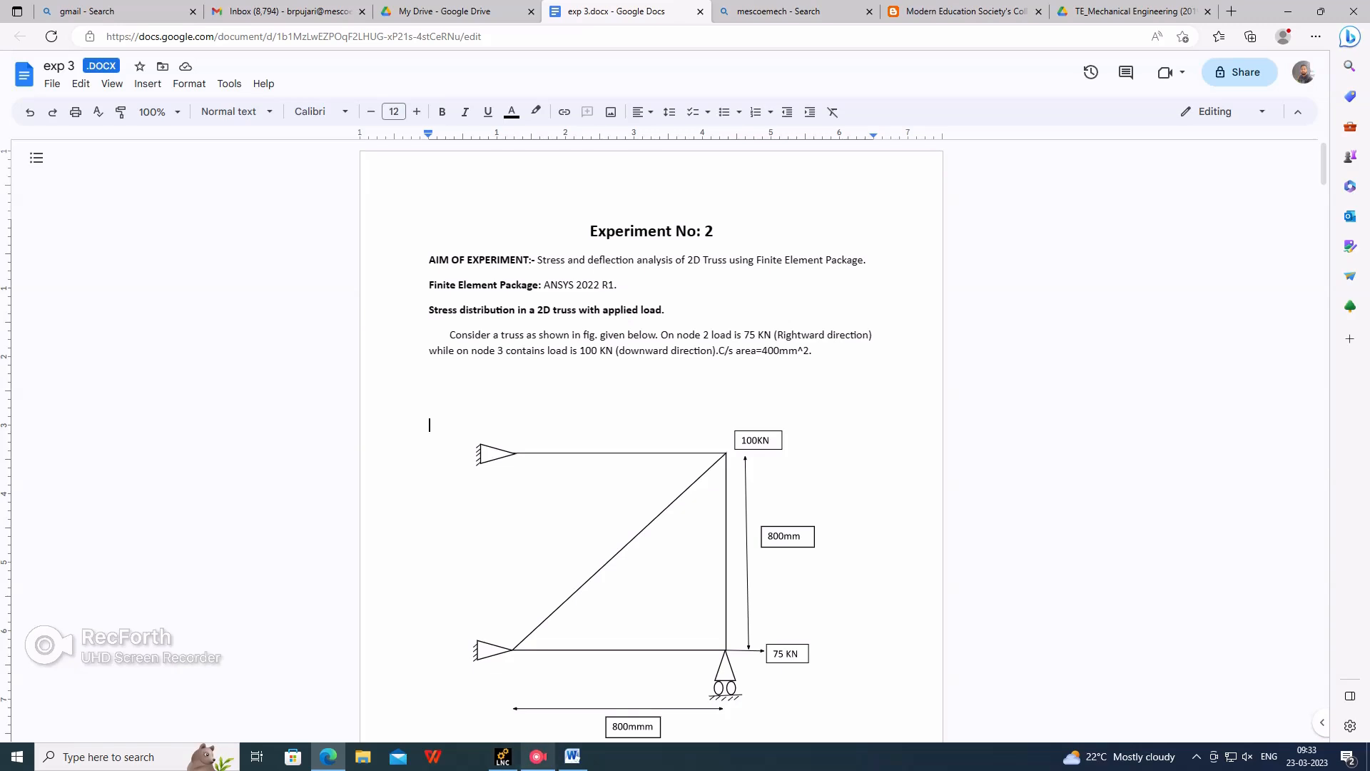
# Bring up the Mechanical APDL Product Launcher from the taskbar
pyautogui.click(502, 756)
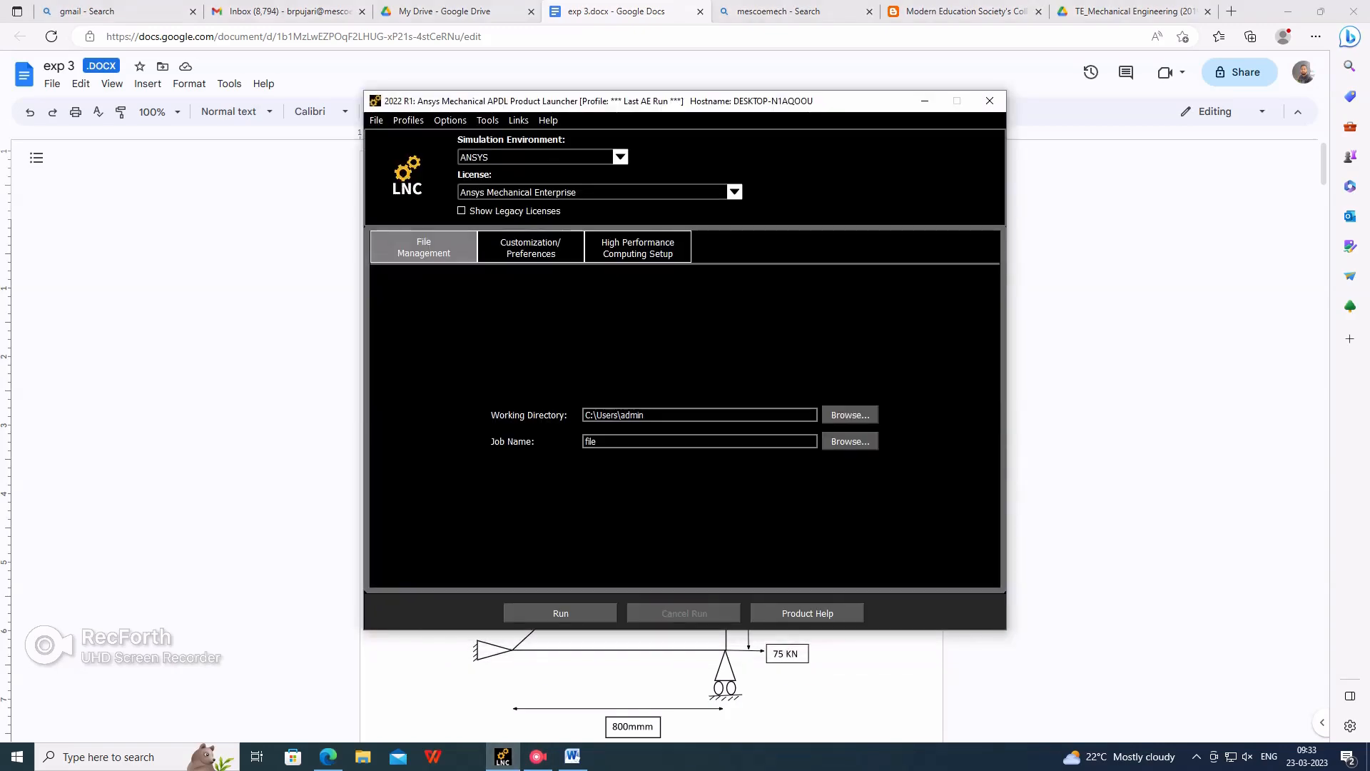
# Keep Shared-Memory Parallel (SMP) in the HPC setup and run Mechanical APDL
pyautogui.click(636, 247)
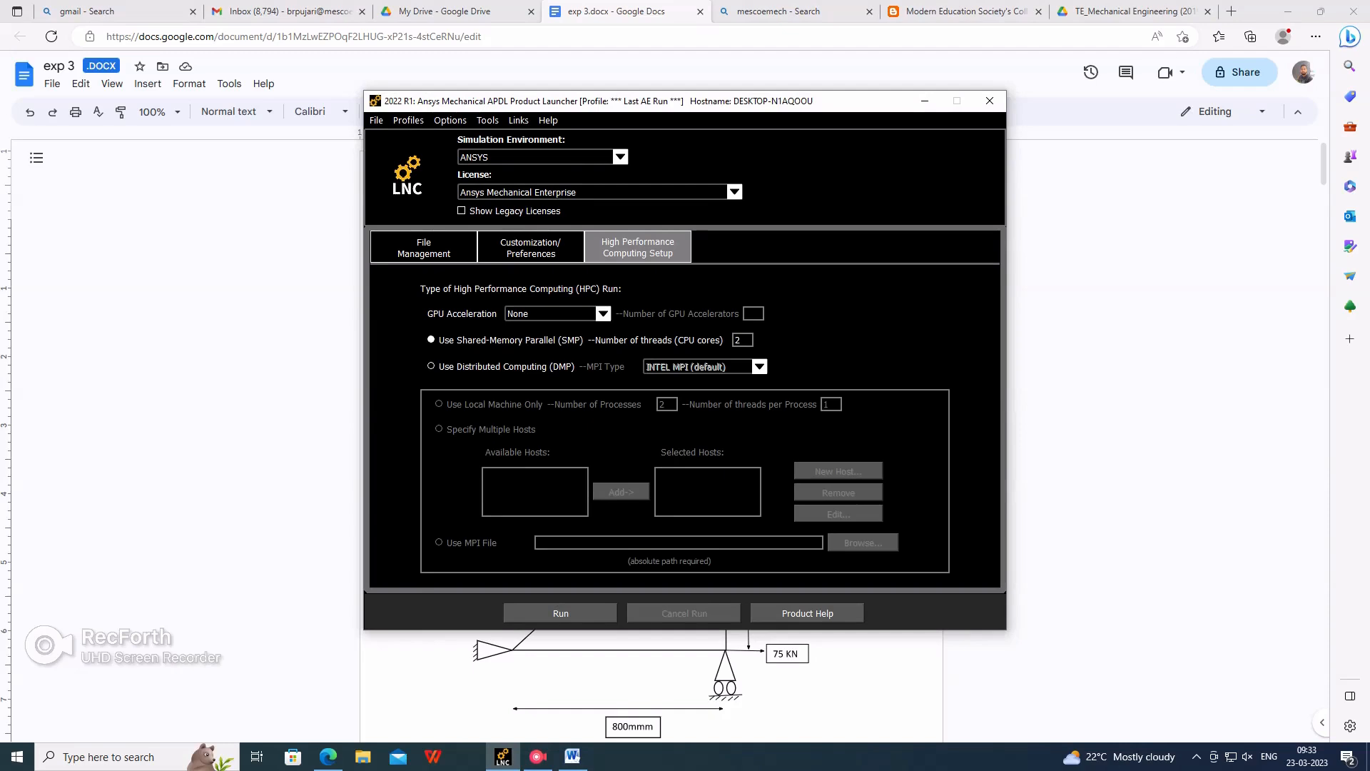
pyautogui.click(429, 366)
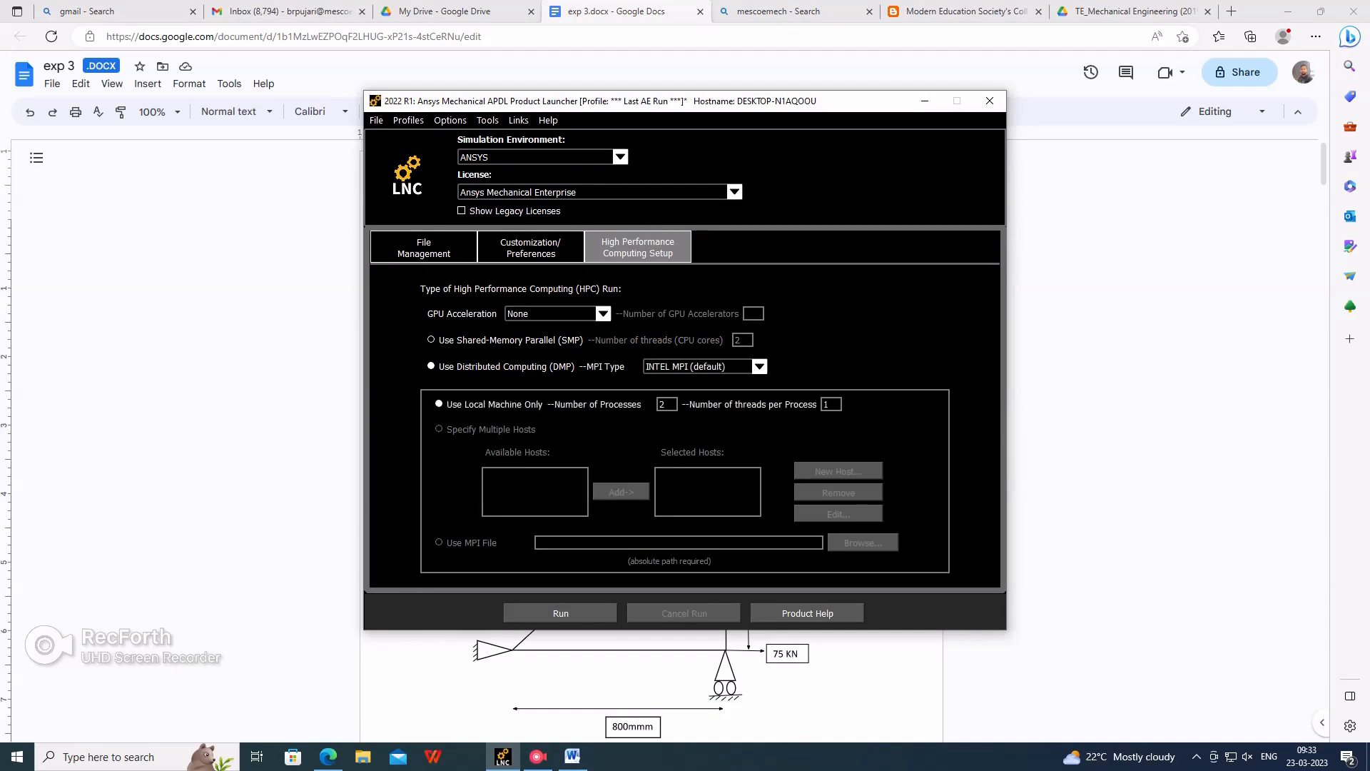
pyautogui.click(431, 340)
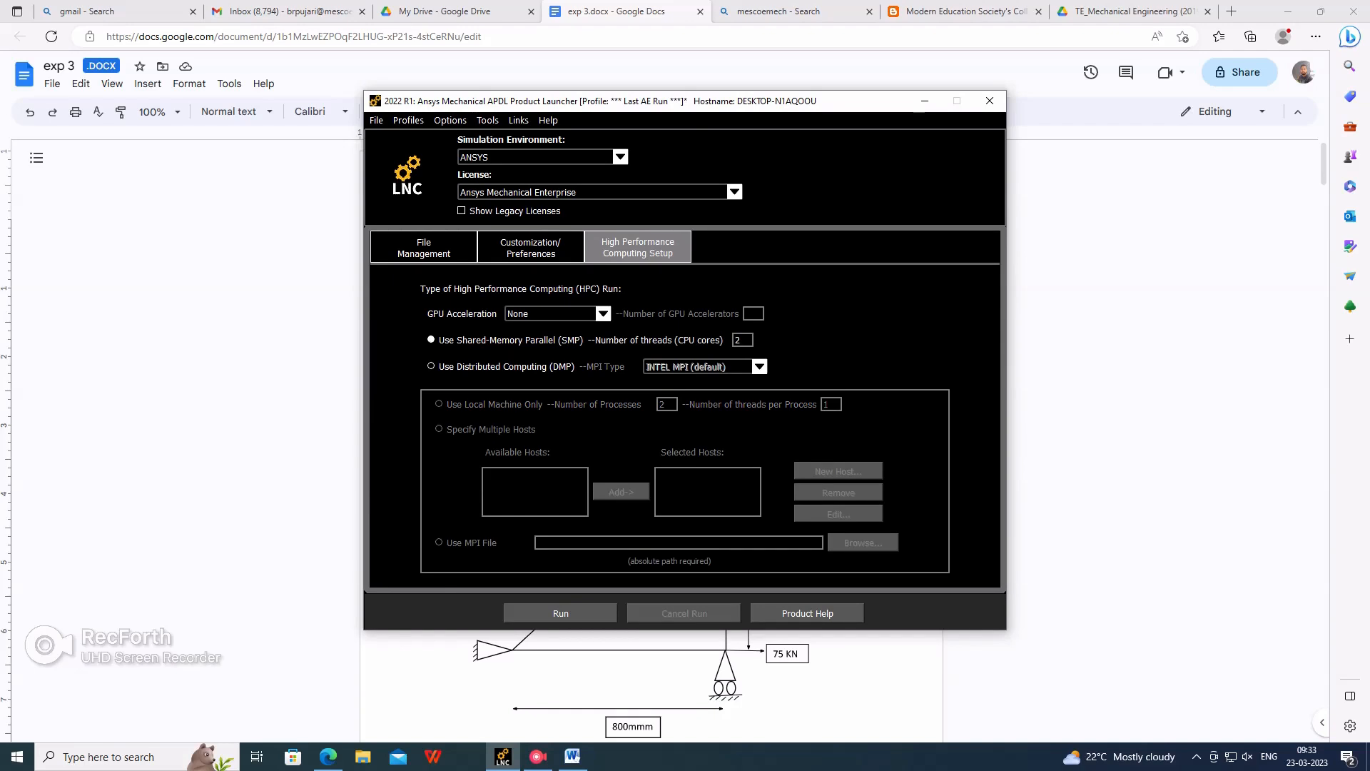
pyautogui.click(560, 612)
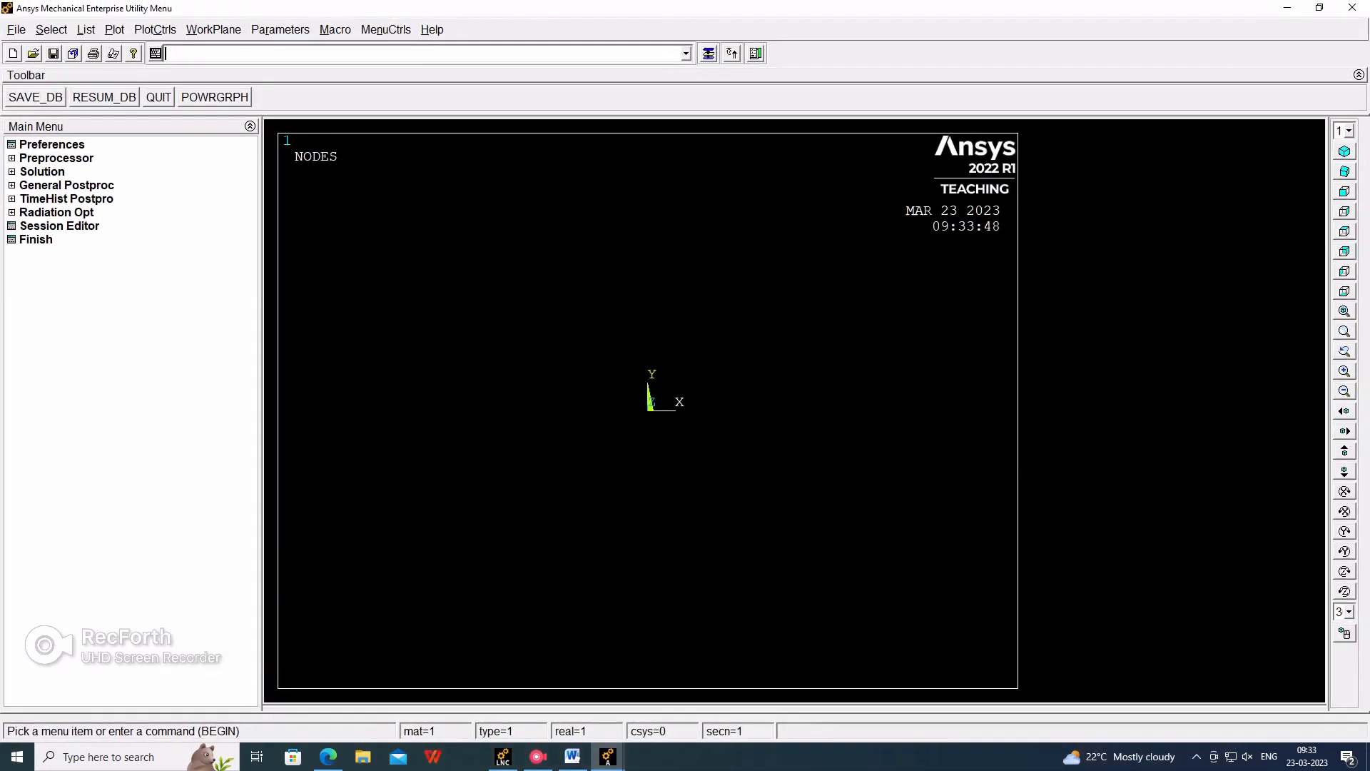
# Filter the GUI preferences to the Structural discipline
pyautogui.click(51, 144)
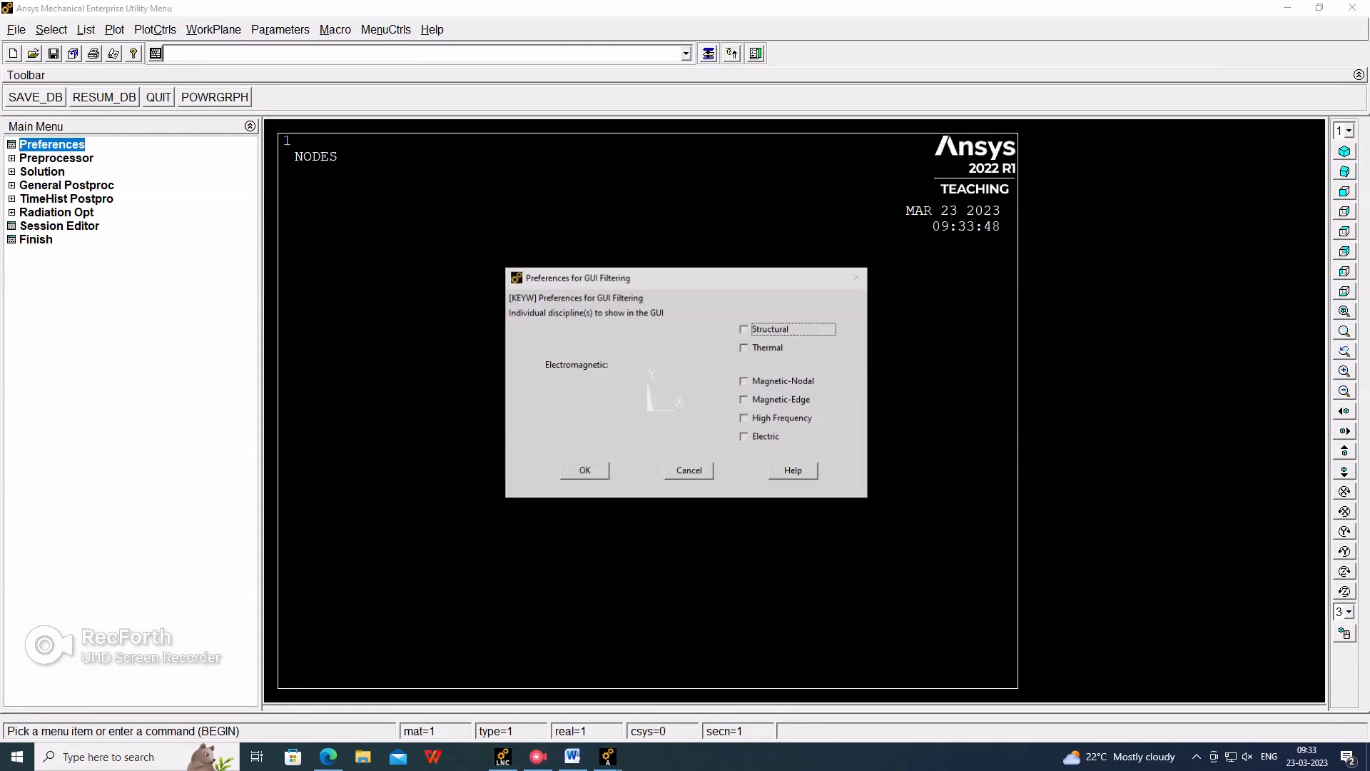
pyautogui.click(744, 328)
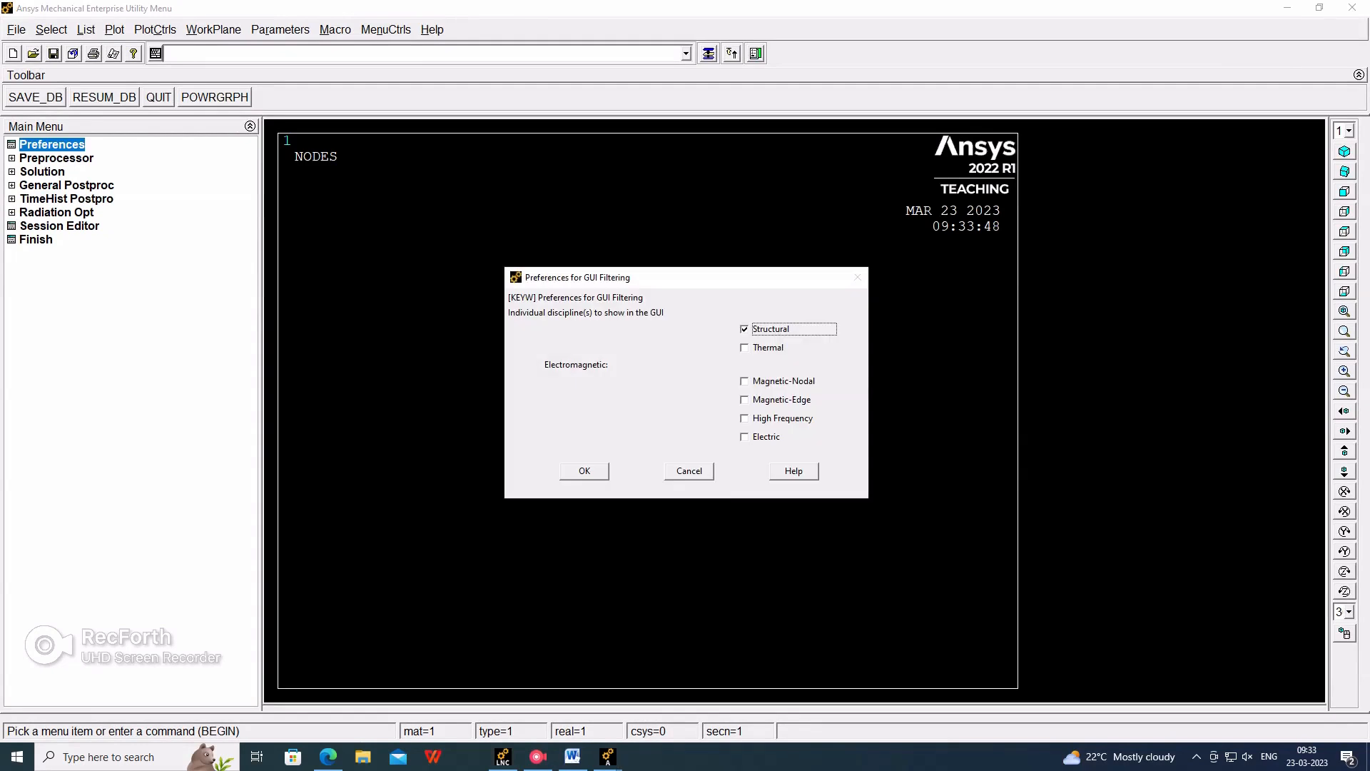
pyautogui.click(584, 469)
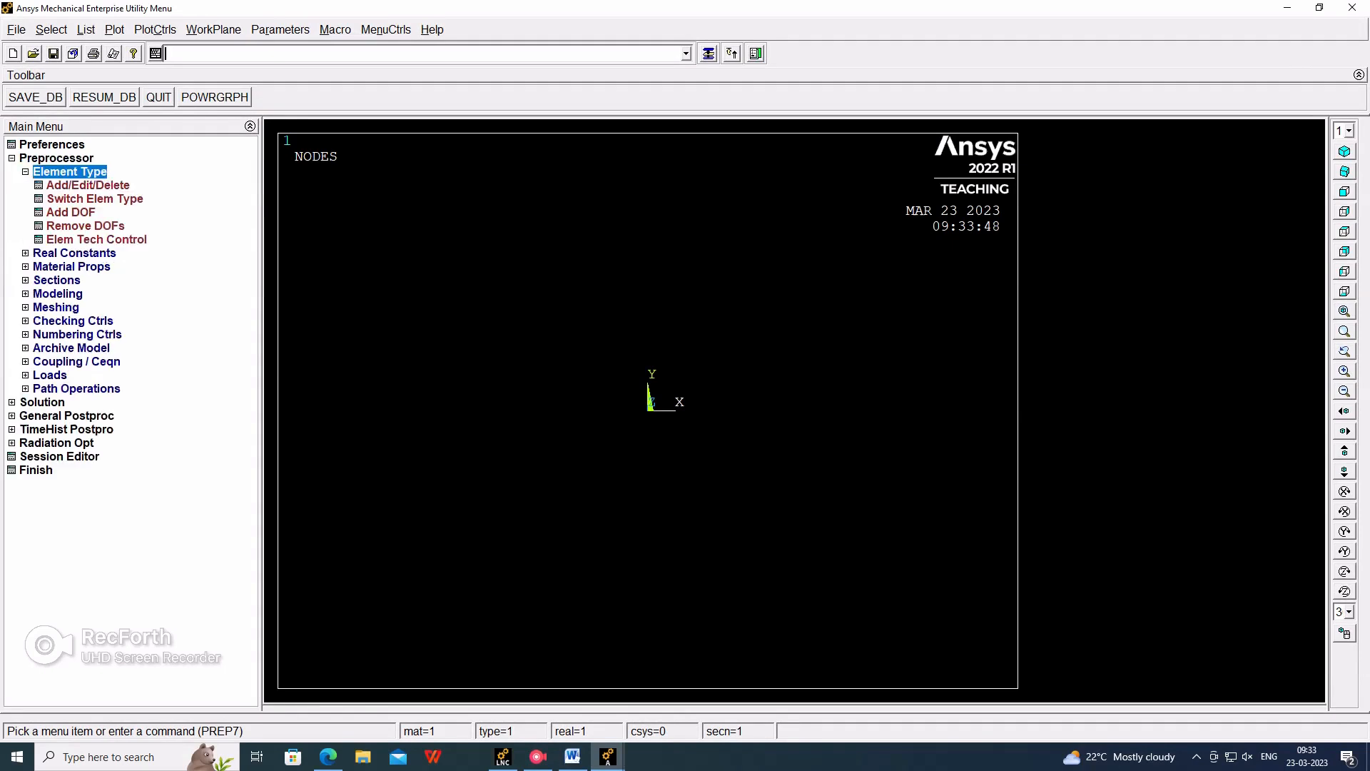
# Define element type 1 as Link 3D finit stn 180 (LINK180)
pyautogui.click(87, 184)
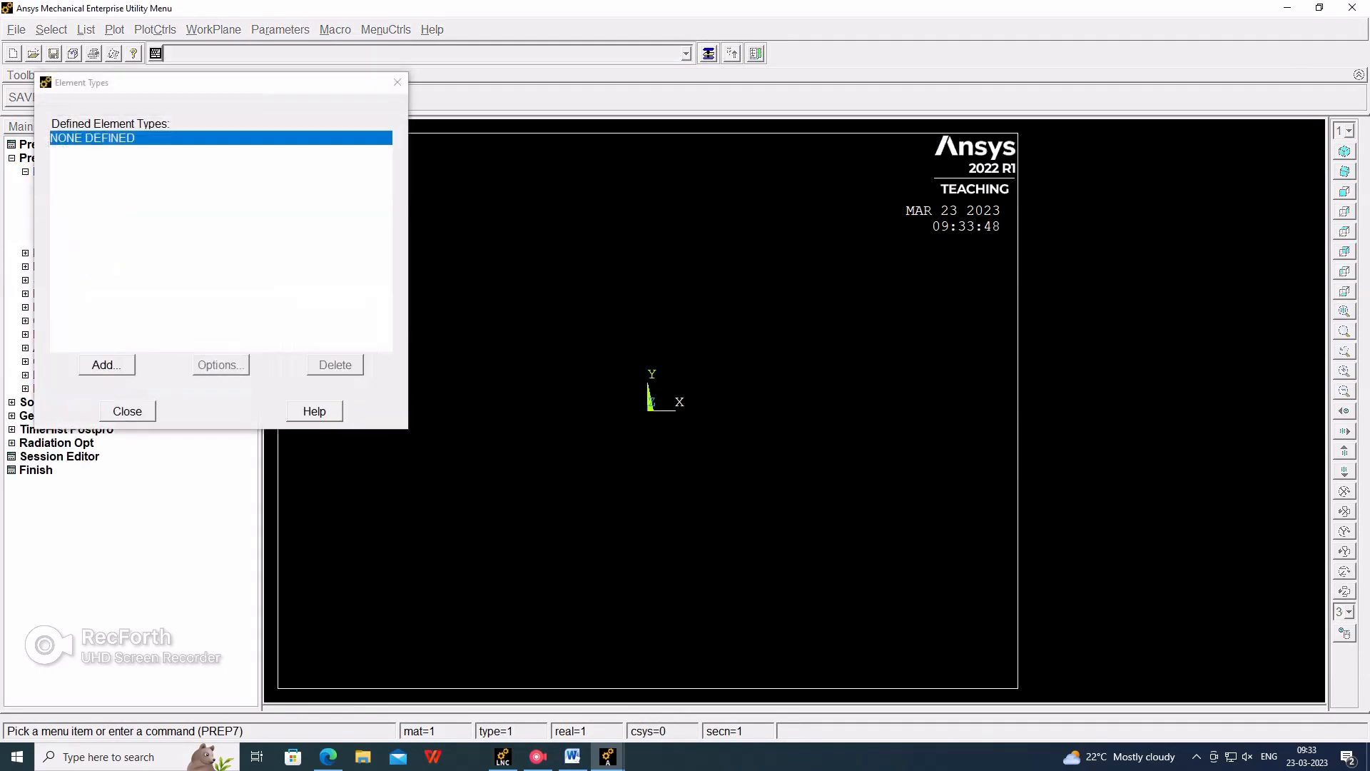
pyautogui.click(104, 364)
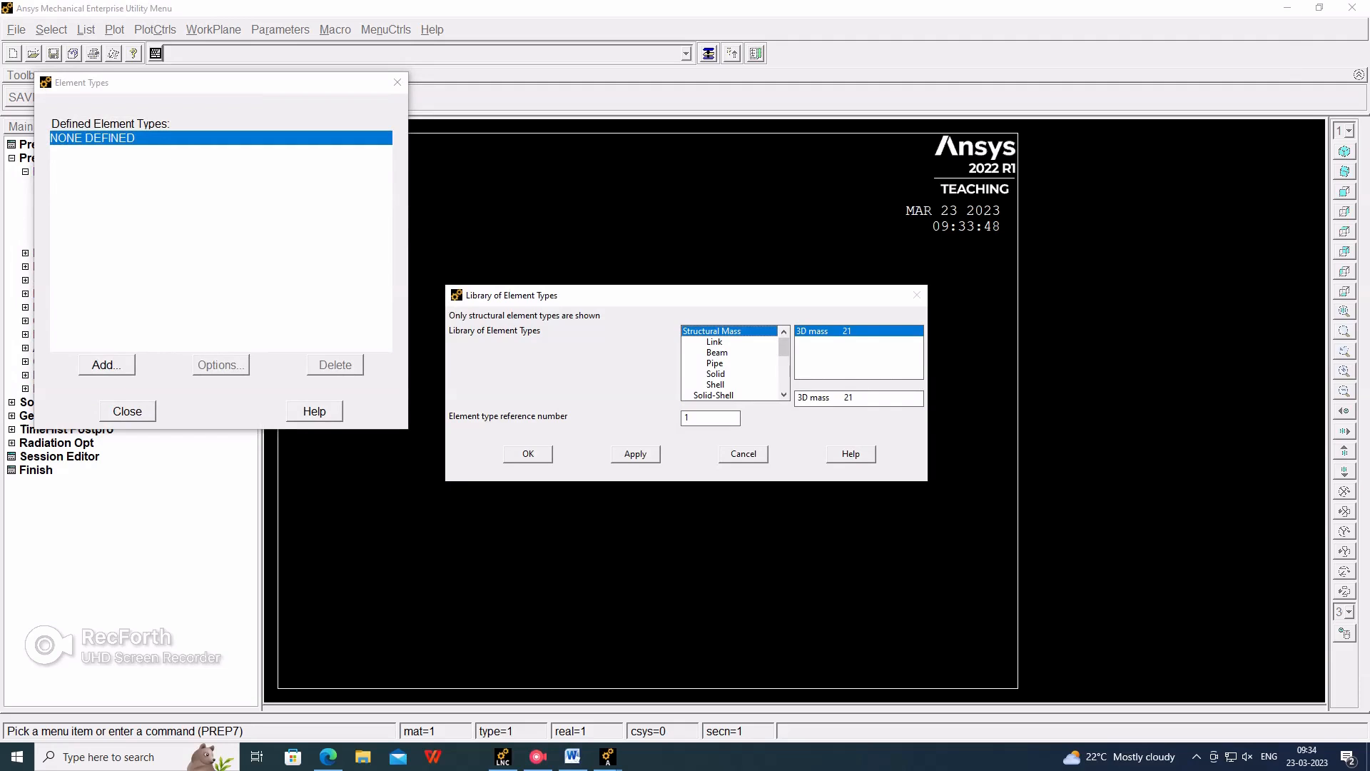
pyautogui.click(714, 341)
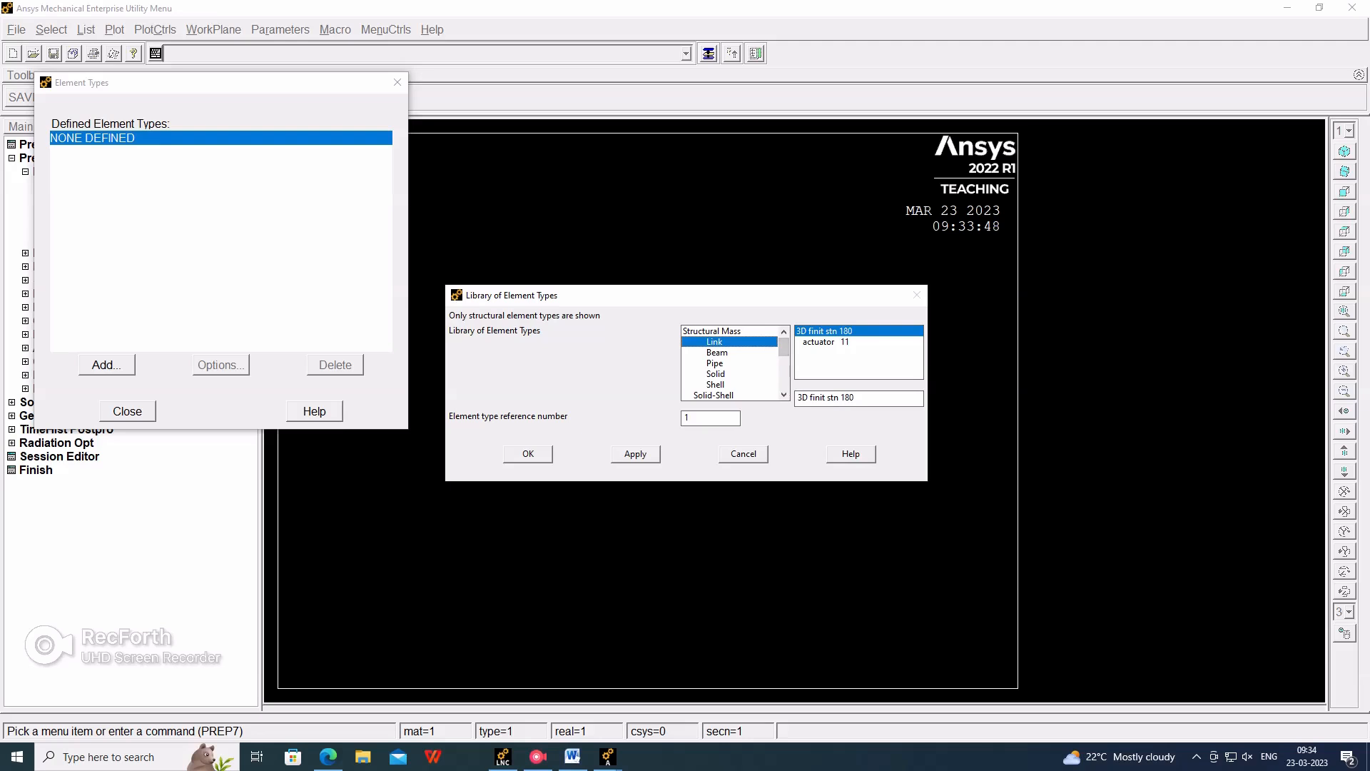
pyautogui.click(527, 454)
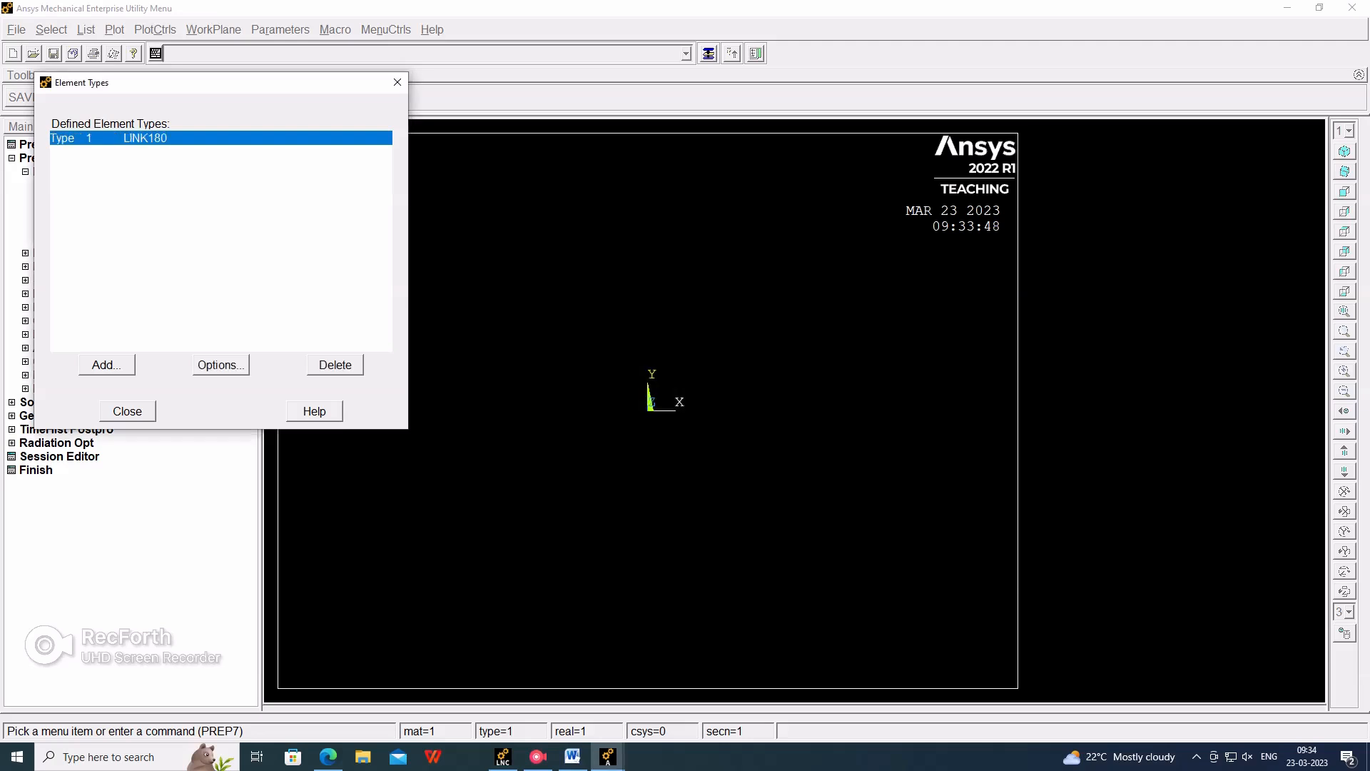
pyautogui.click(127, 411)
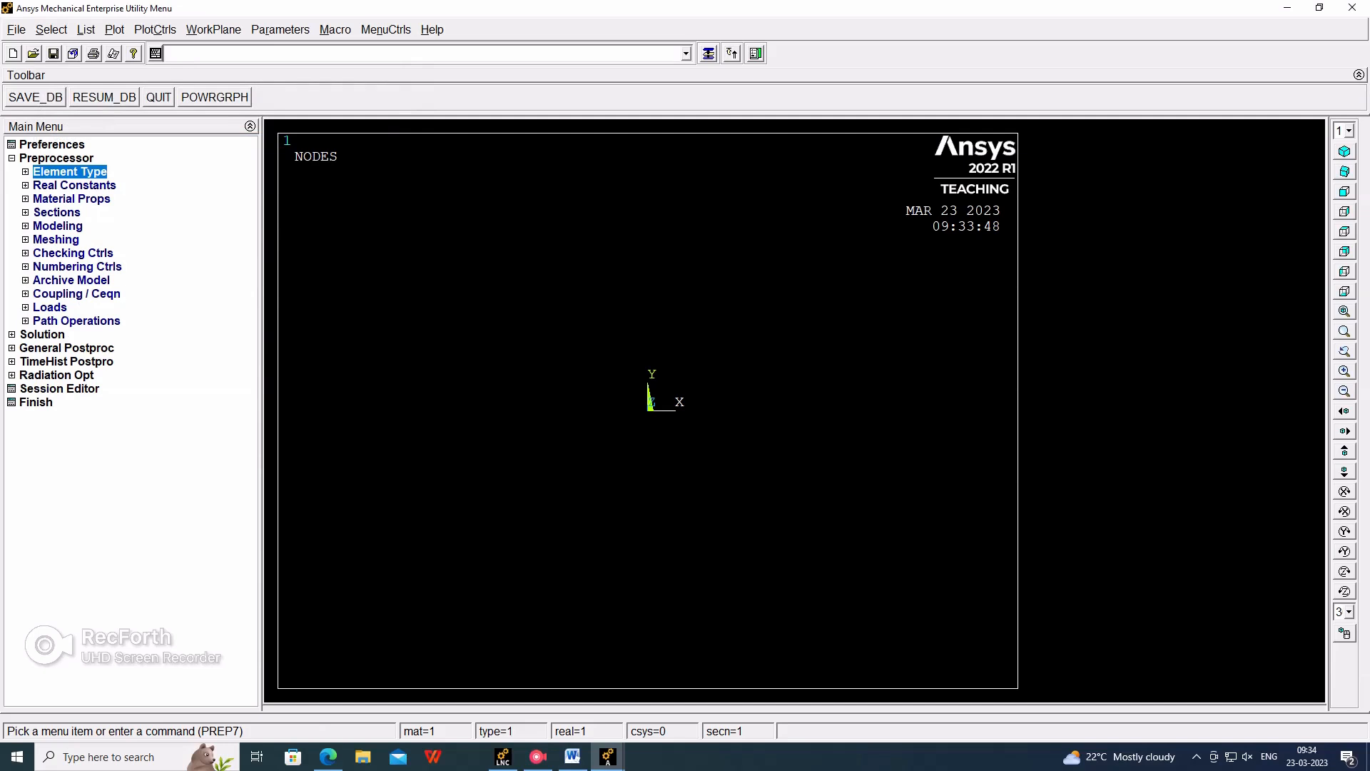
# Dismiss the LINK180 real constants note and bring up the material model definition
pyautogui.click(73, 184)
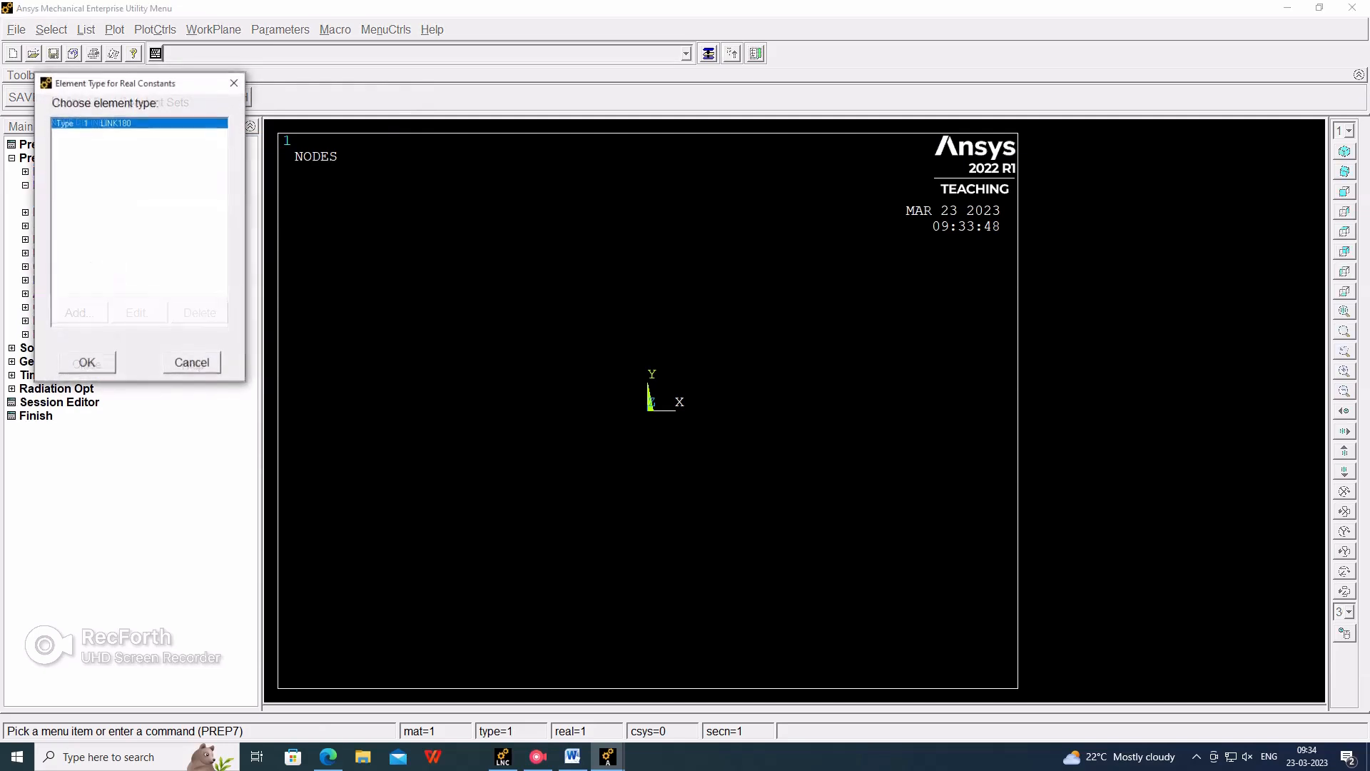
pyautogui.click(86, 361)
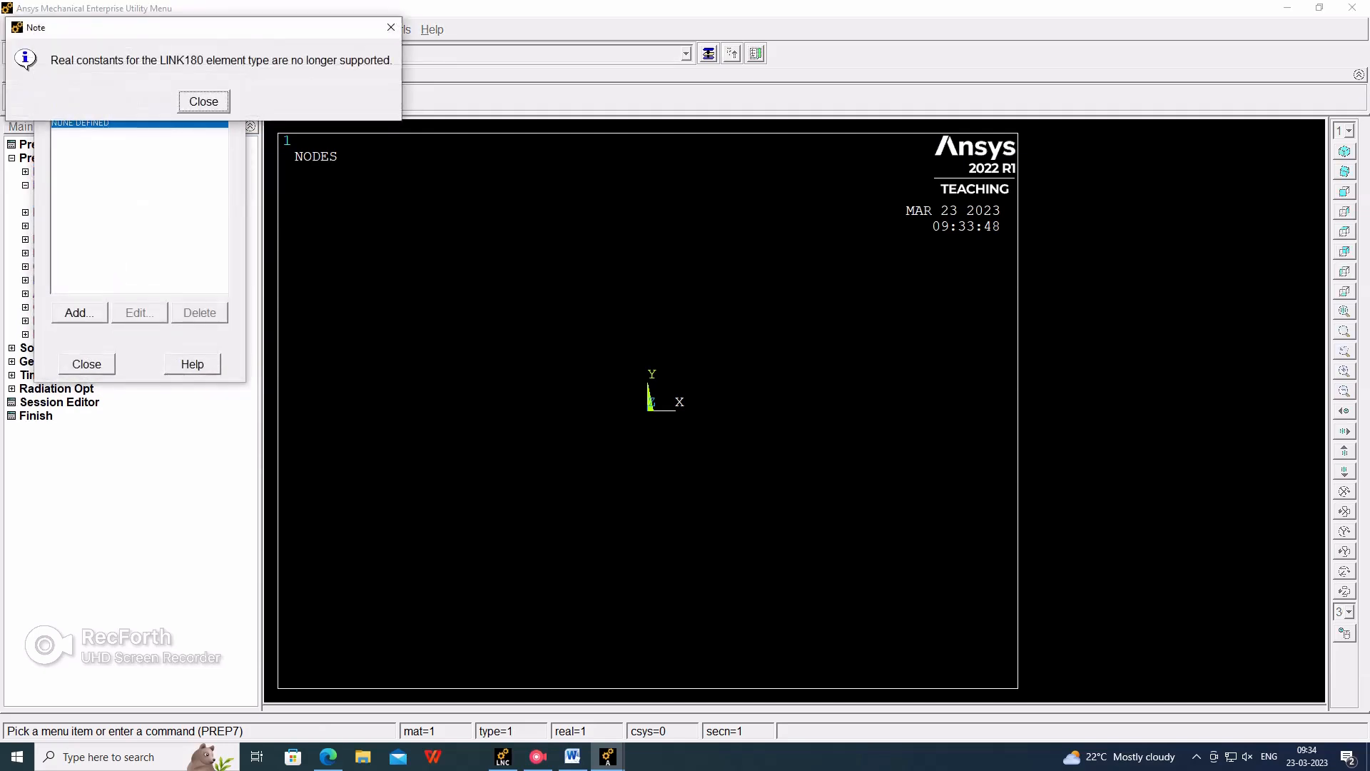
pyautogui.click(203, 101)
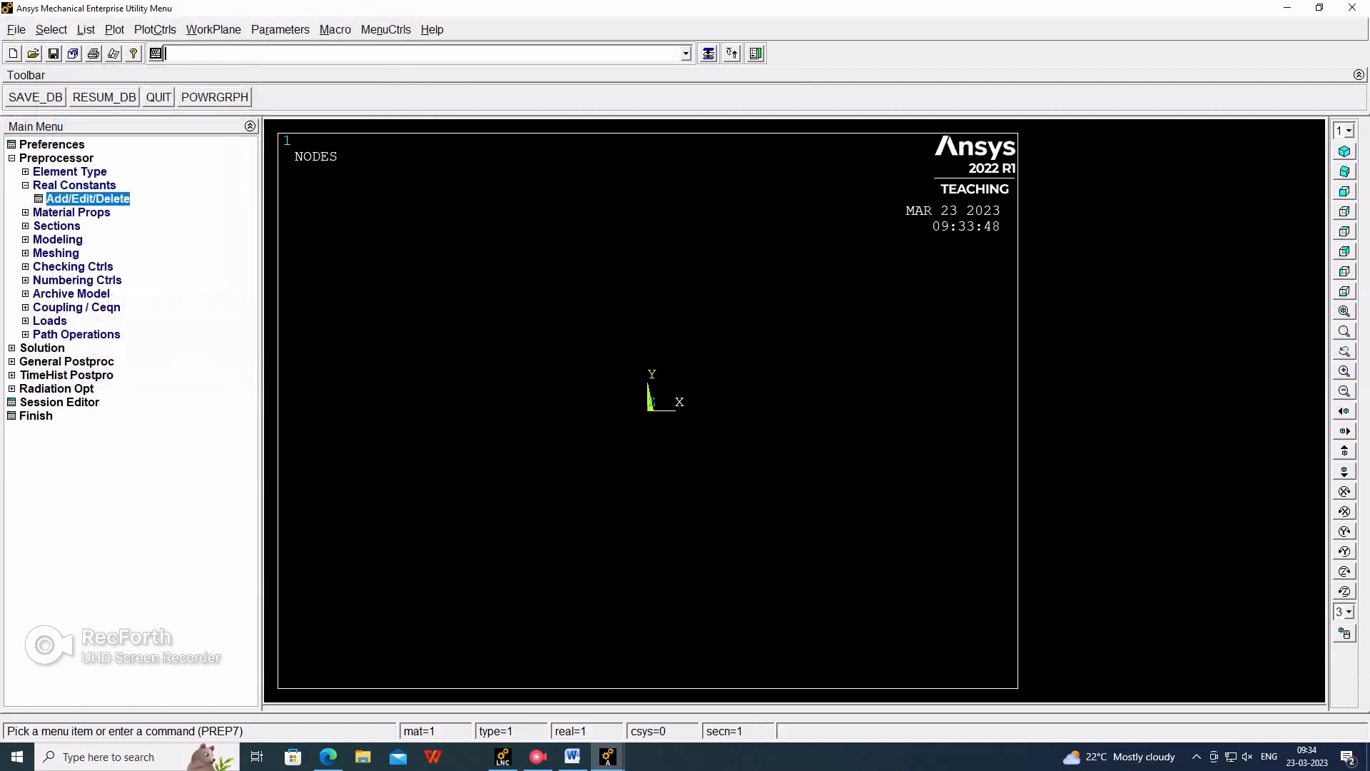
pyautogui.click(71, 211)
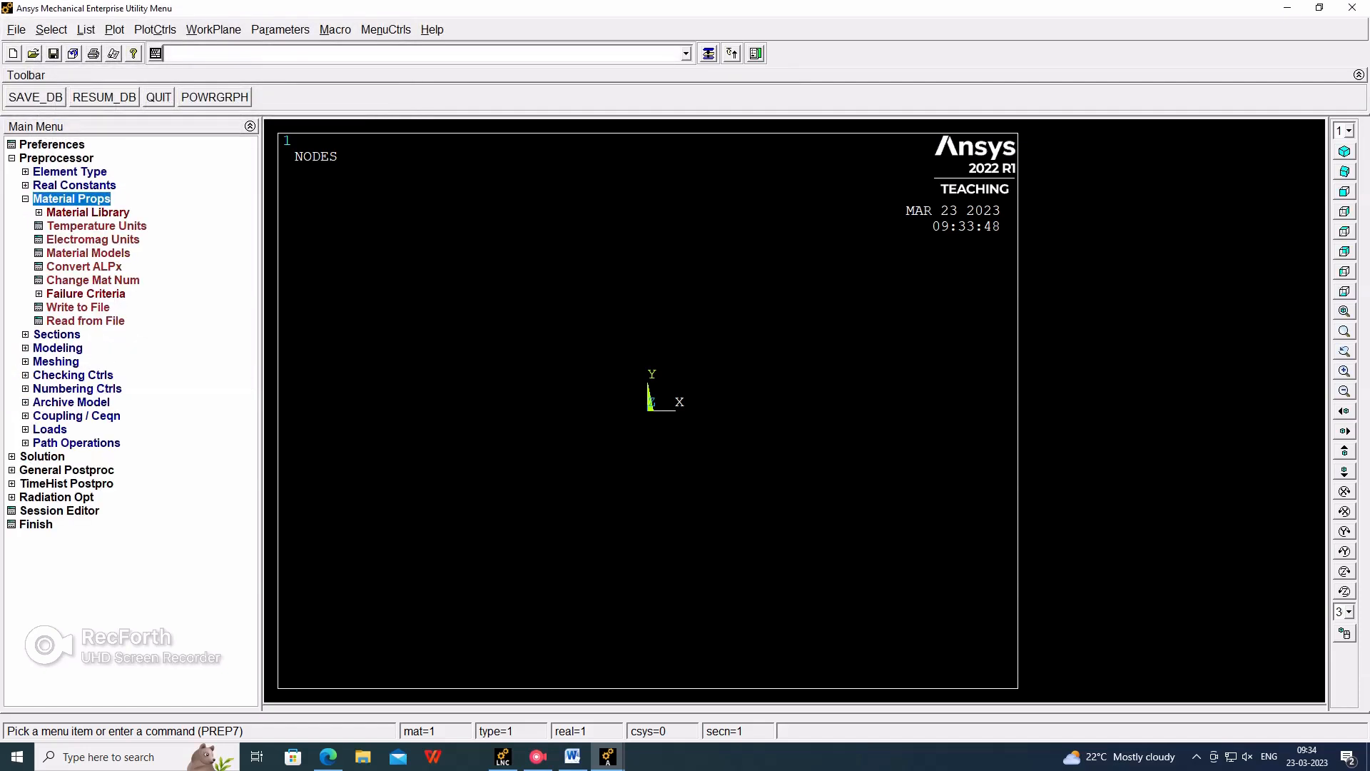
pyautogui.click(87, 253)
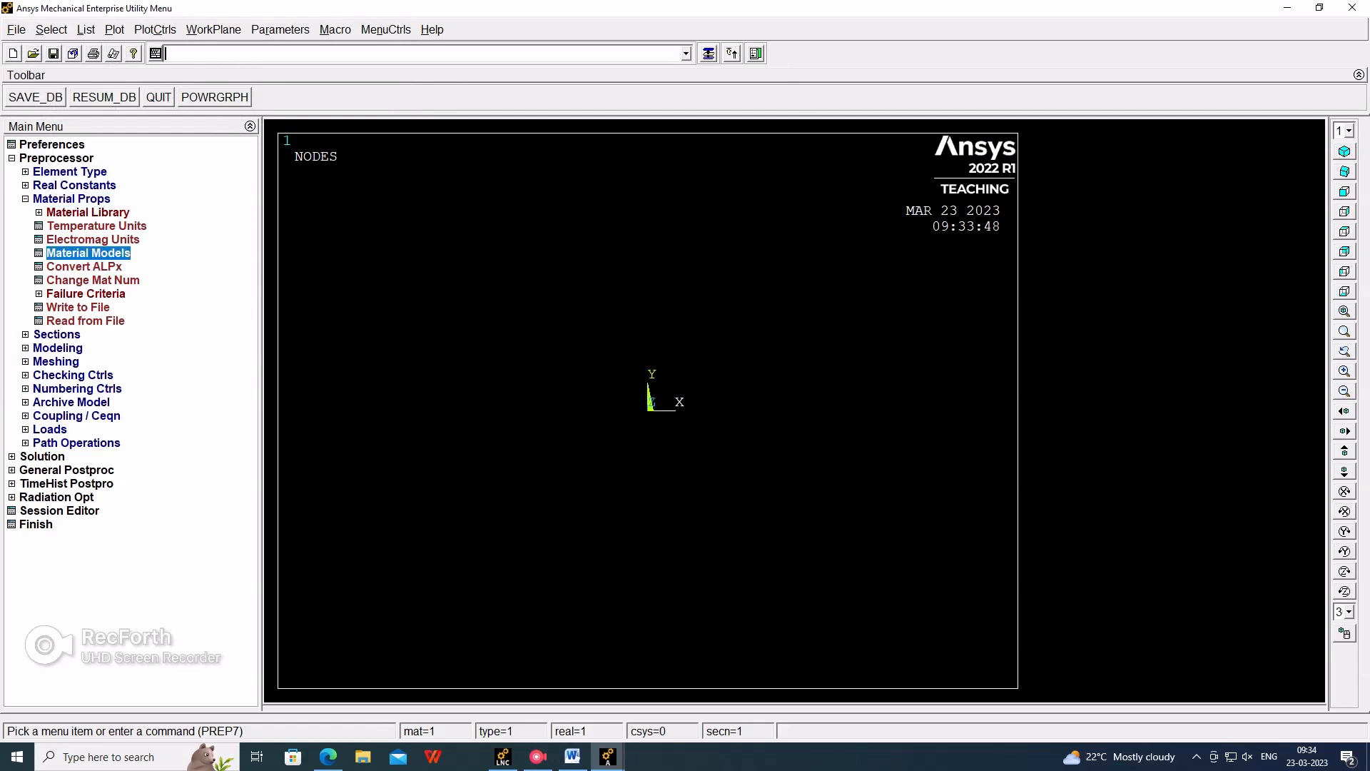
pyautogui.click(87, 253)
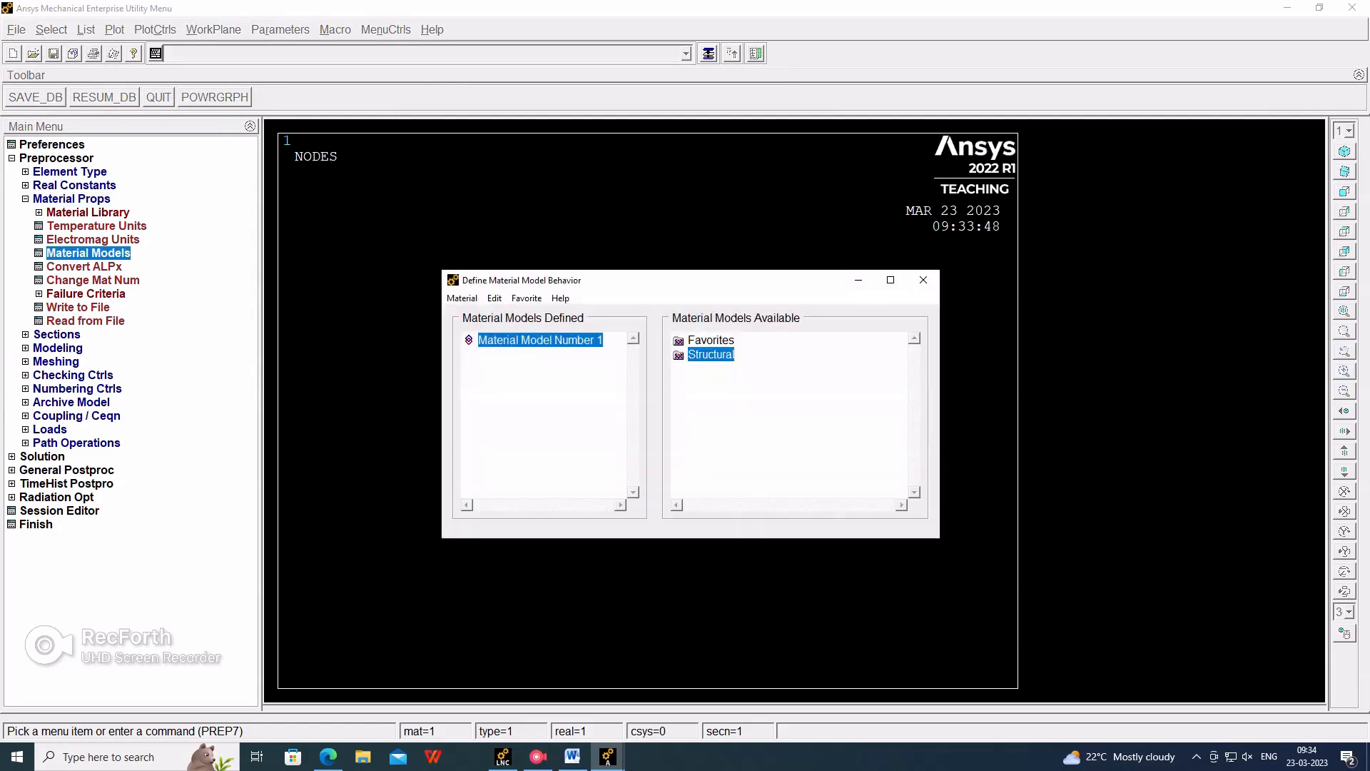
# Give material 1 linear isotropic elasticity with EX 2e5 and PRXY 0.3, then exit
pyautogui.doubleClick(709, 354)
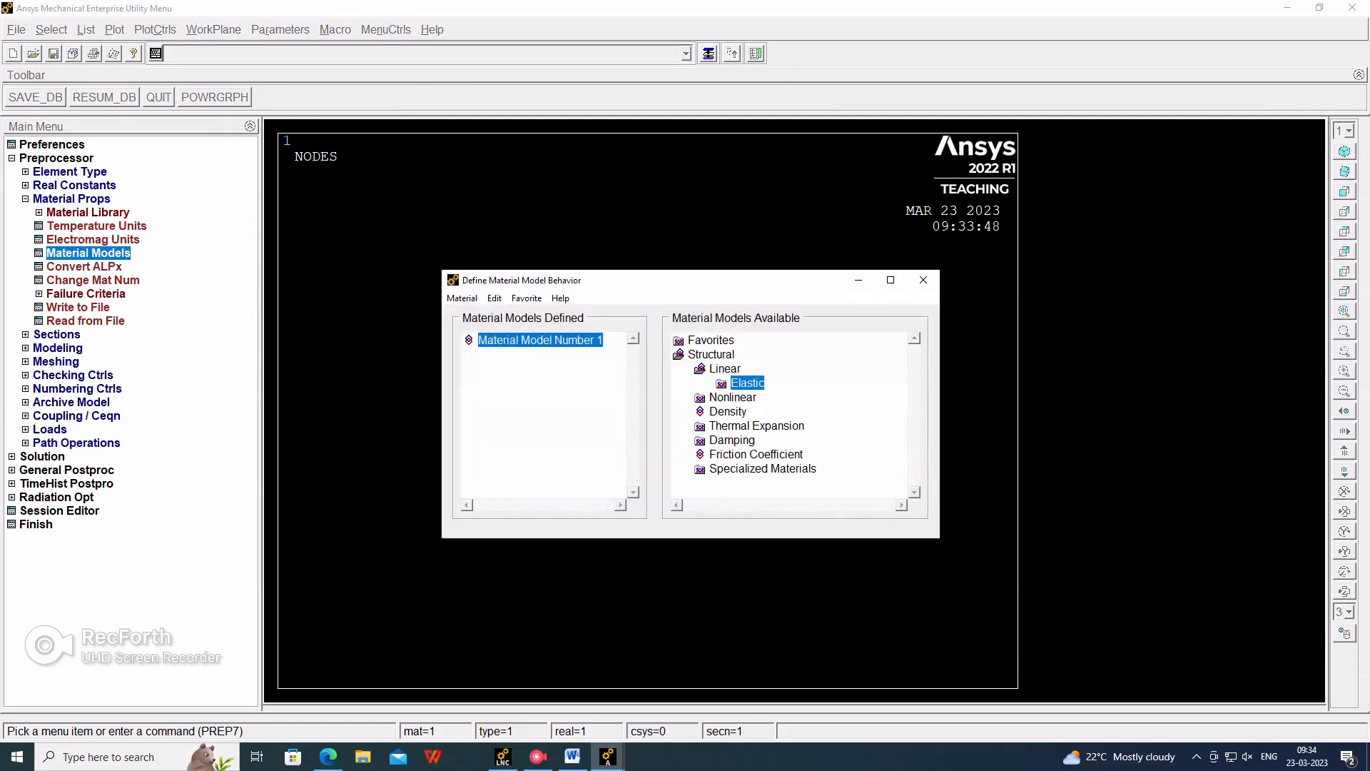
pyautogui.doubleClick(747, 383)
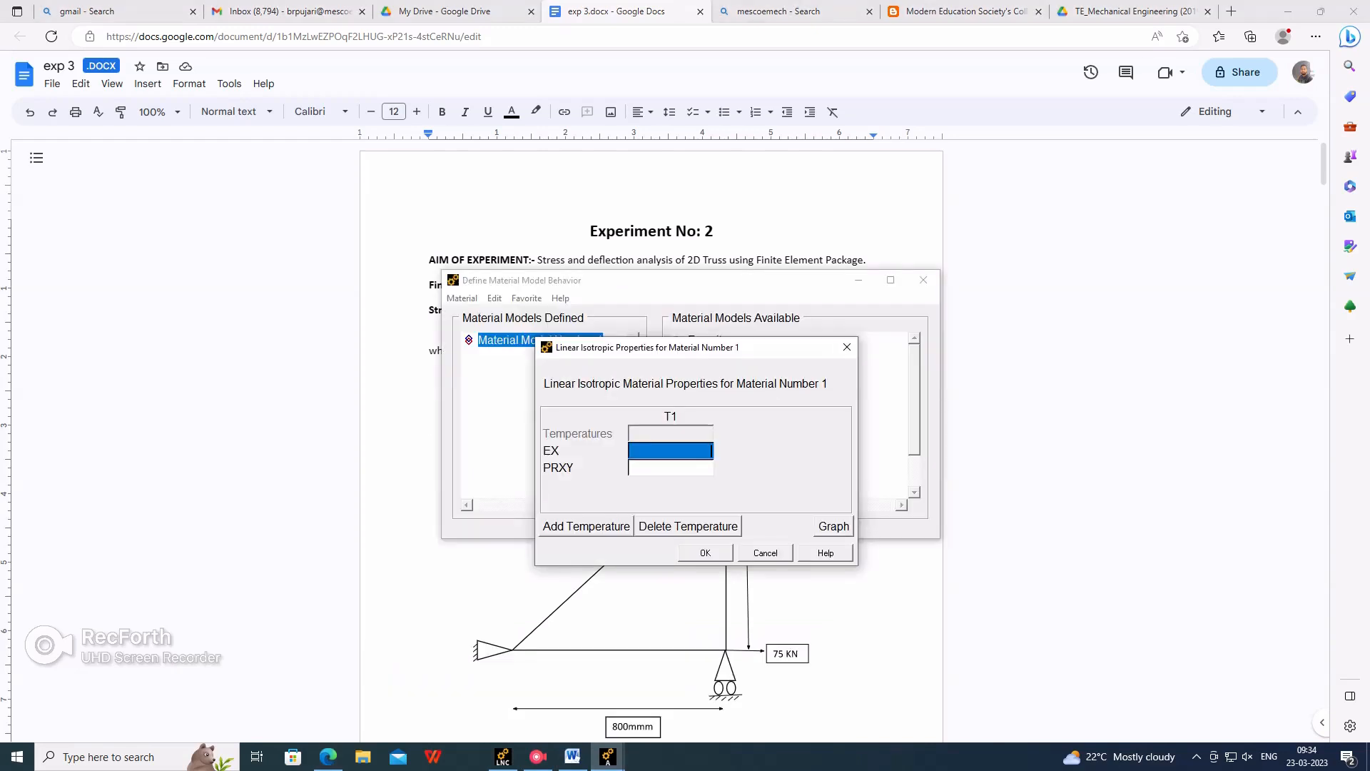
pyautogui.write('2e5')
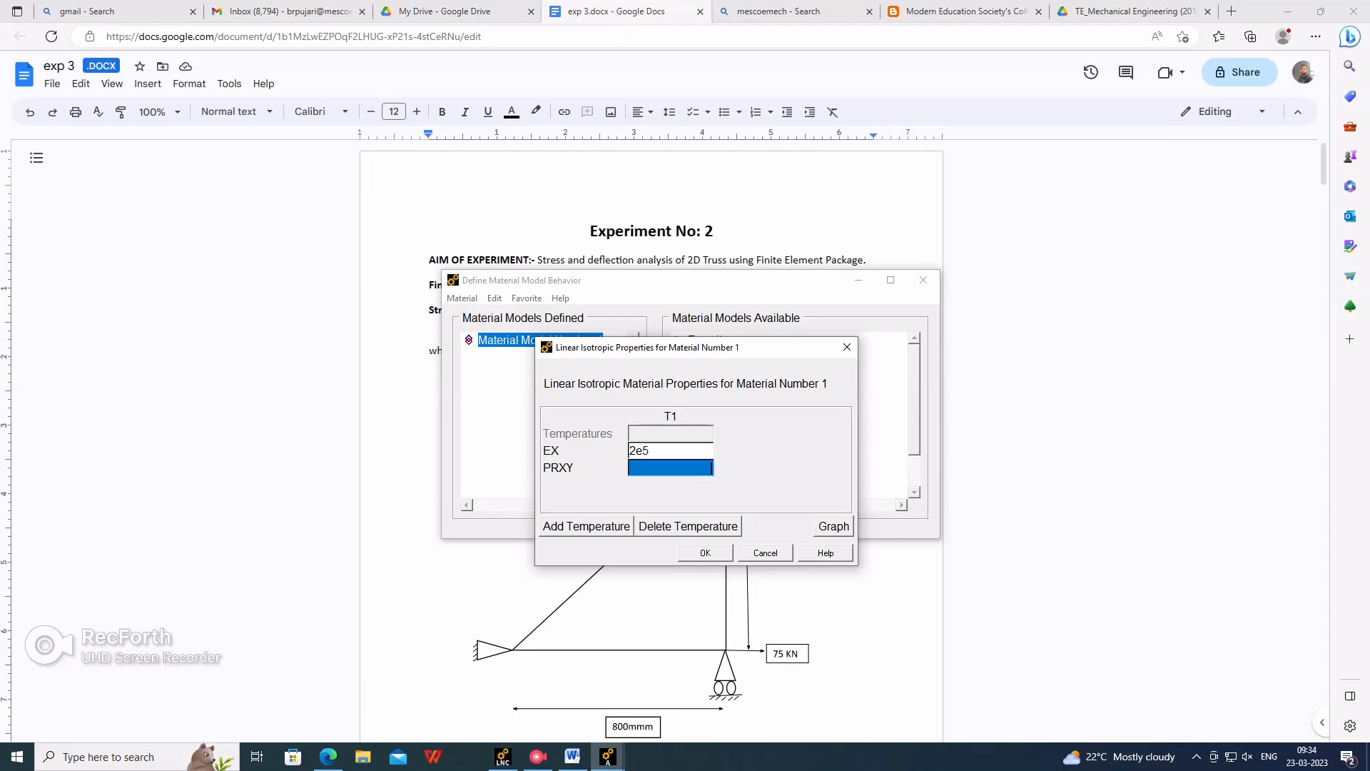
pyautogui.write('.3')
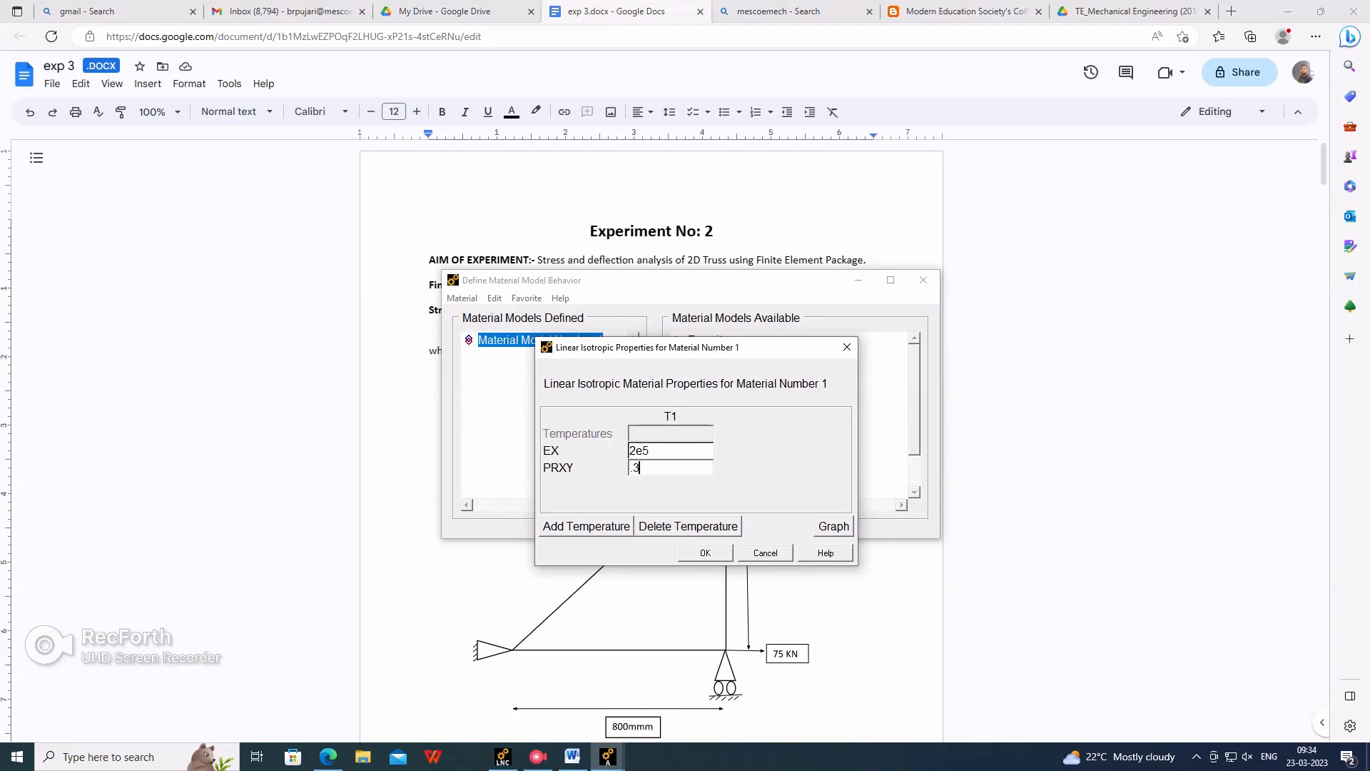
pyautogui.click(703, 553)
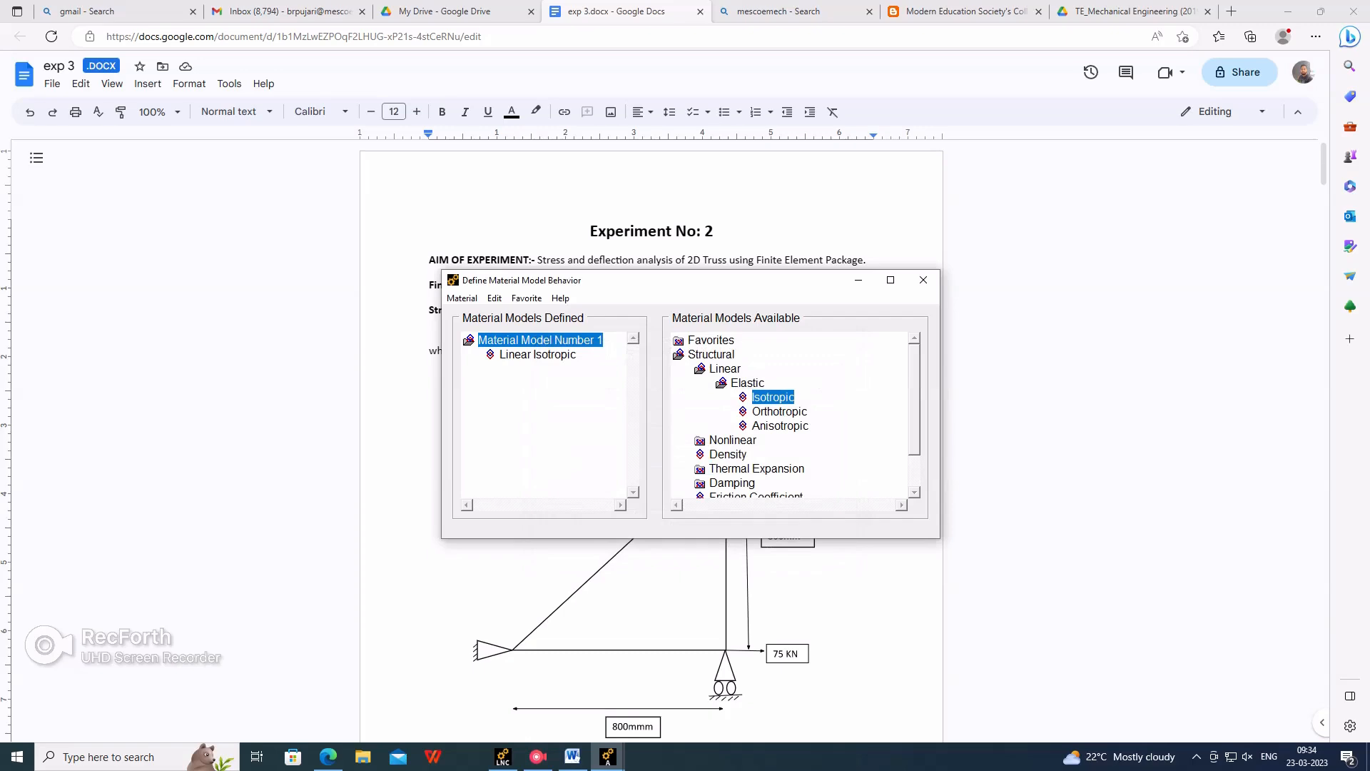
pyautogui.click(461, 298)
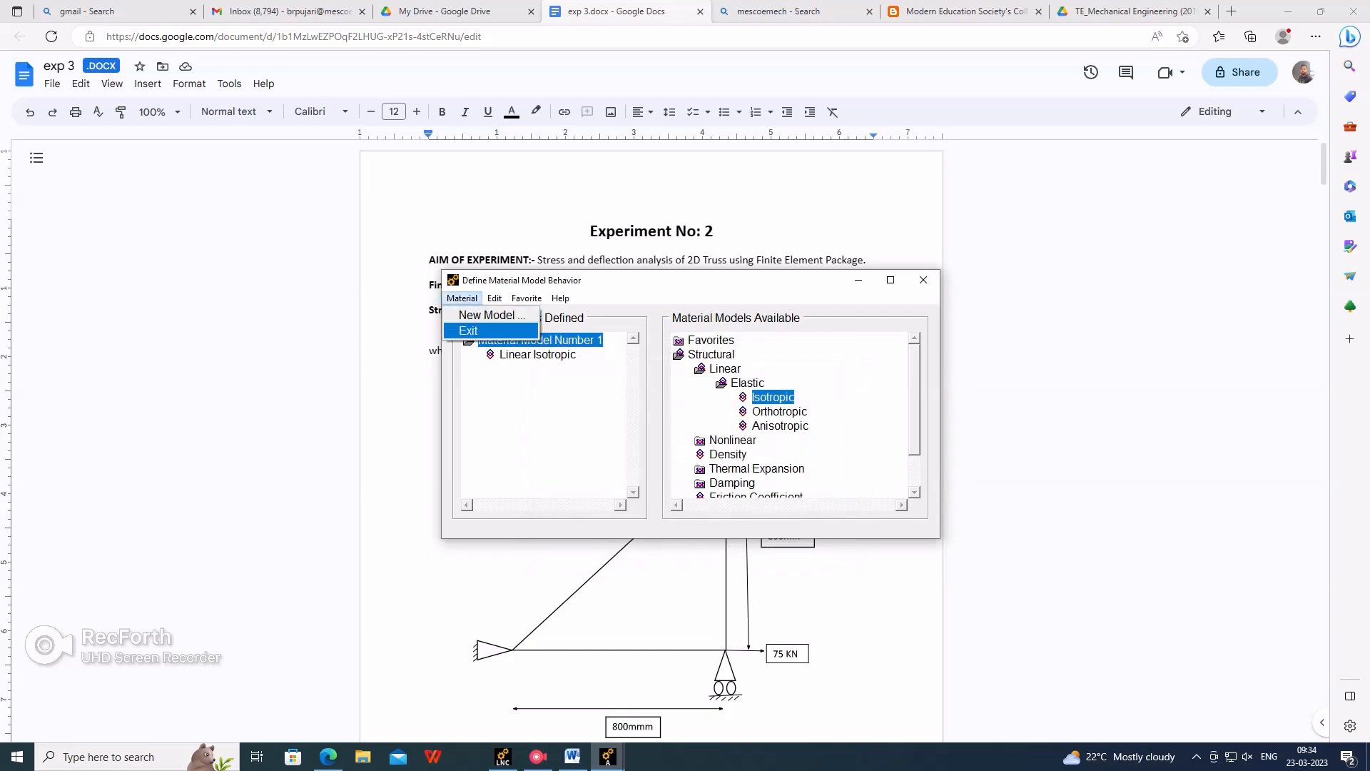
pyautogui.click(468, 330)
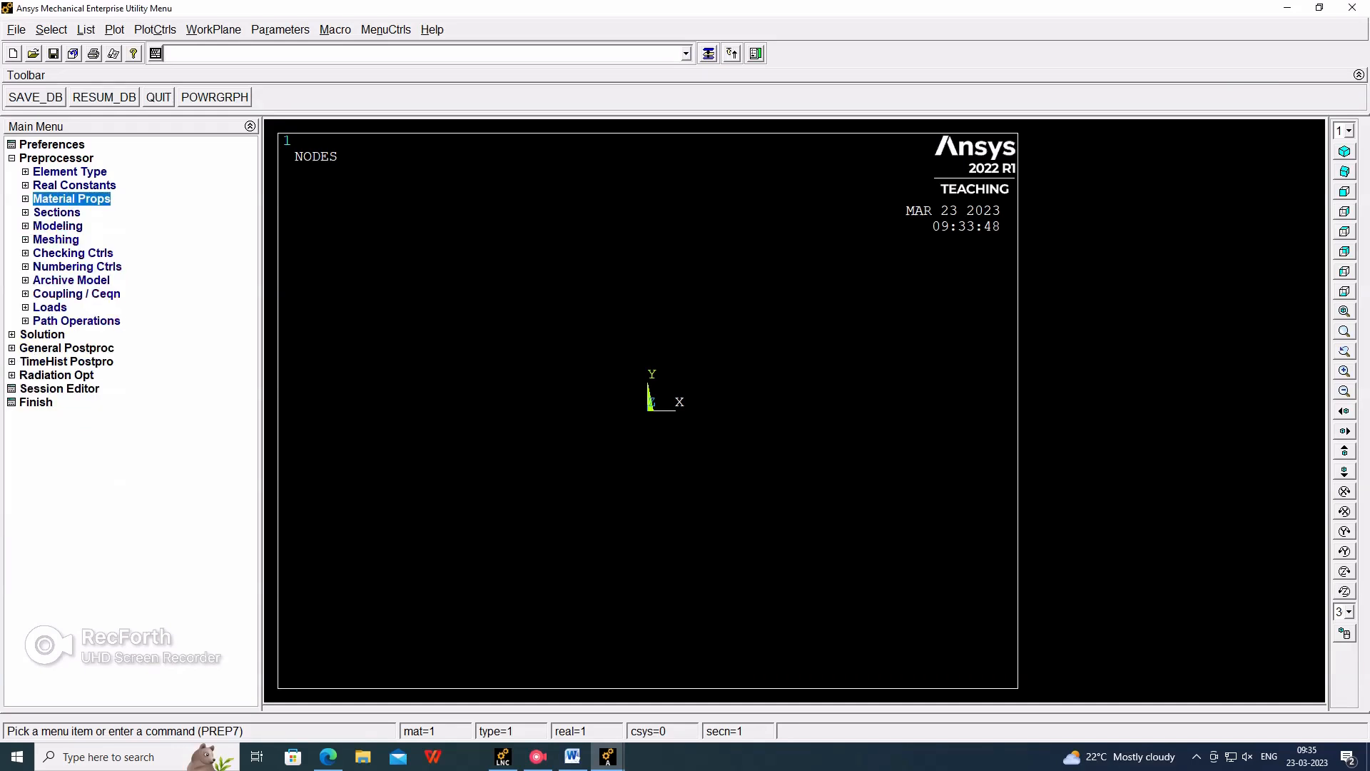
# Add link section ID 1 and begin entering its cross-sectional area
pyautogui.click(56, 212)
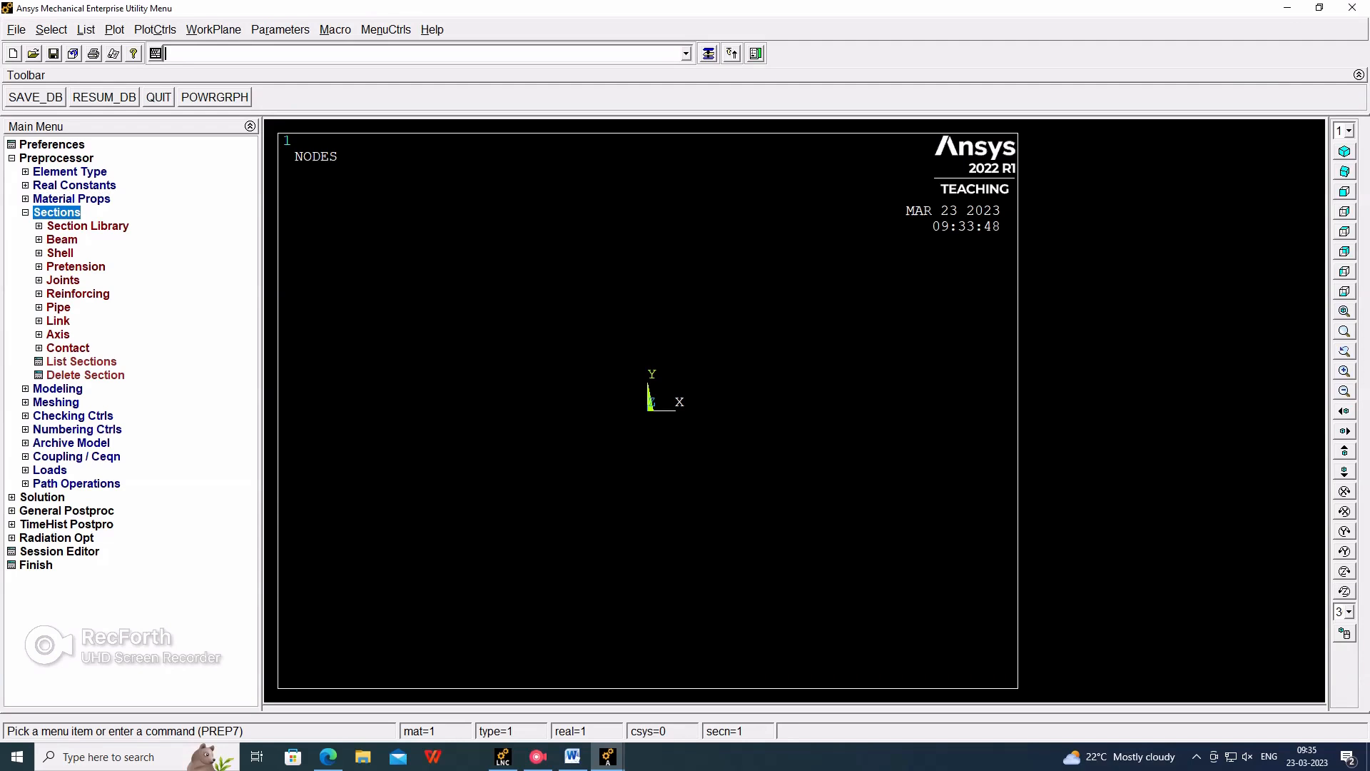
pyautogui.click(57, 321)
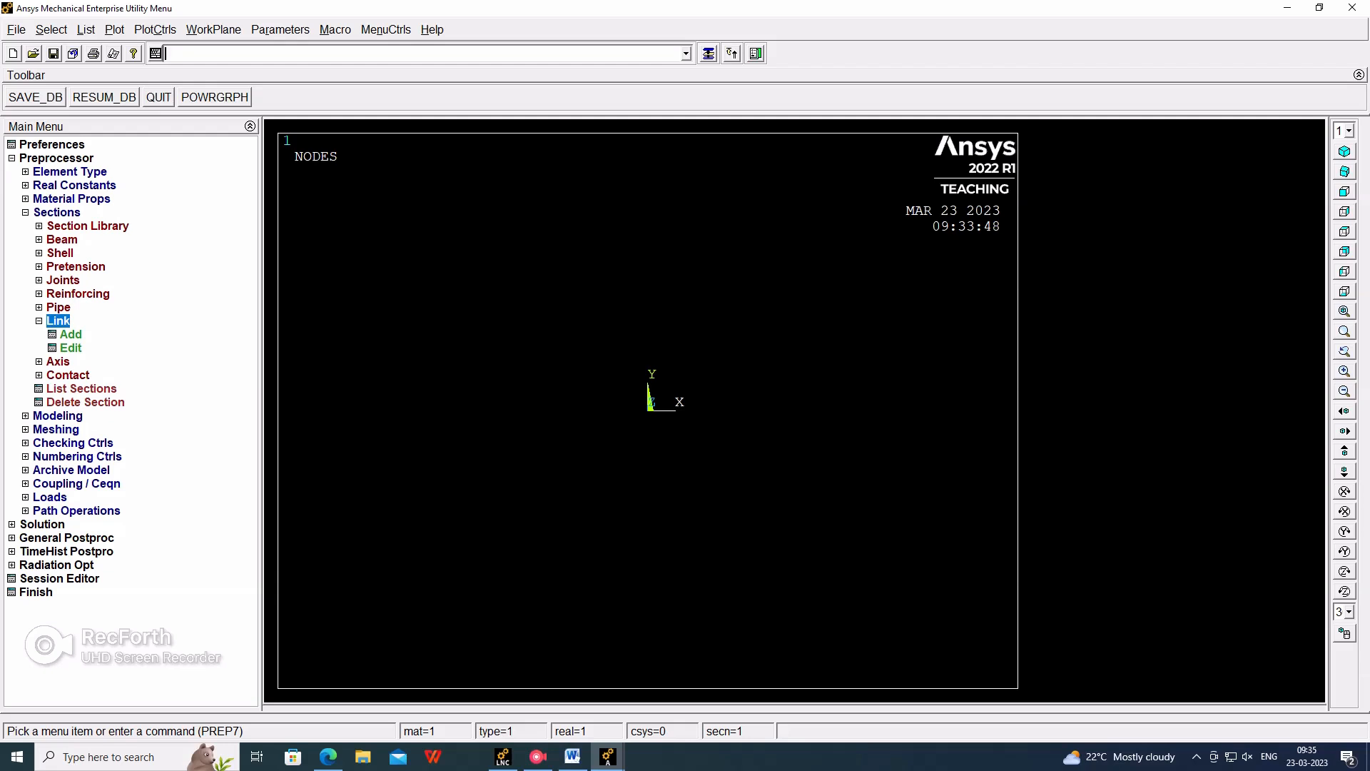
pyautogui.click(72, 334)
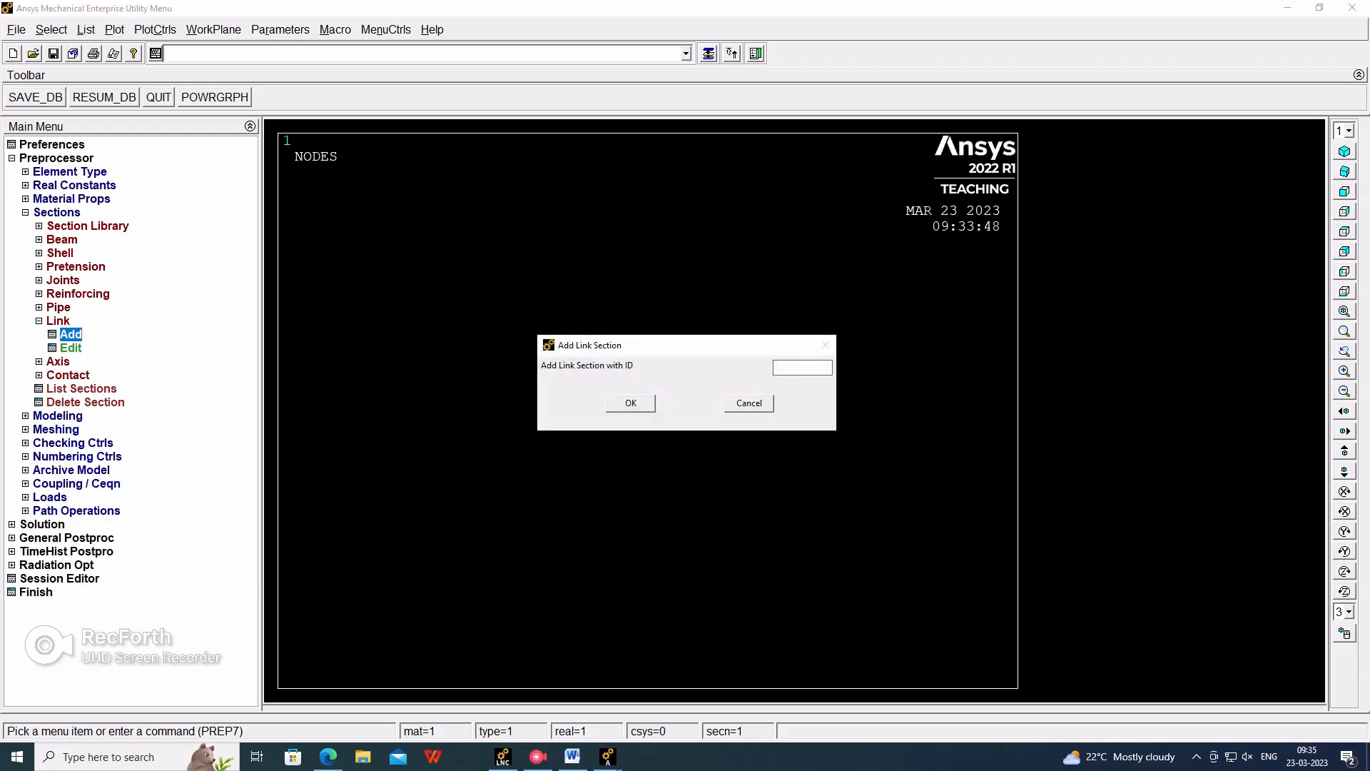
pyautogui.write('1')
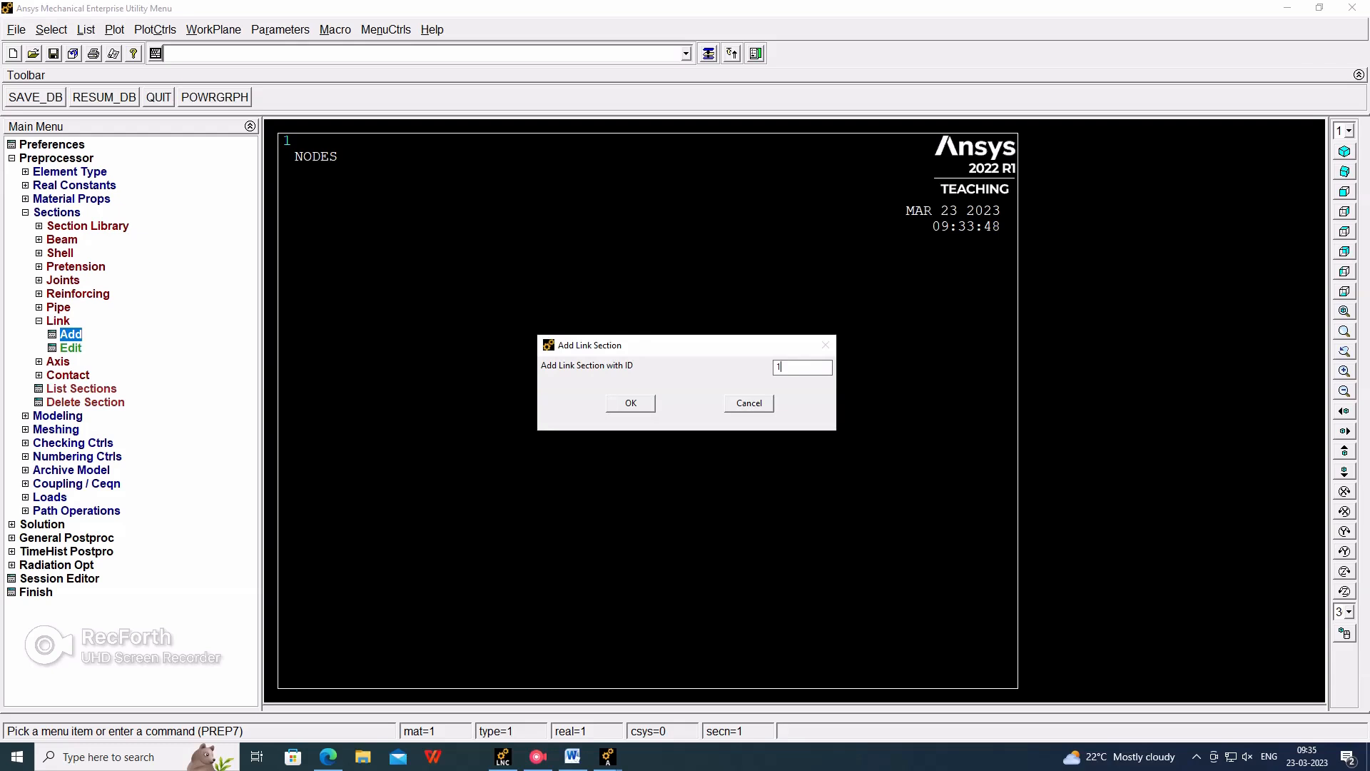
pyautogui.click(629, 403)
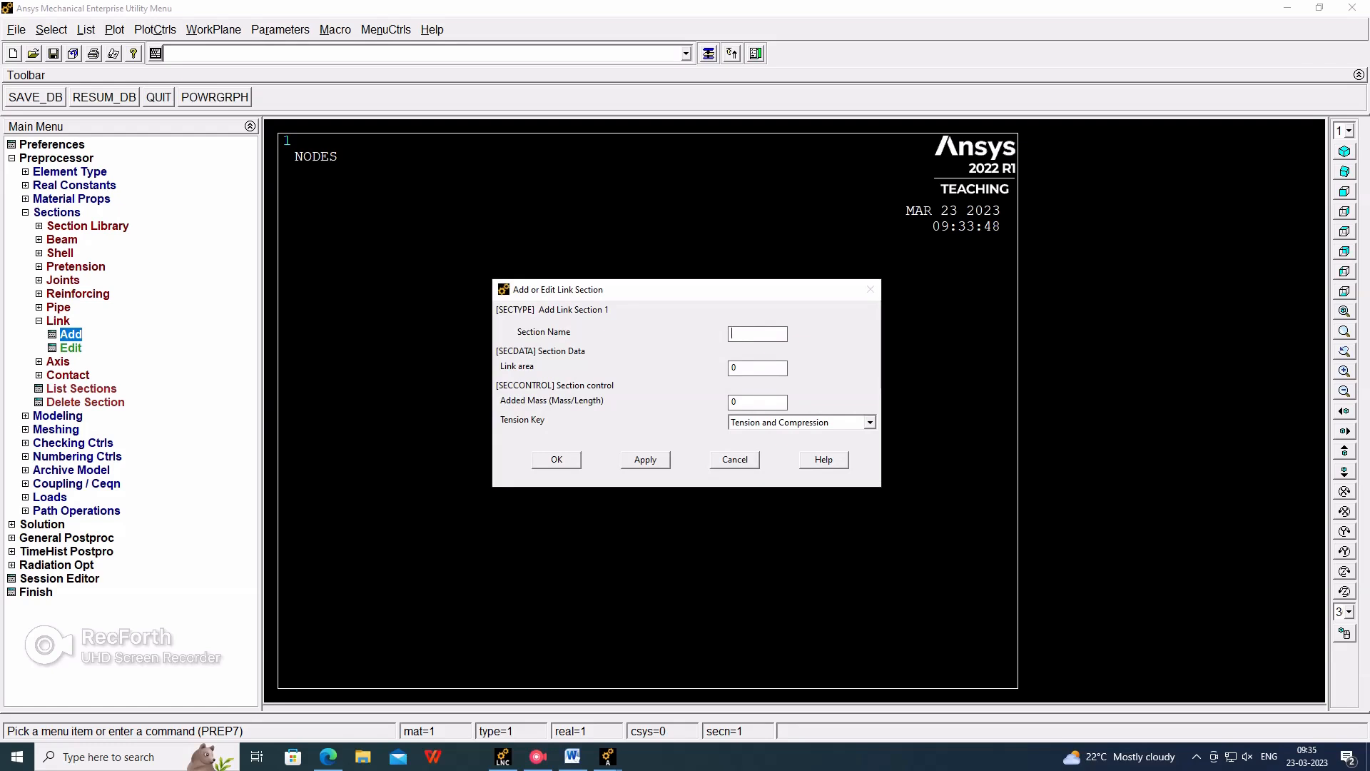
pyautogui.click(757, 366)
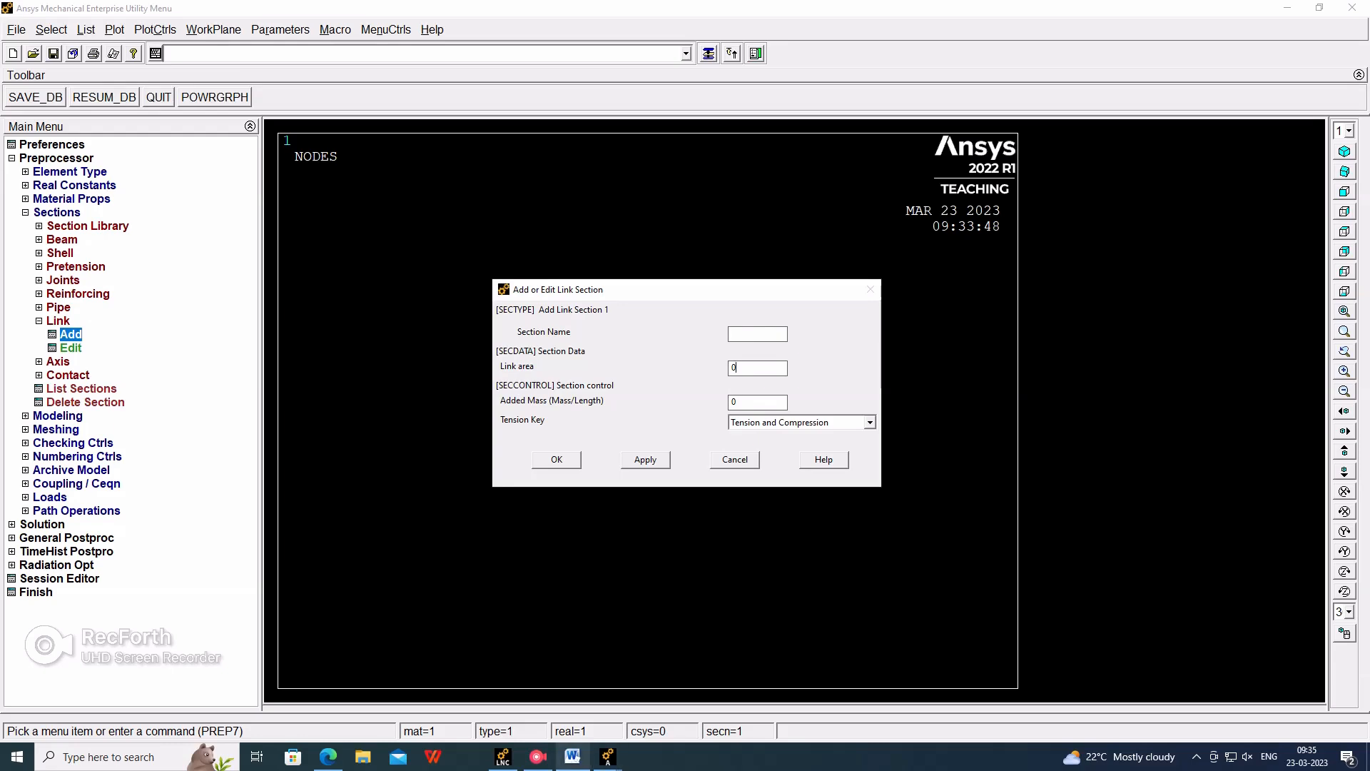
# Close the Word truss sketch document, answering the save prompt
pyautogui.click(570, 757)
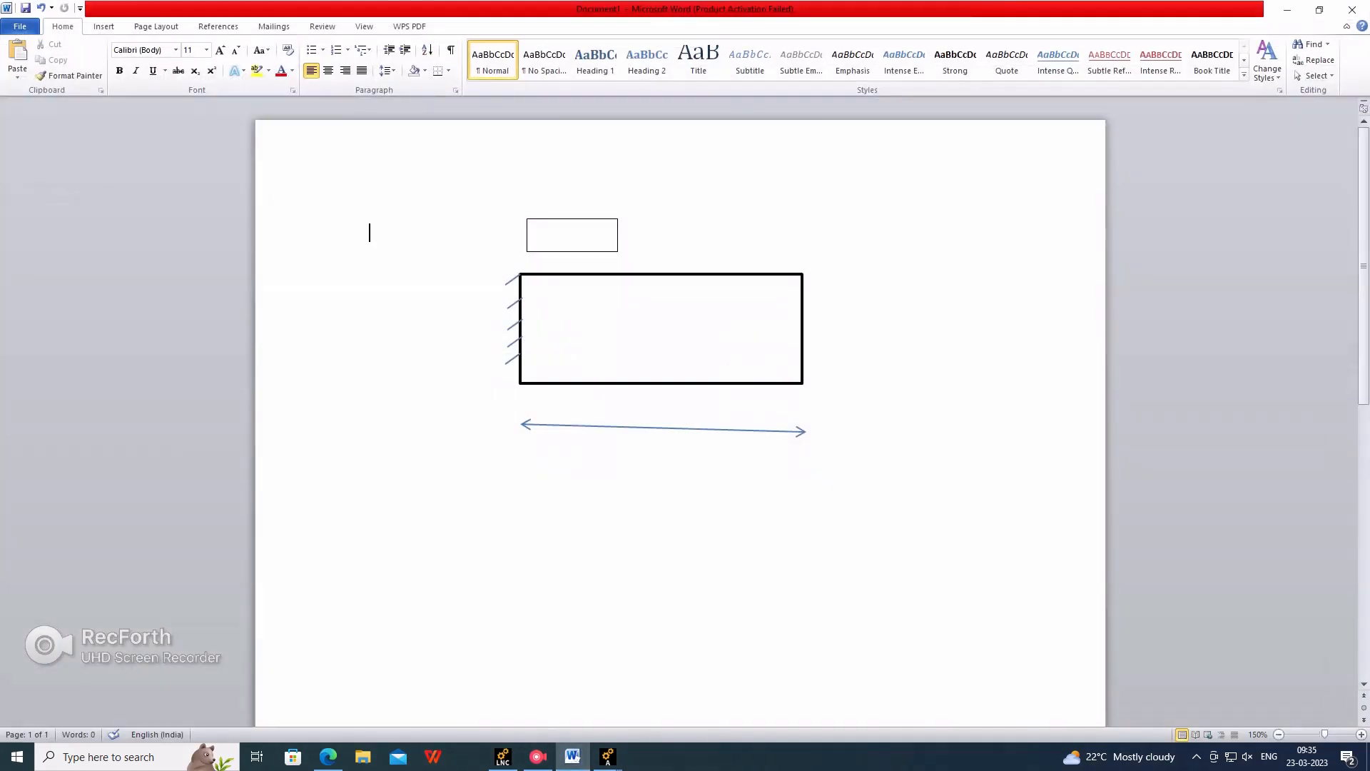
pyautogui.click(1351, 10)
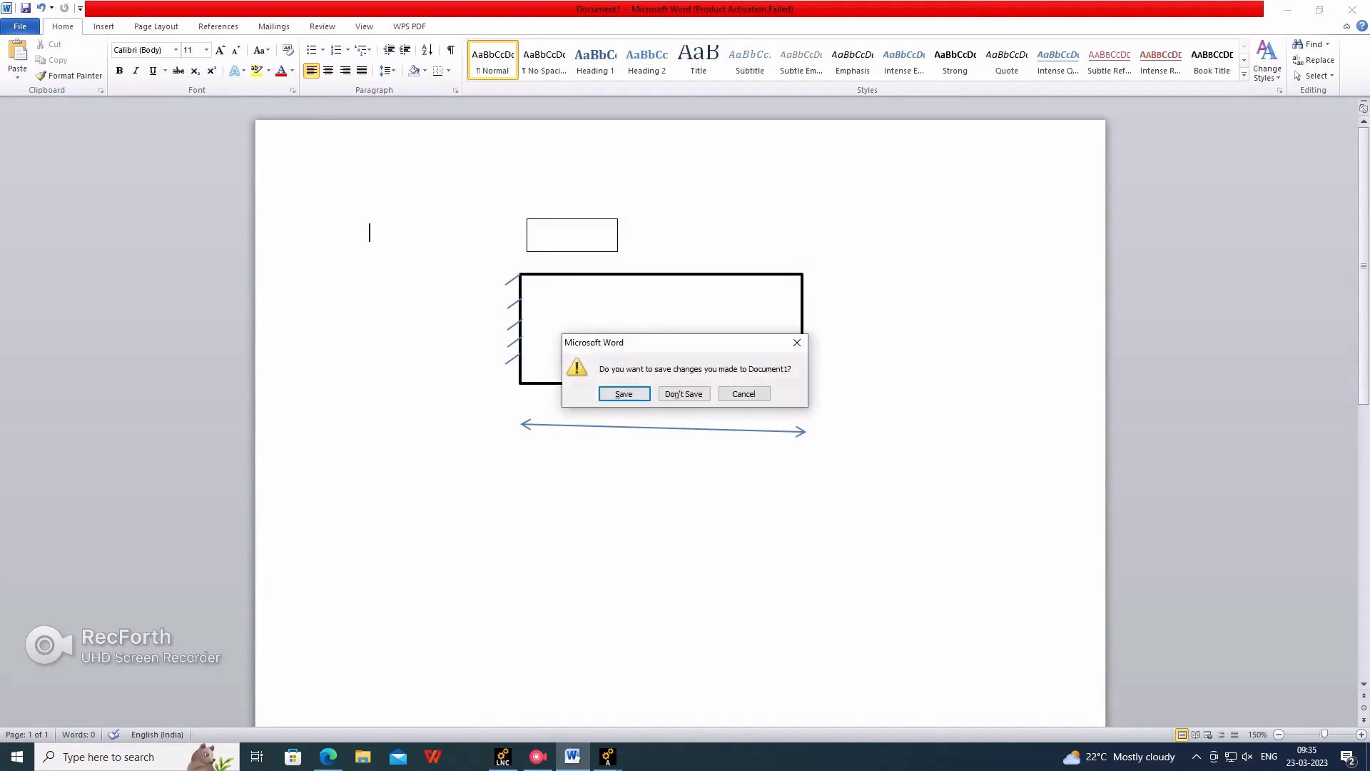
pyautogui.click(684, 394)
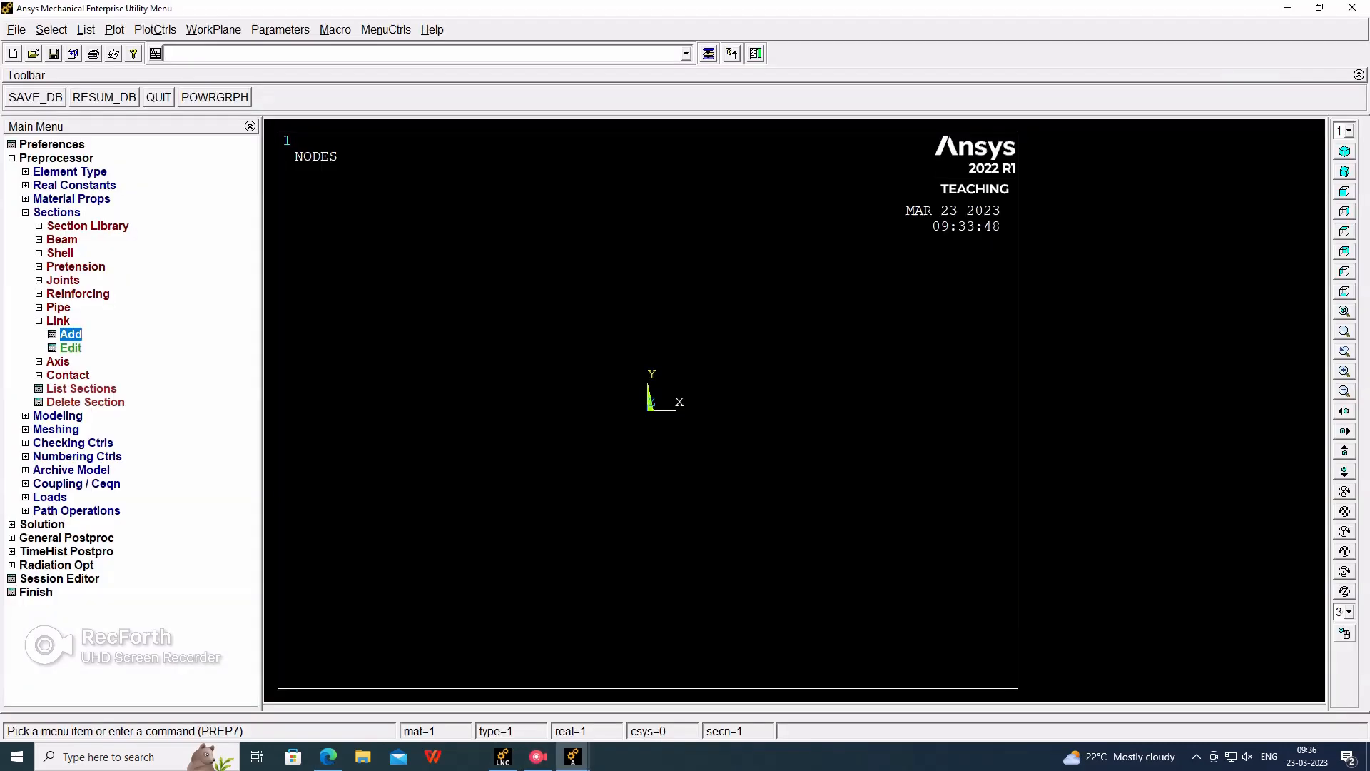
# Set link section 1's area to 400 and confirm
pyautogui.click(71, 334)
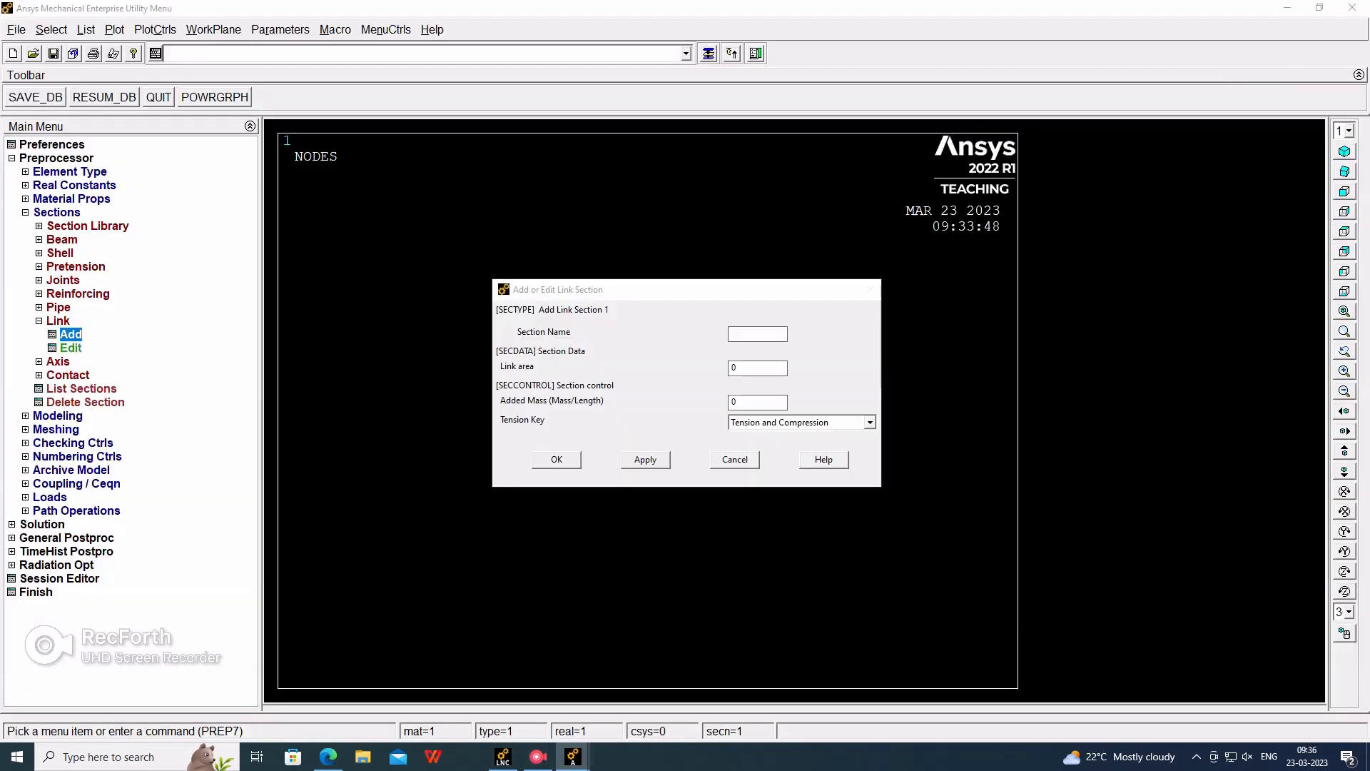
pyautogui.write('400')
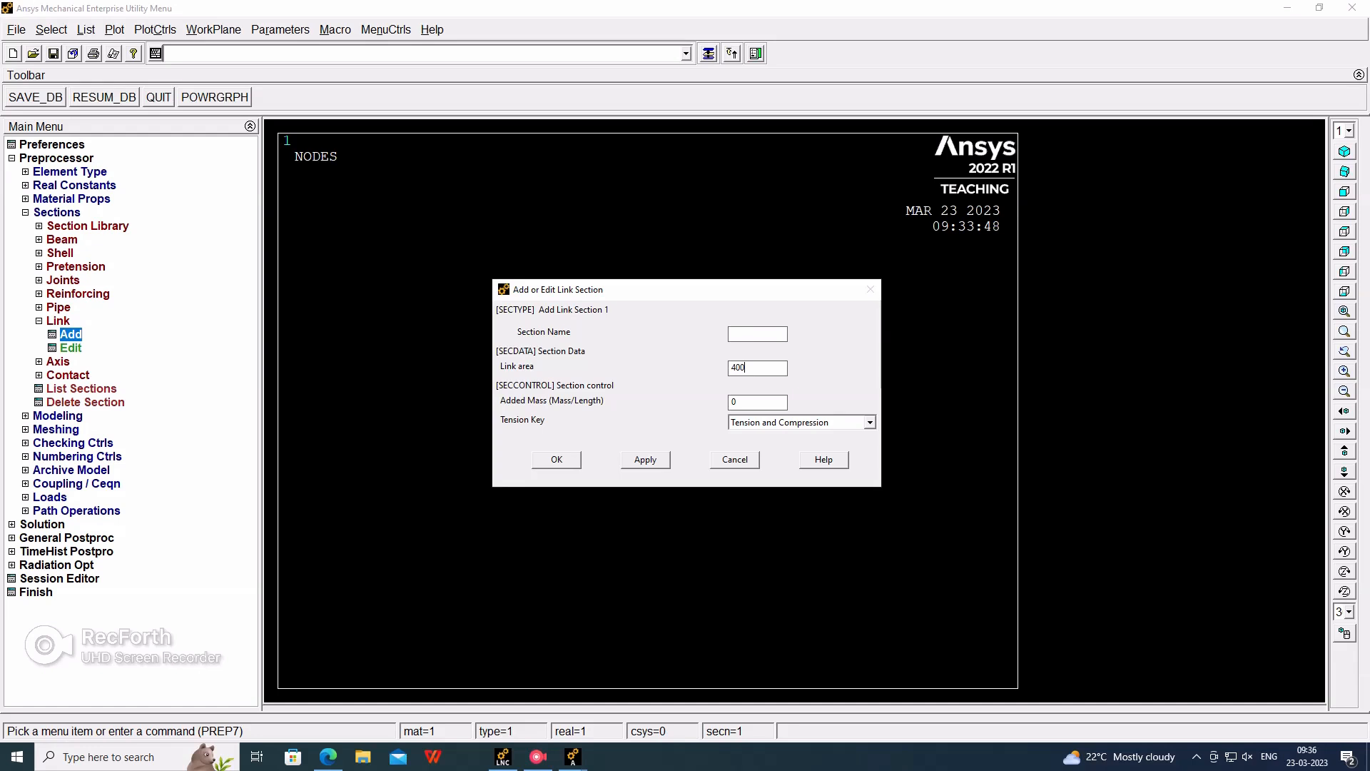
pyautogui.click(555, 458)
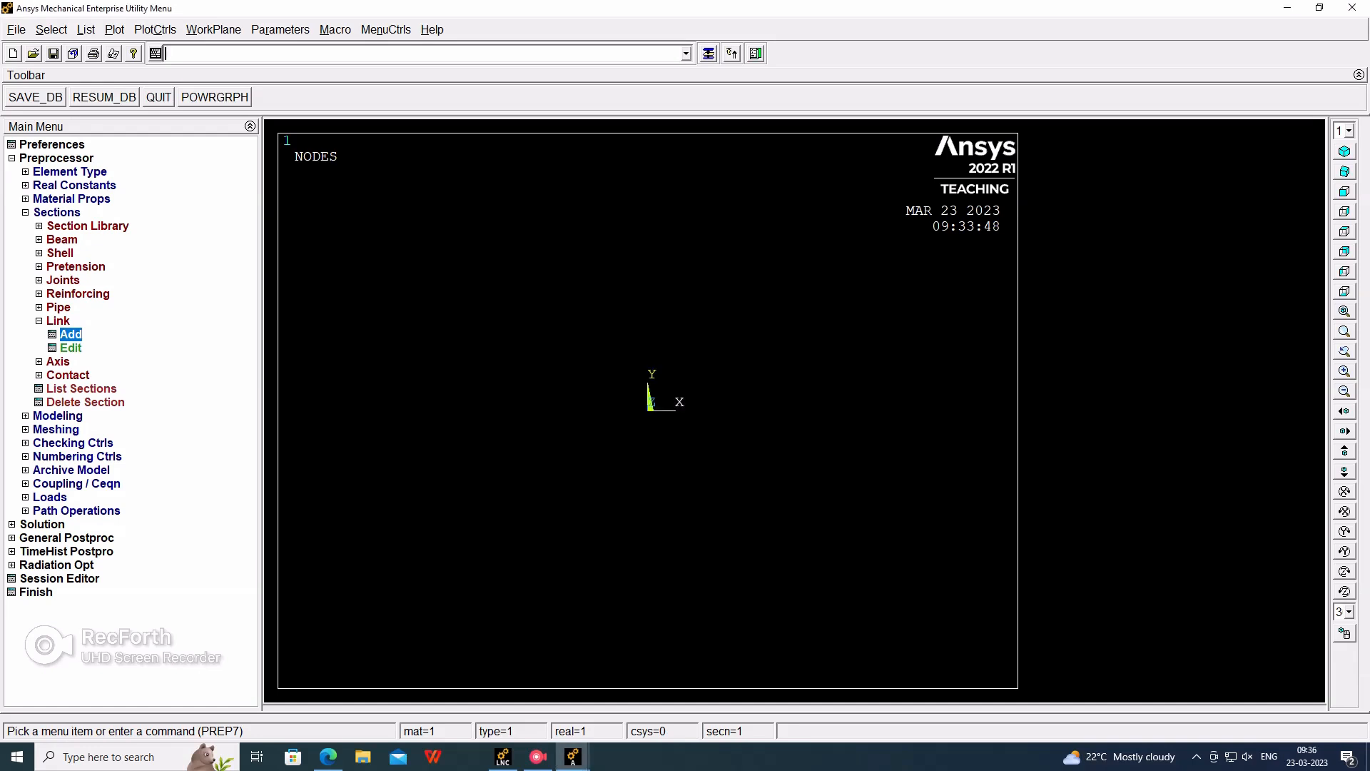
# Navigate Modeling > Create > Nodes to create nodes in the active coordinate system
pyautogui.click(55, 212)
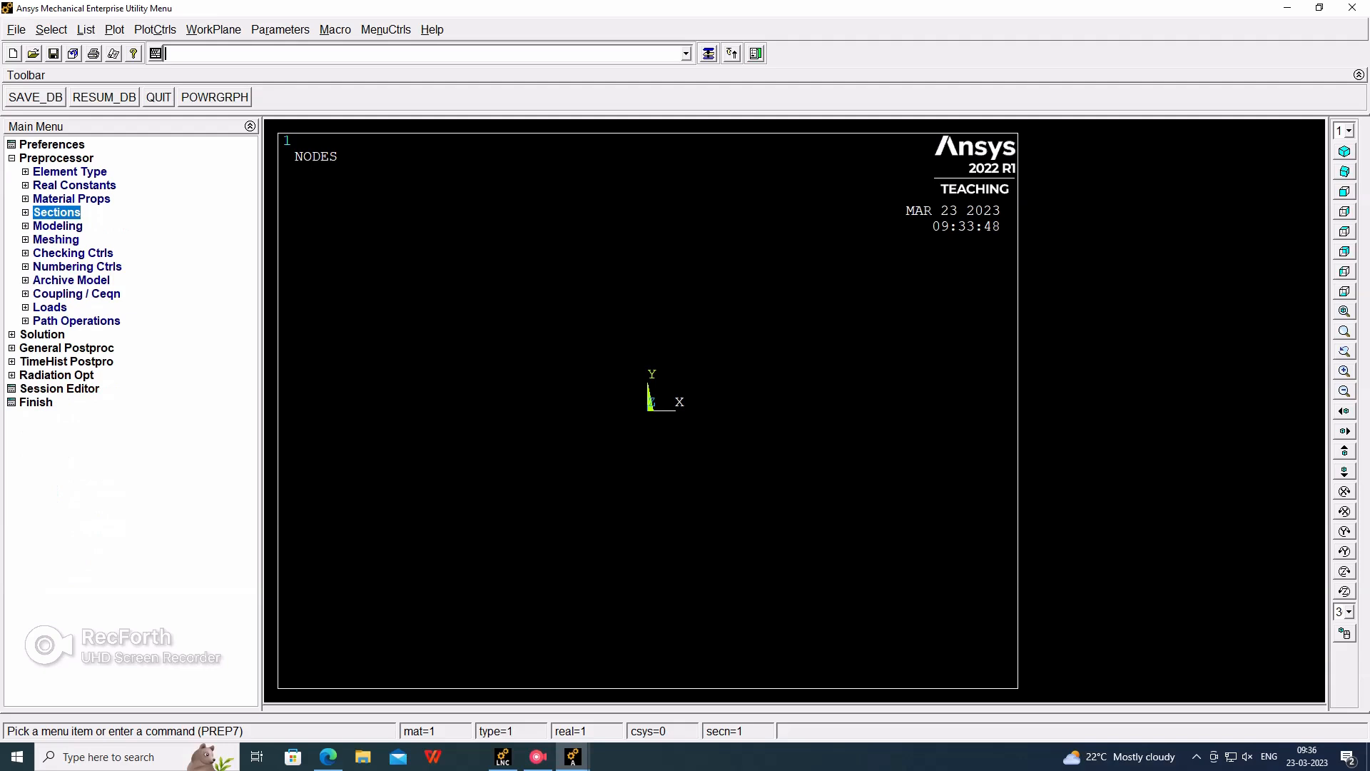
pyautogui.click(57, 225)
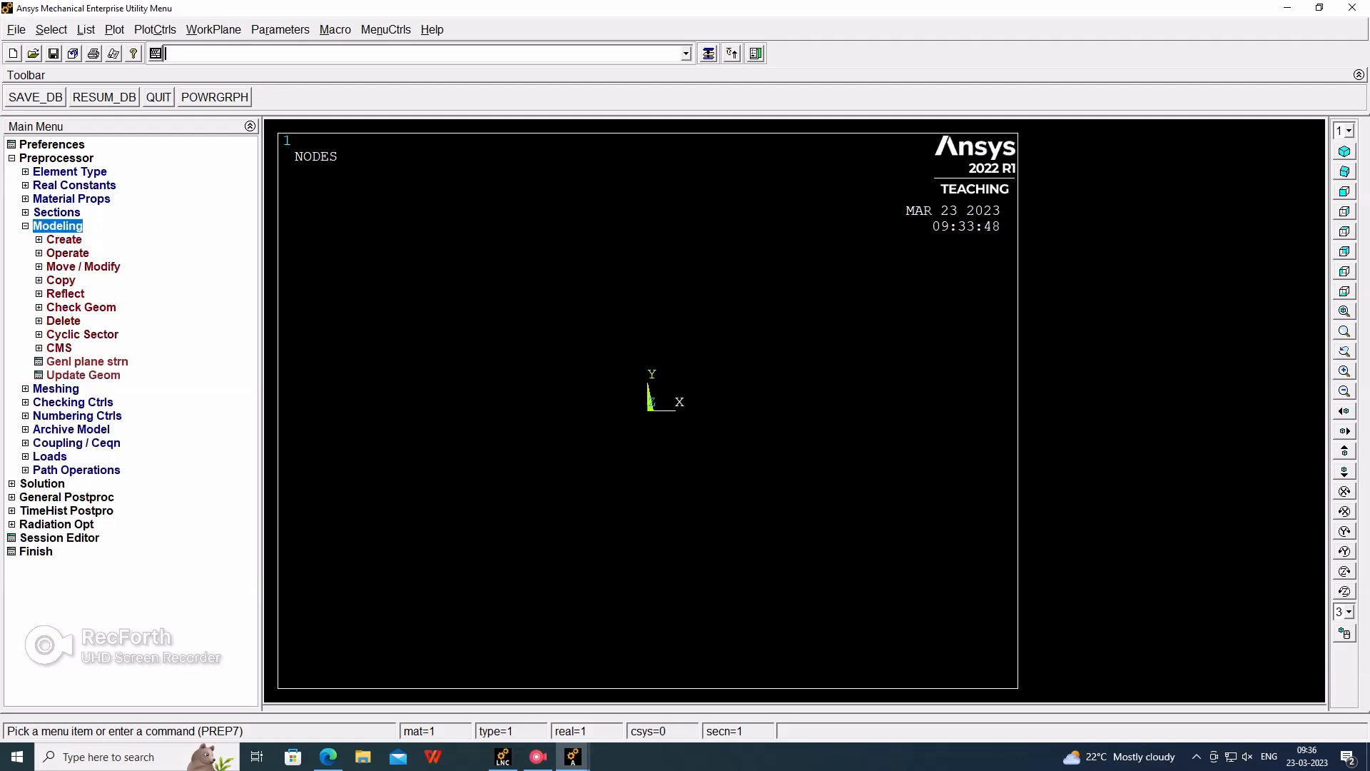
pyautogui.click(65, 238)
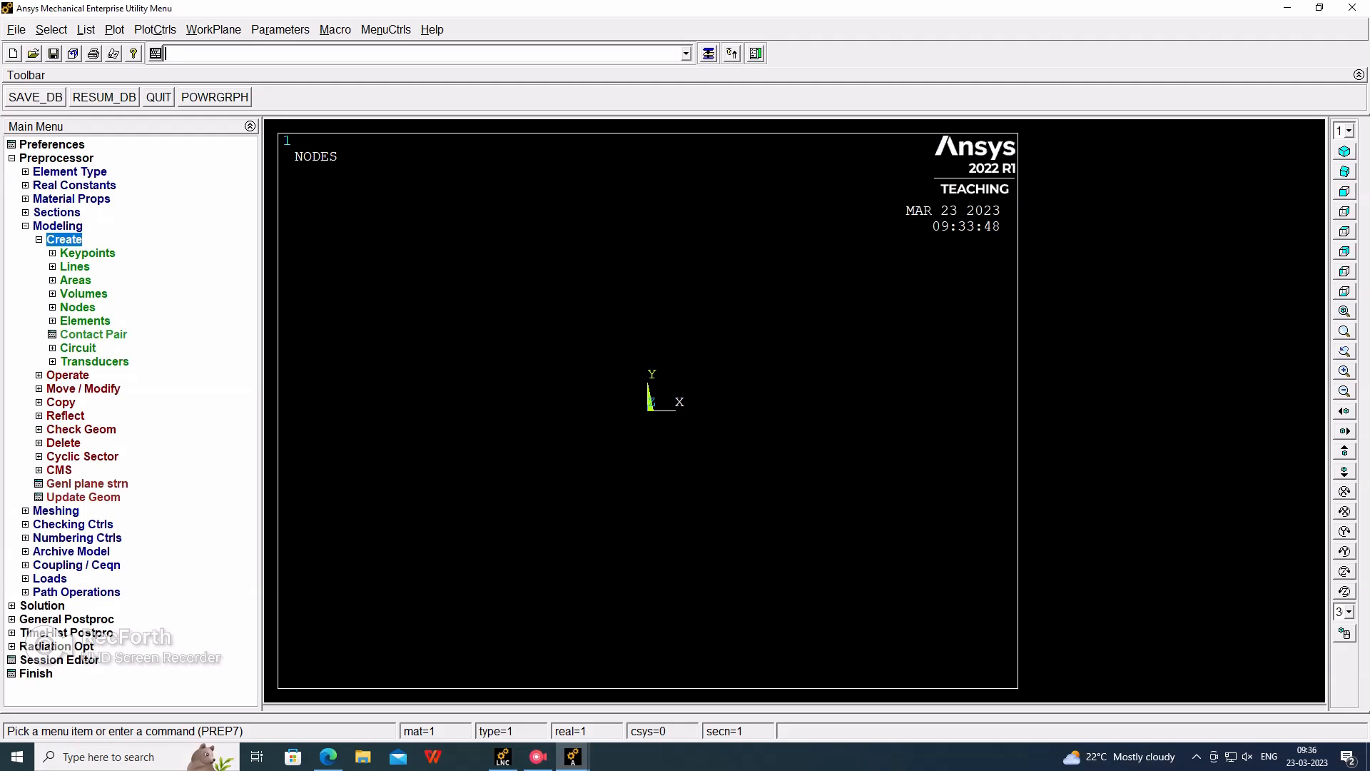
pyautogui.click(77, 307)
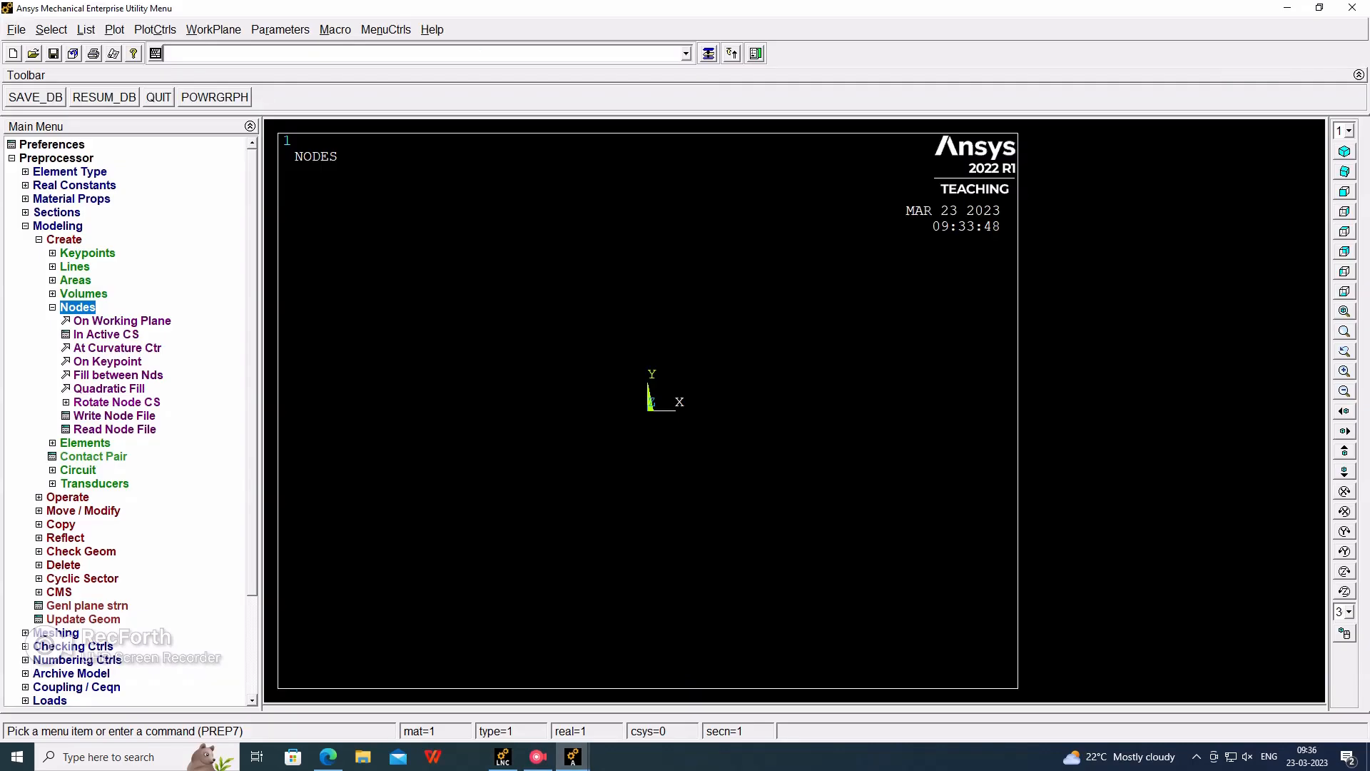
pyautogui.click(105, 334)
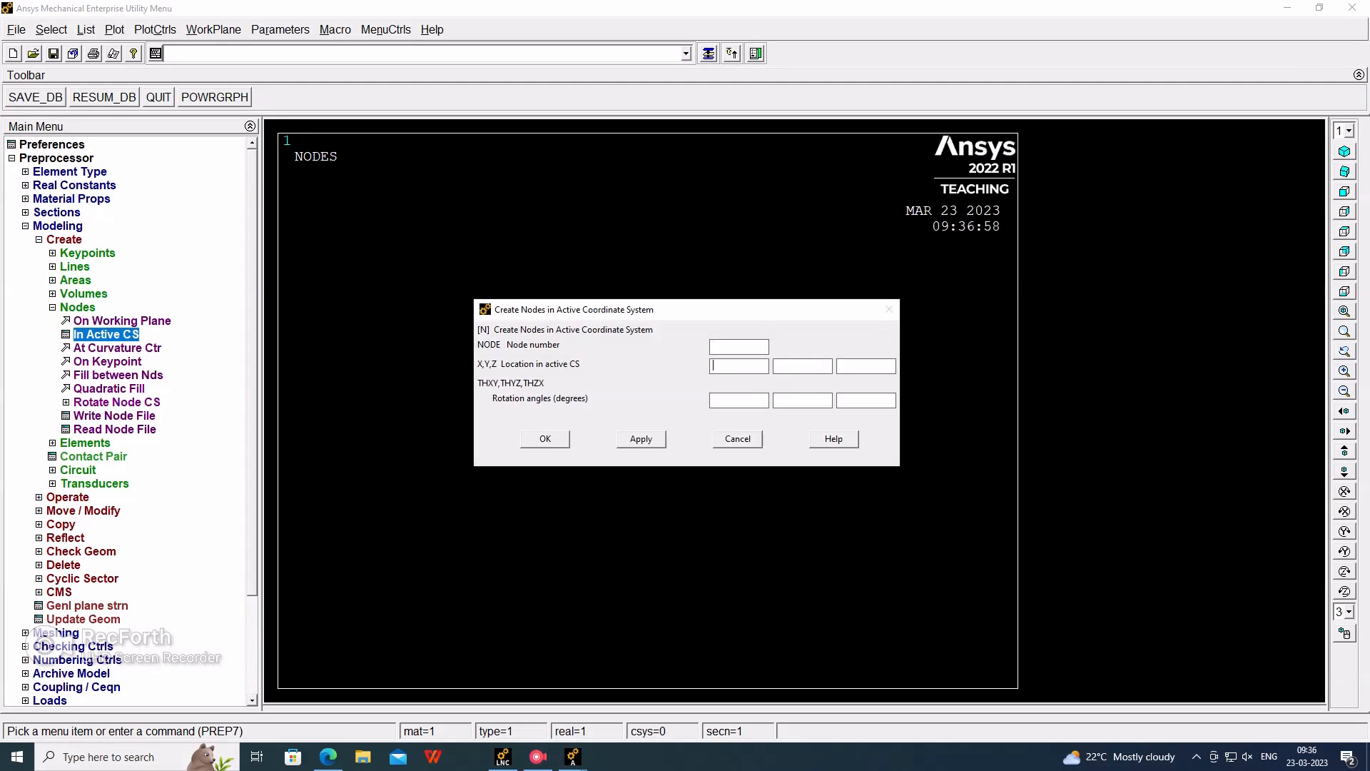
# Create nodes at (800,0), (800,800) and (0,800), completing the 800-unit square of four nodes
pyautogui.write('800')
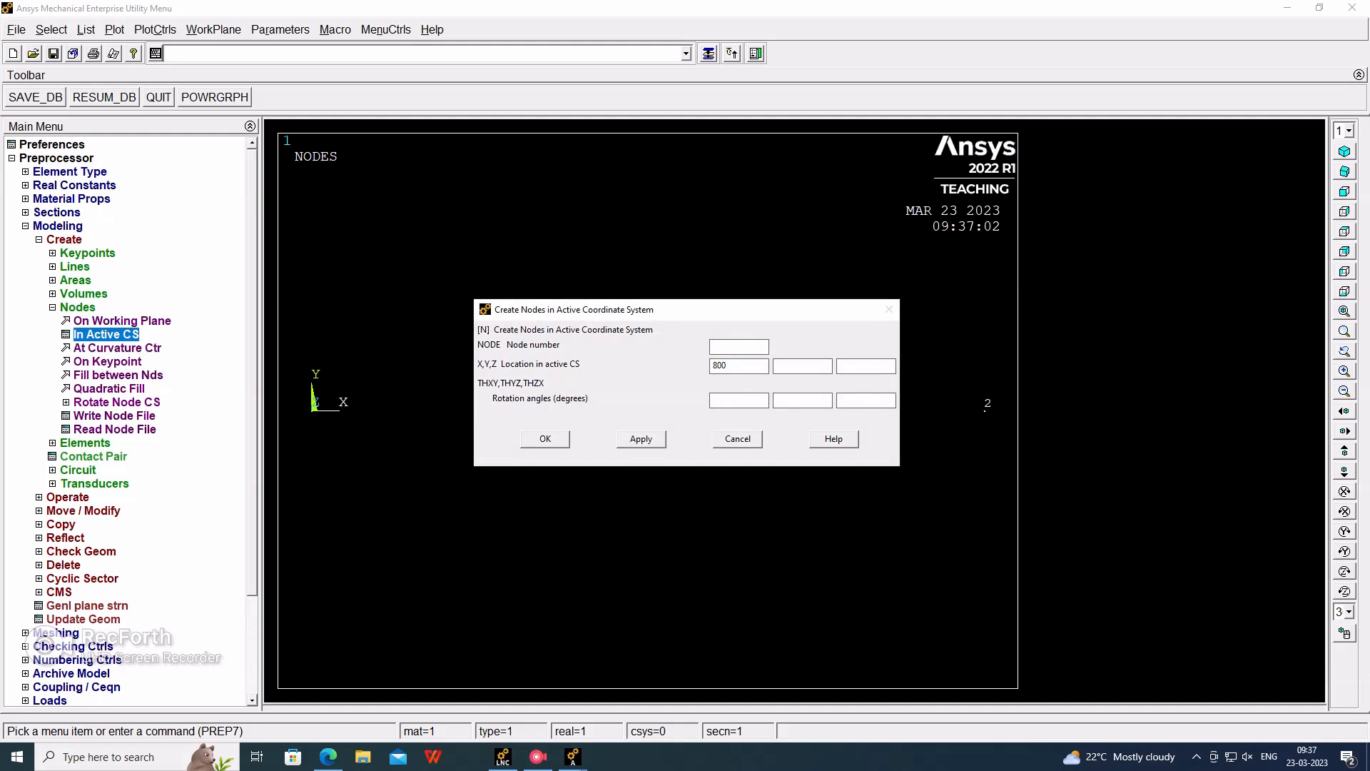
pyautogui.write('800')
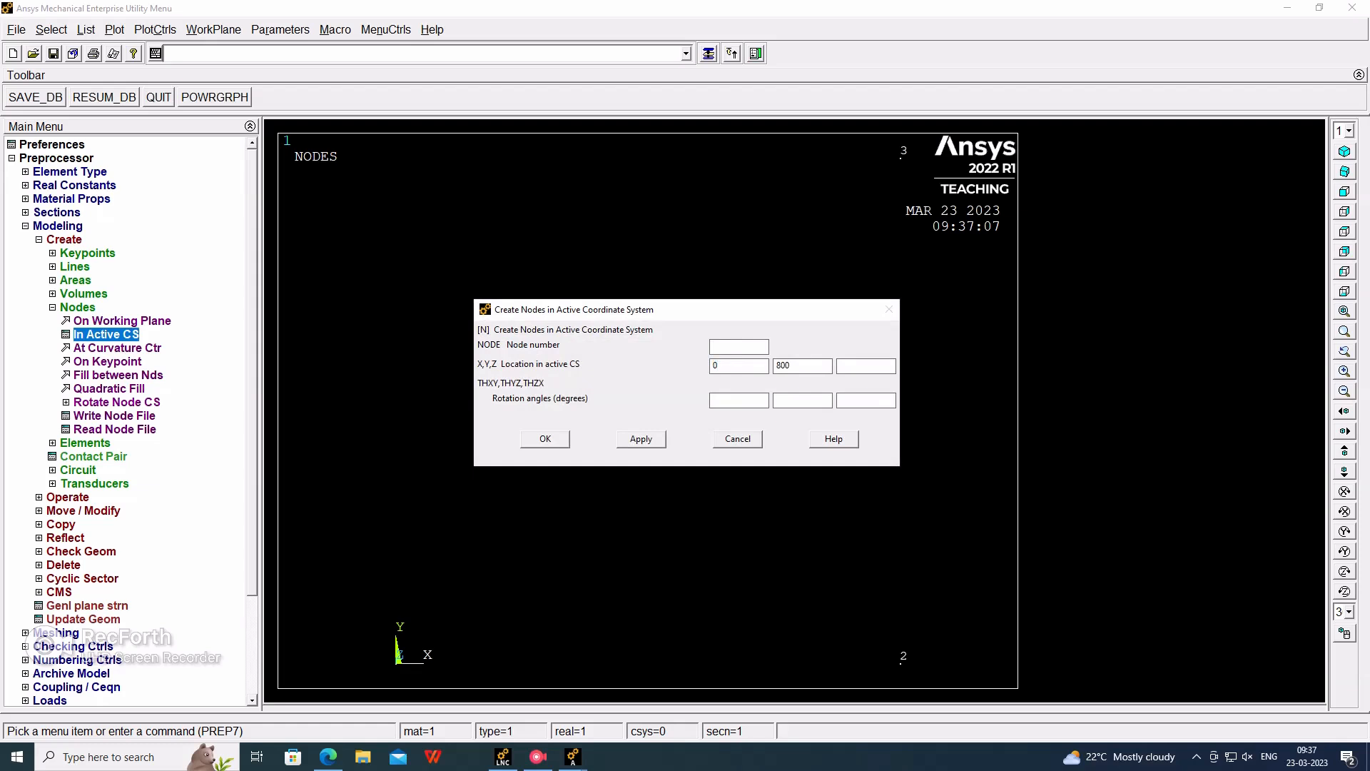
pyautogui.click(543, 438)
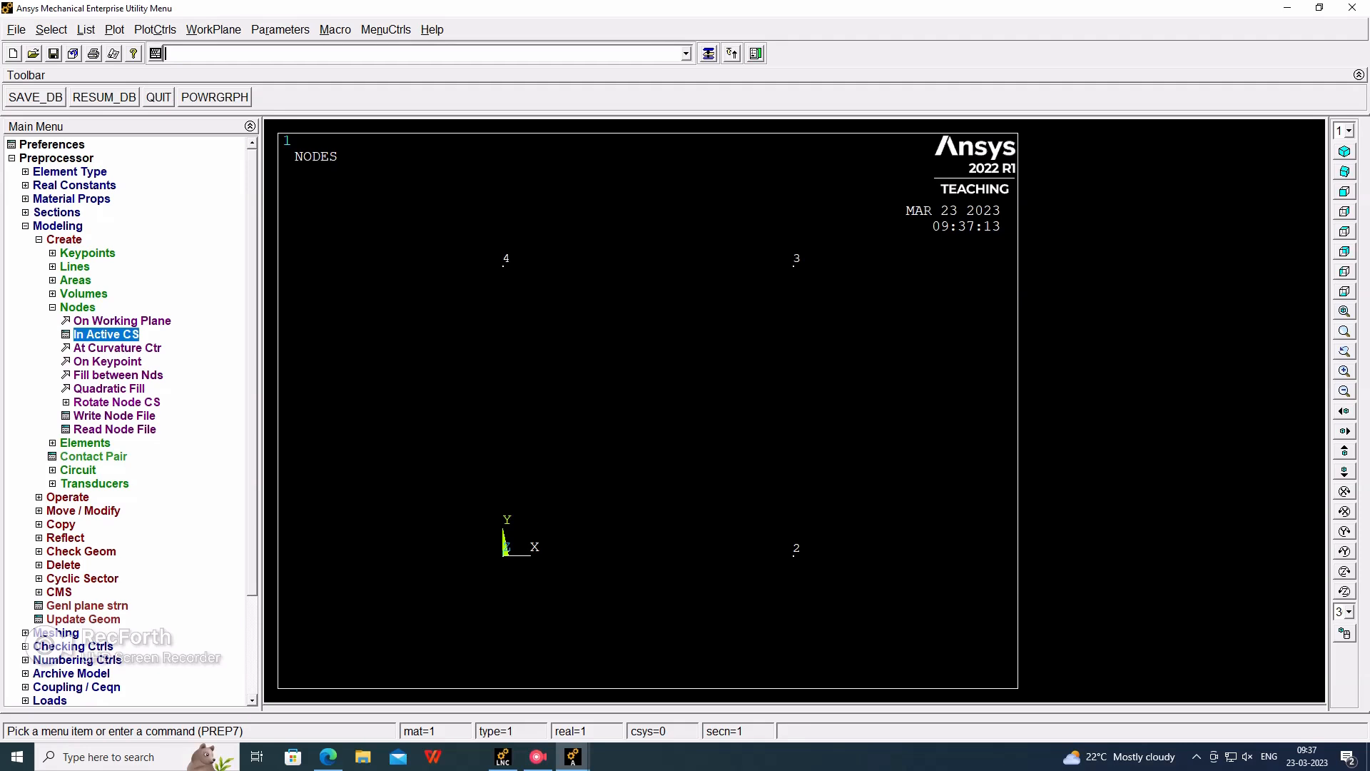
pyautogui.click(84, 321)
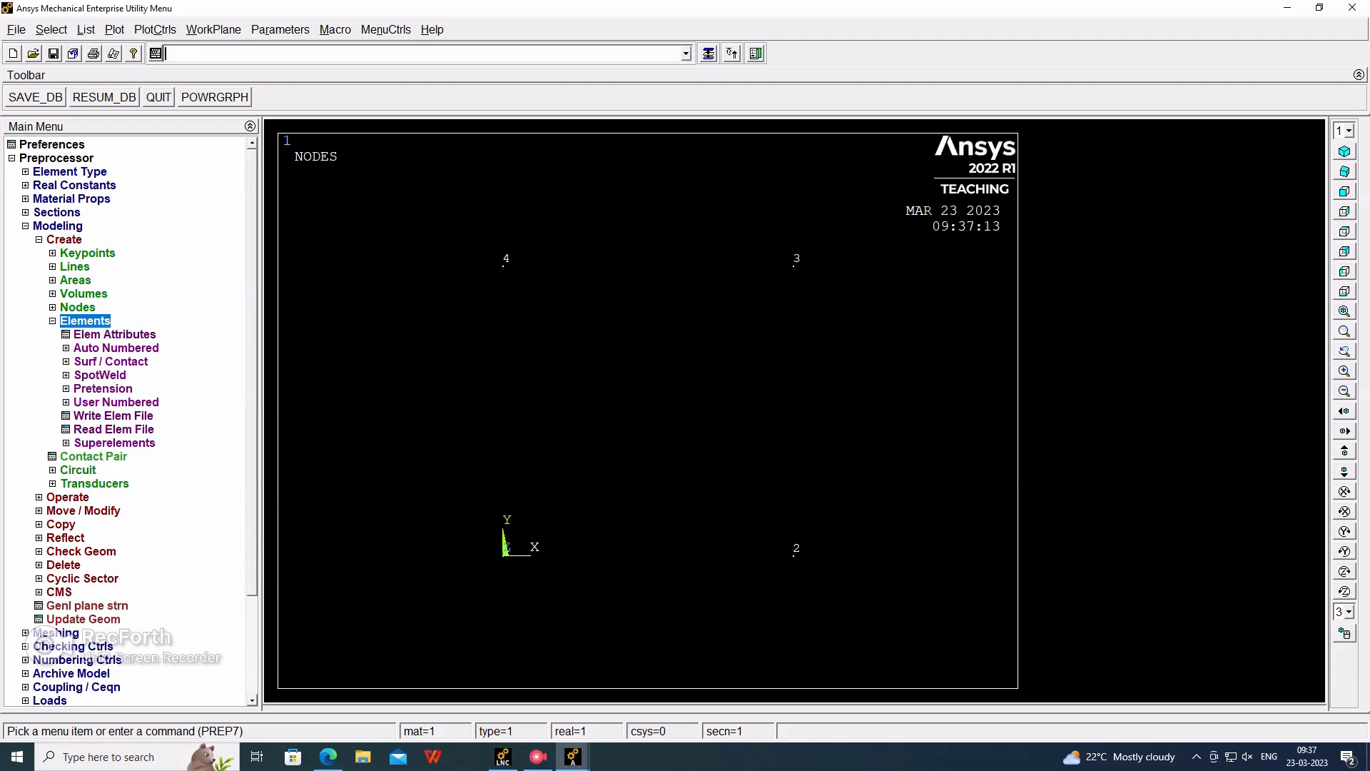
# Set element attributes to LINK180, material 1, section 1 and move on to auto-numbered elements
pyautogui.click(114, 334)
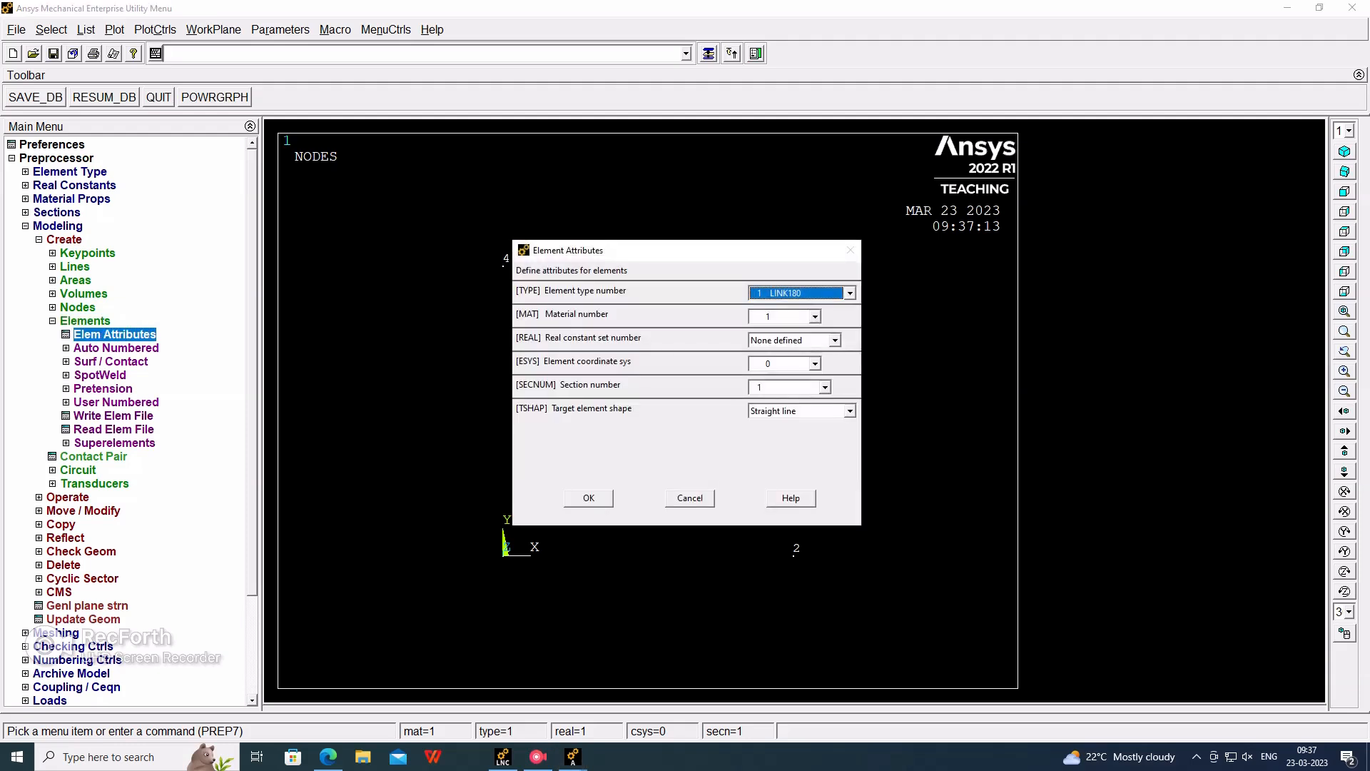
pyautogui.click(814, 387)
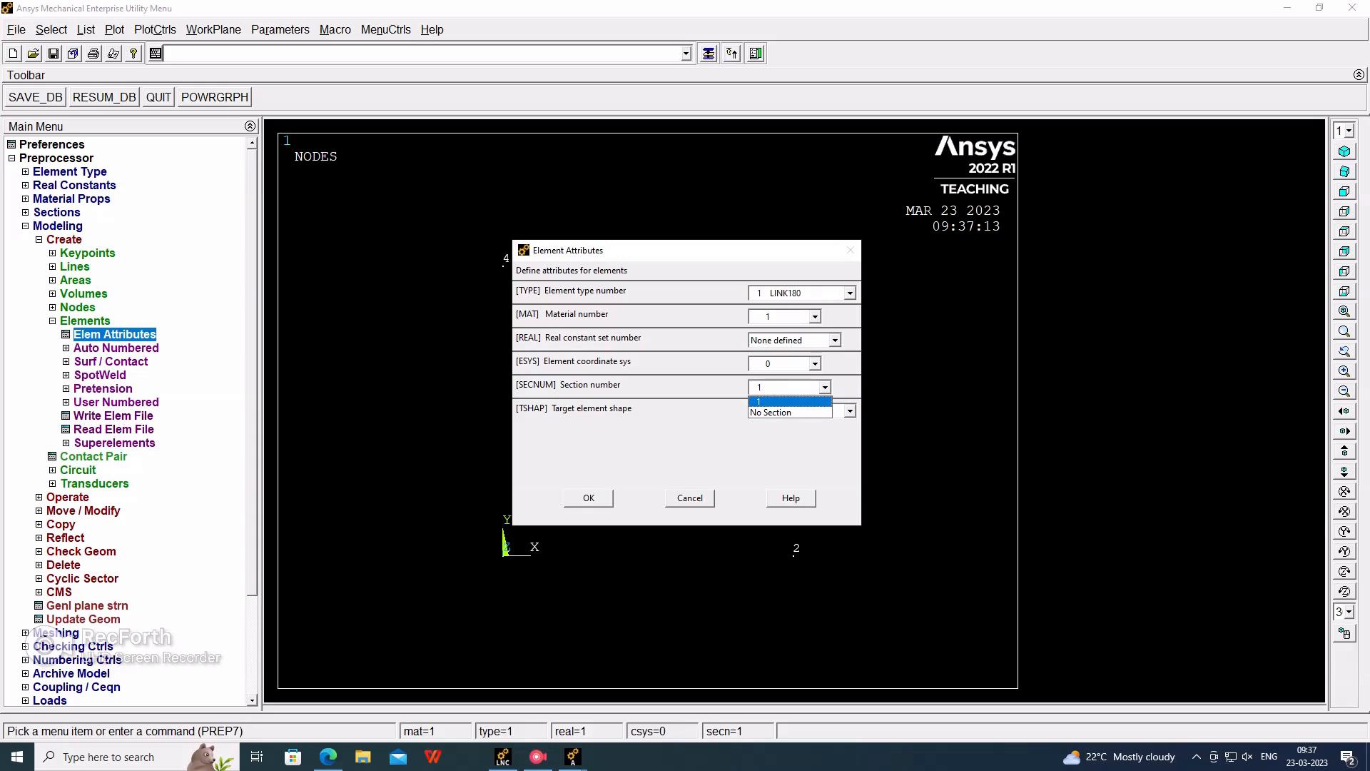
pyautogui.click(757, 401)
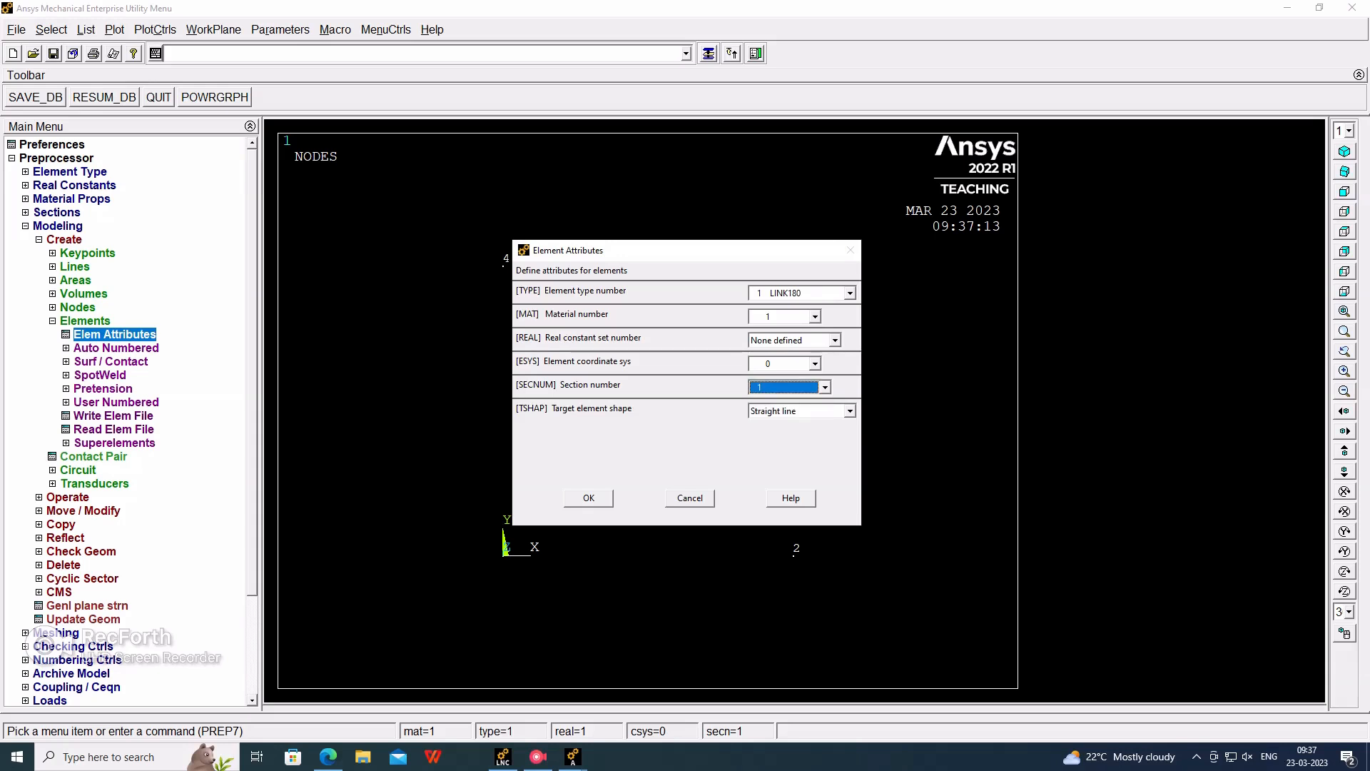
pyautogui.click(587, 496)
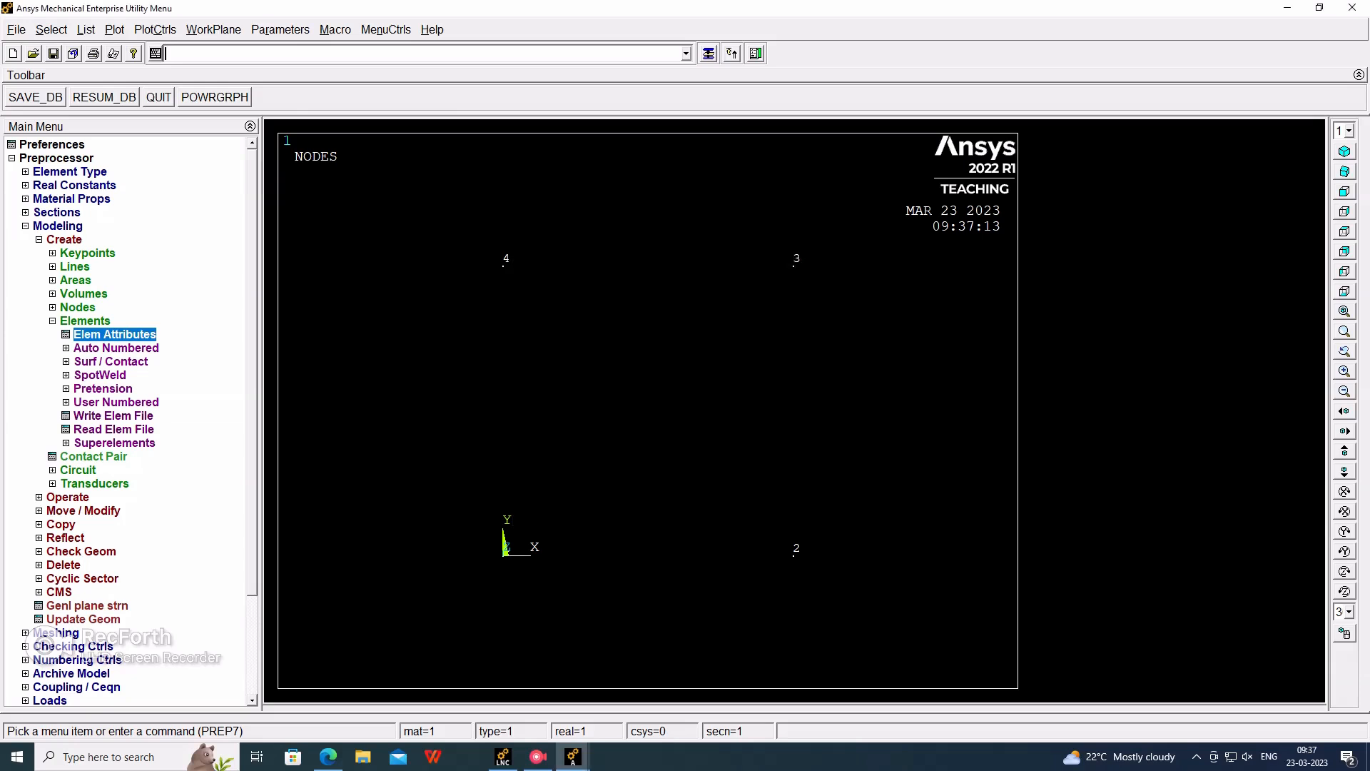
pyautogui.click(118, 361)
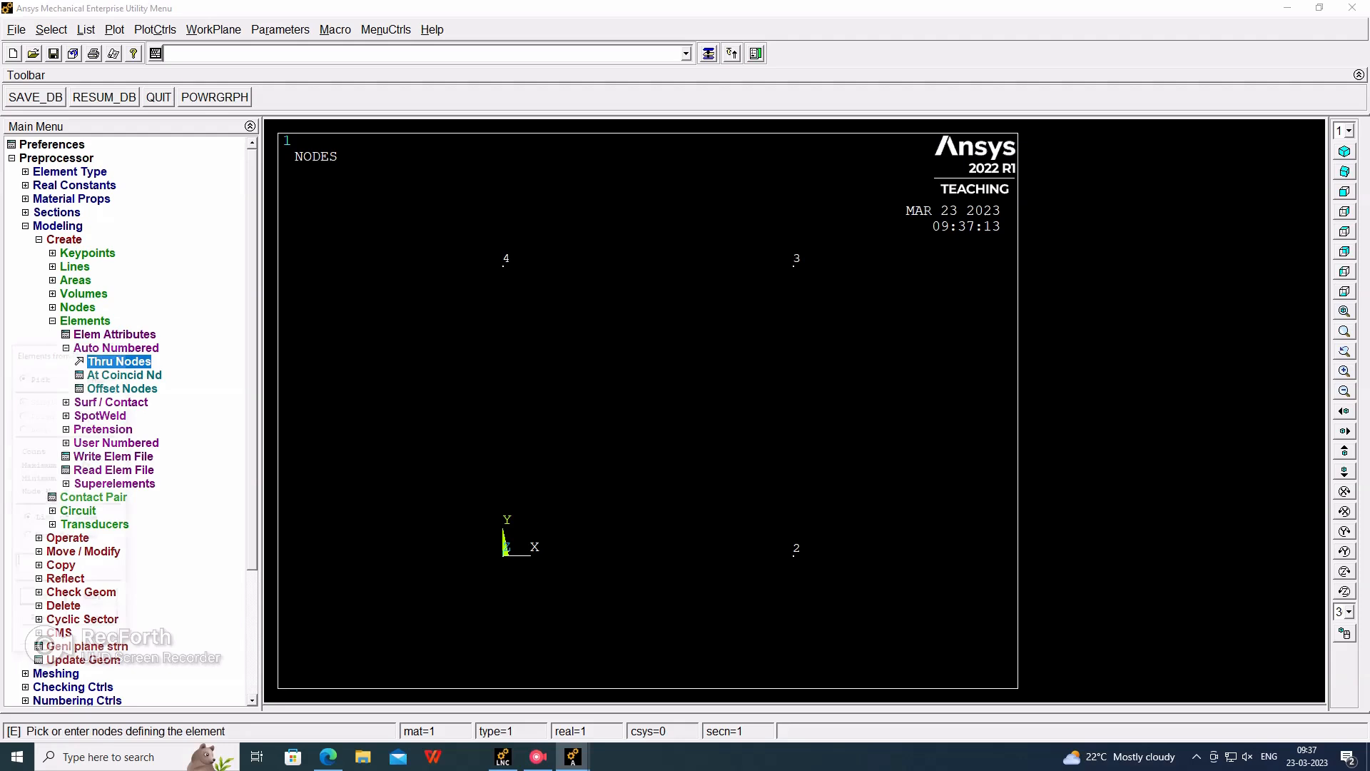
# Create link elements through nodes 2–3, 3–4 and the diagonal 1–3
pyautogui.click(118, 361)
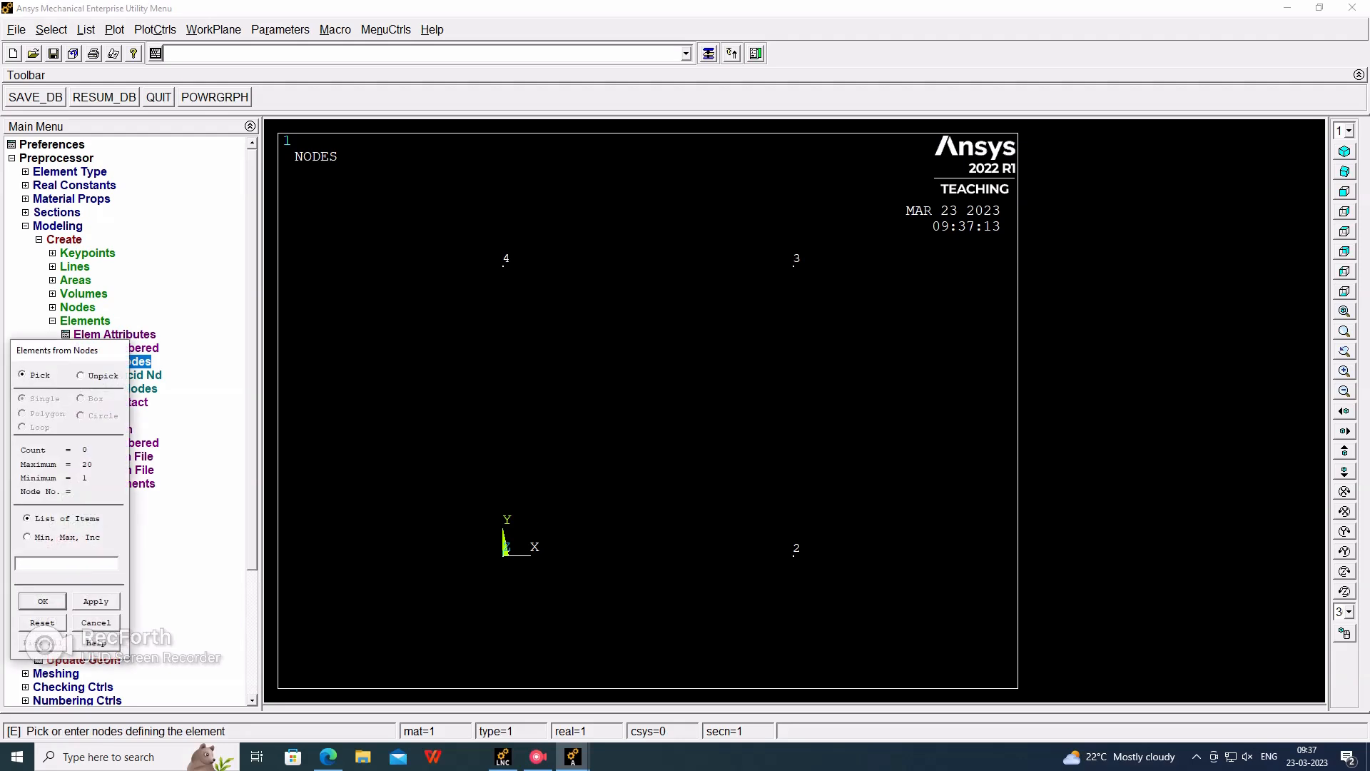
pyautogui.click(795, 548)
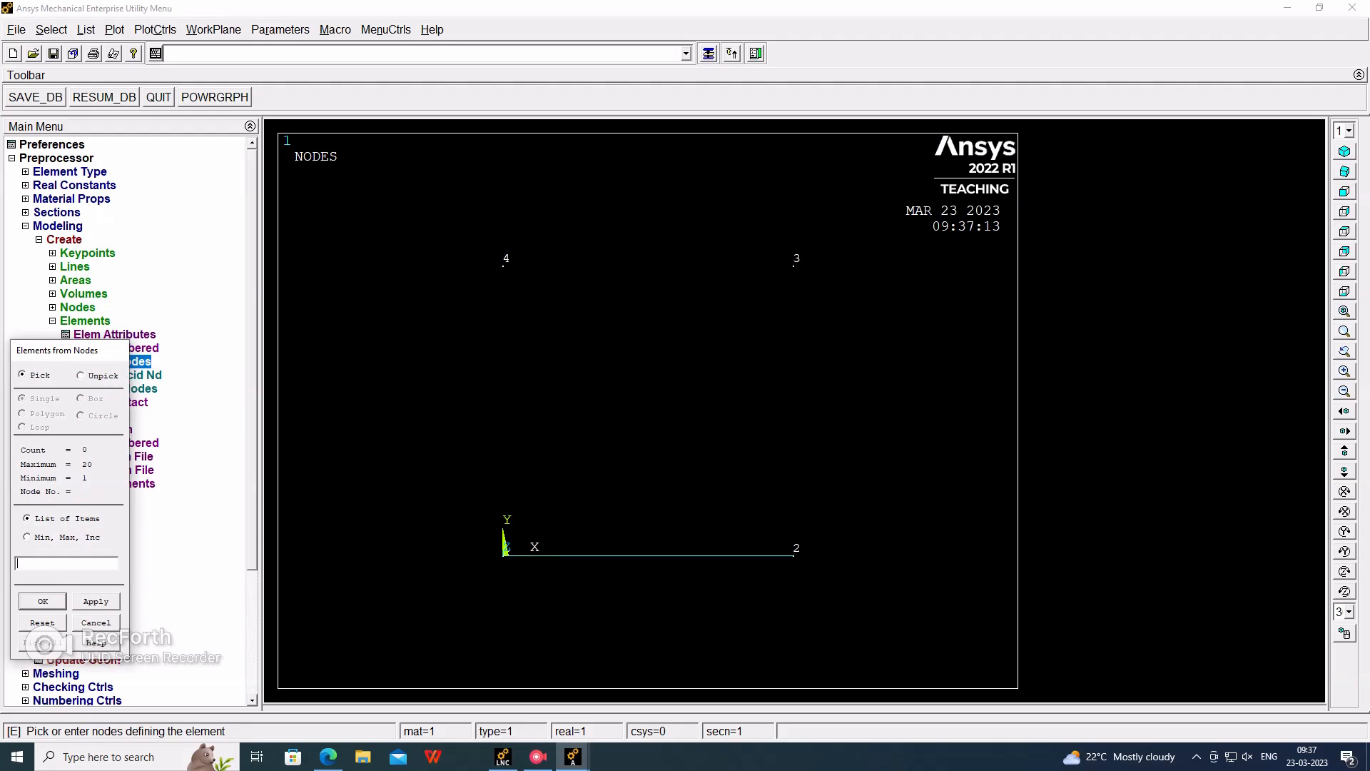
pyautogui.click(794, 548)
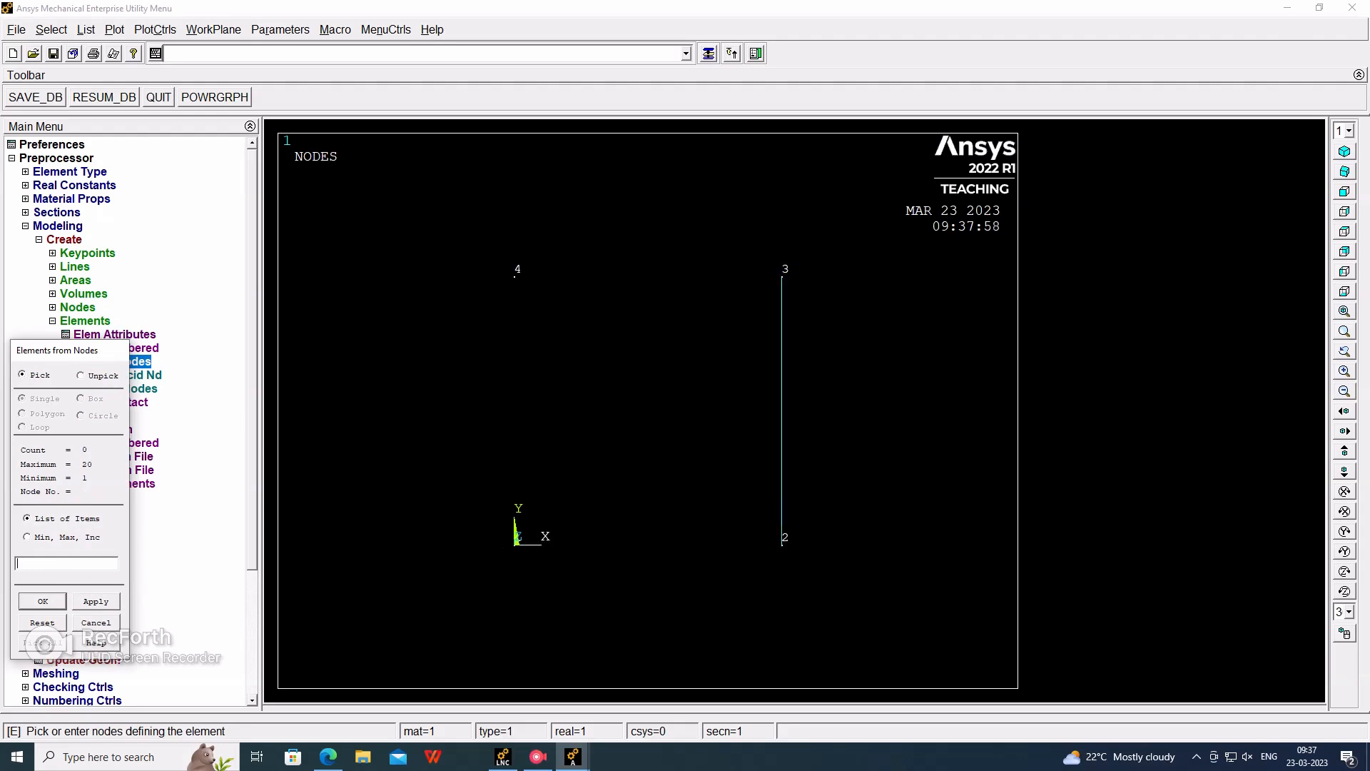
pyautogui.click(515, 274)
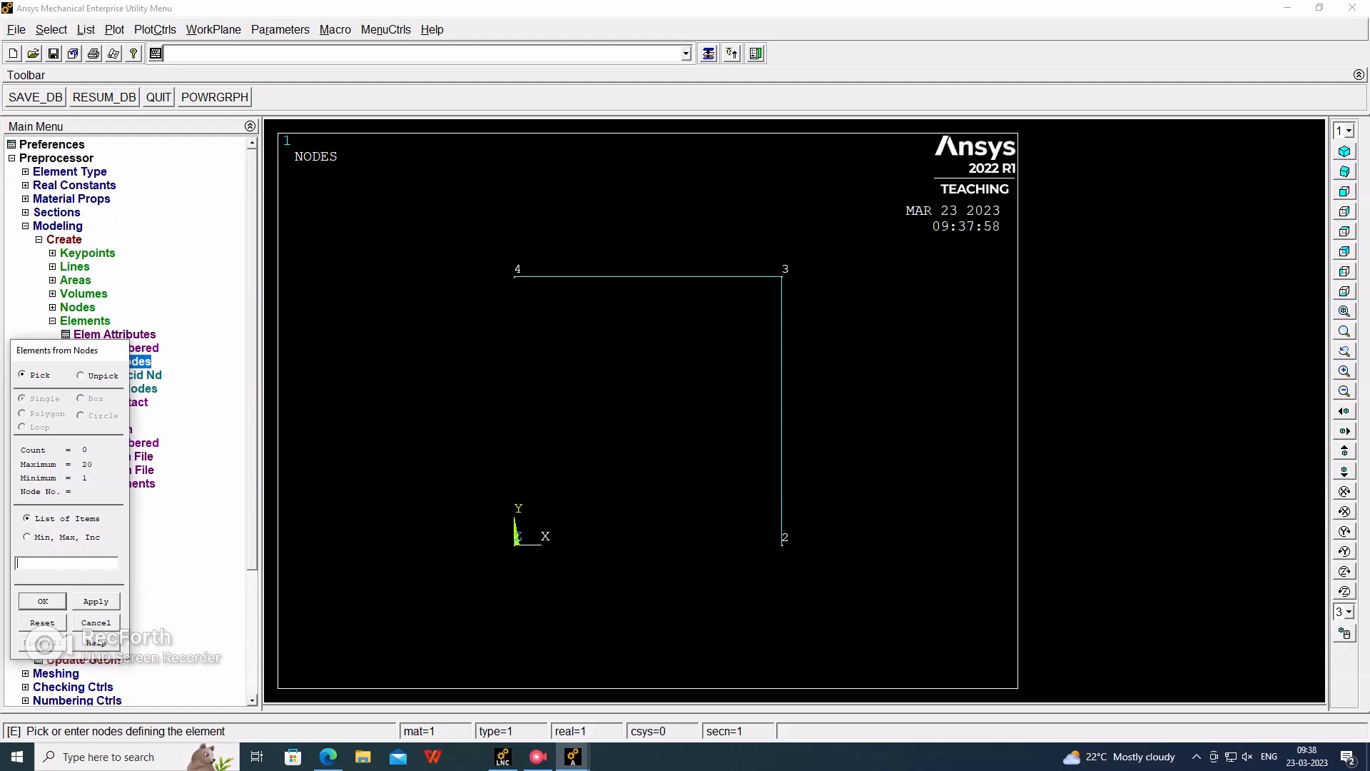
pyautogui.click(515, 538)
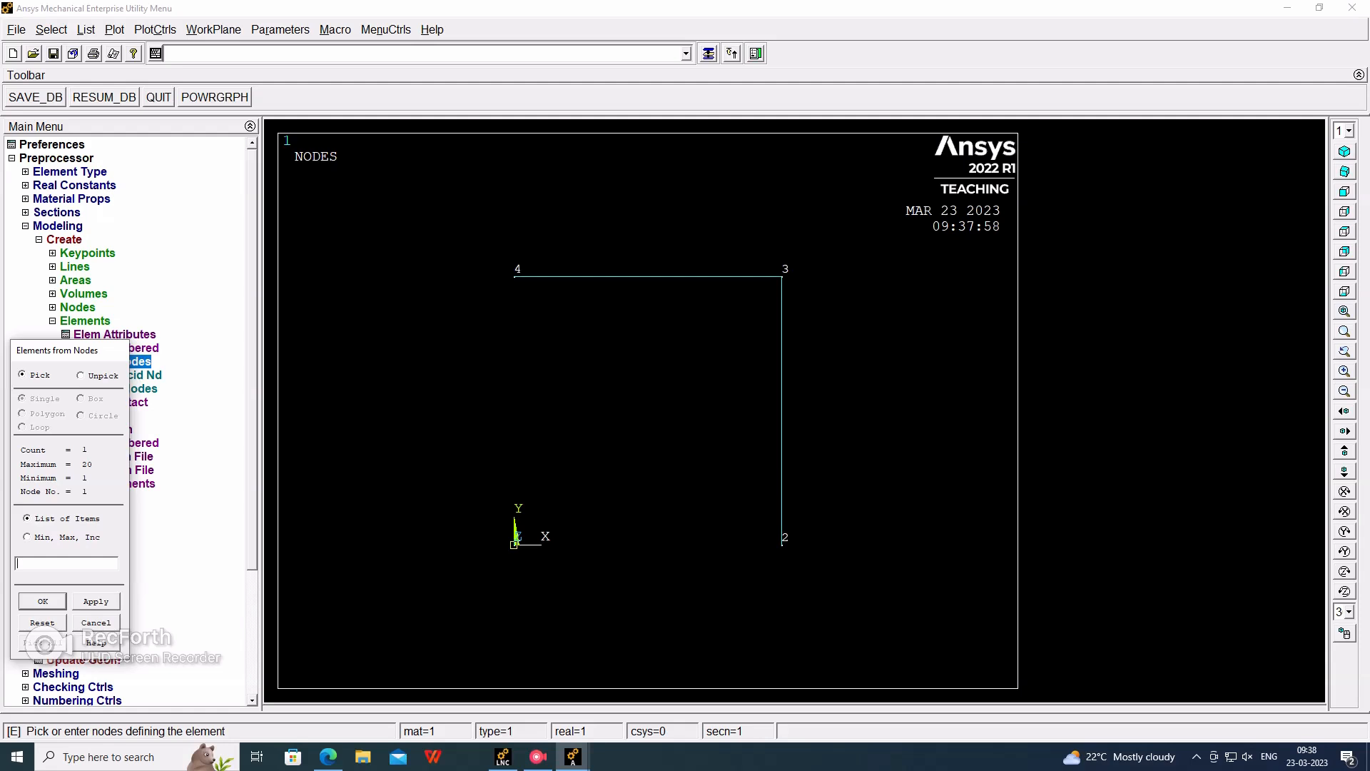
pyautogui.click(782, 275)
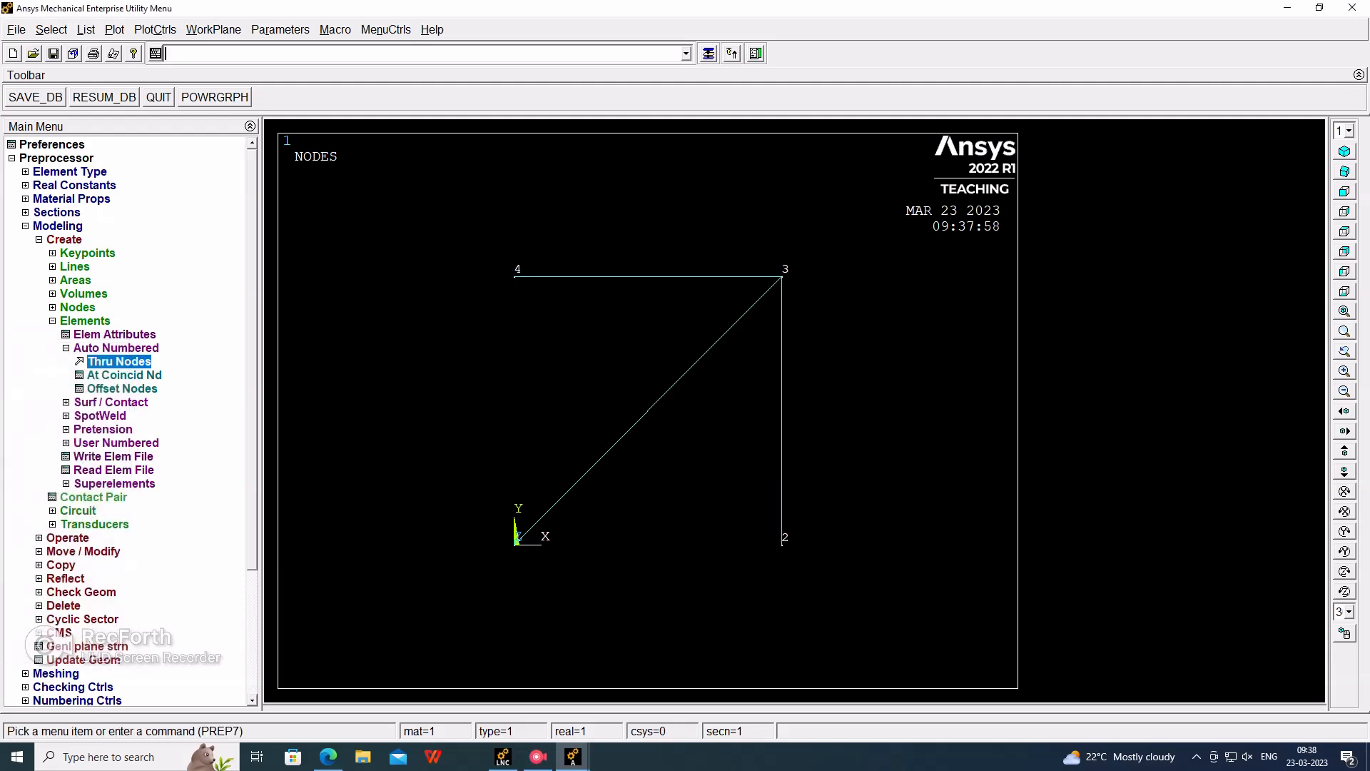
# Plot the model as elements, showing the four link members, and fold the Modeling branch
pyautogui.click(114, 29)
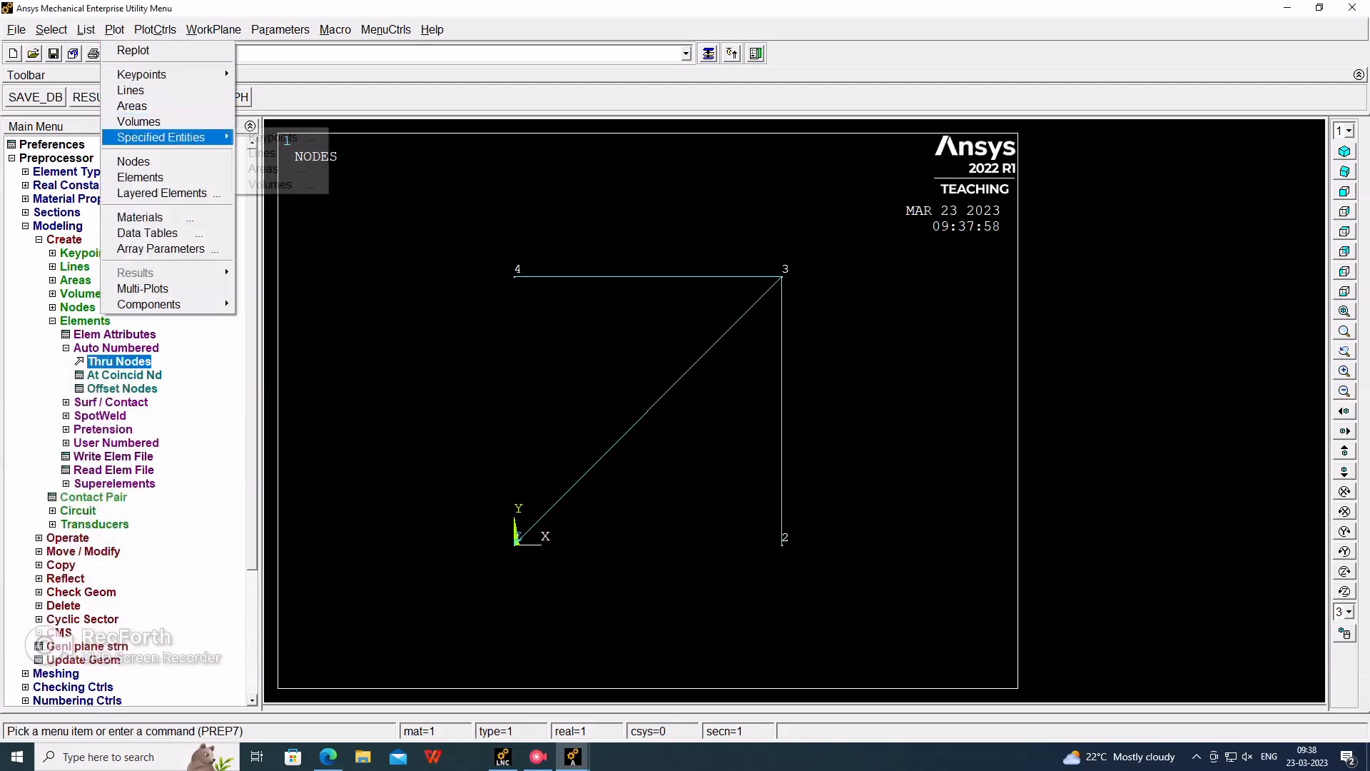
pyautogui.click(140, 176)
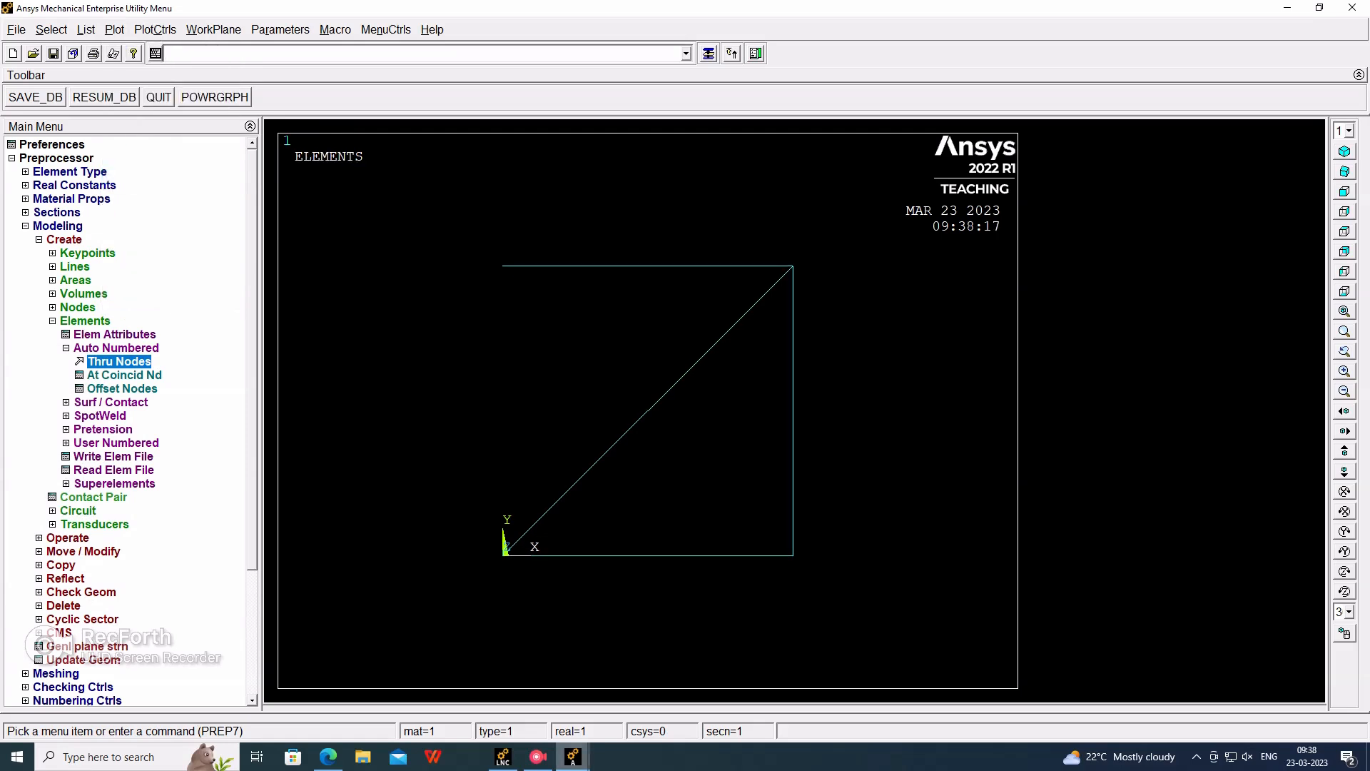
pyautogui.moveTo(327, 756)
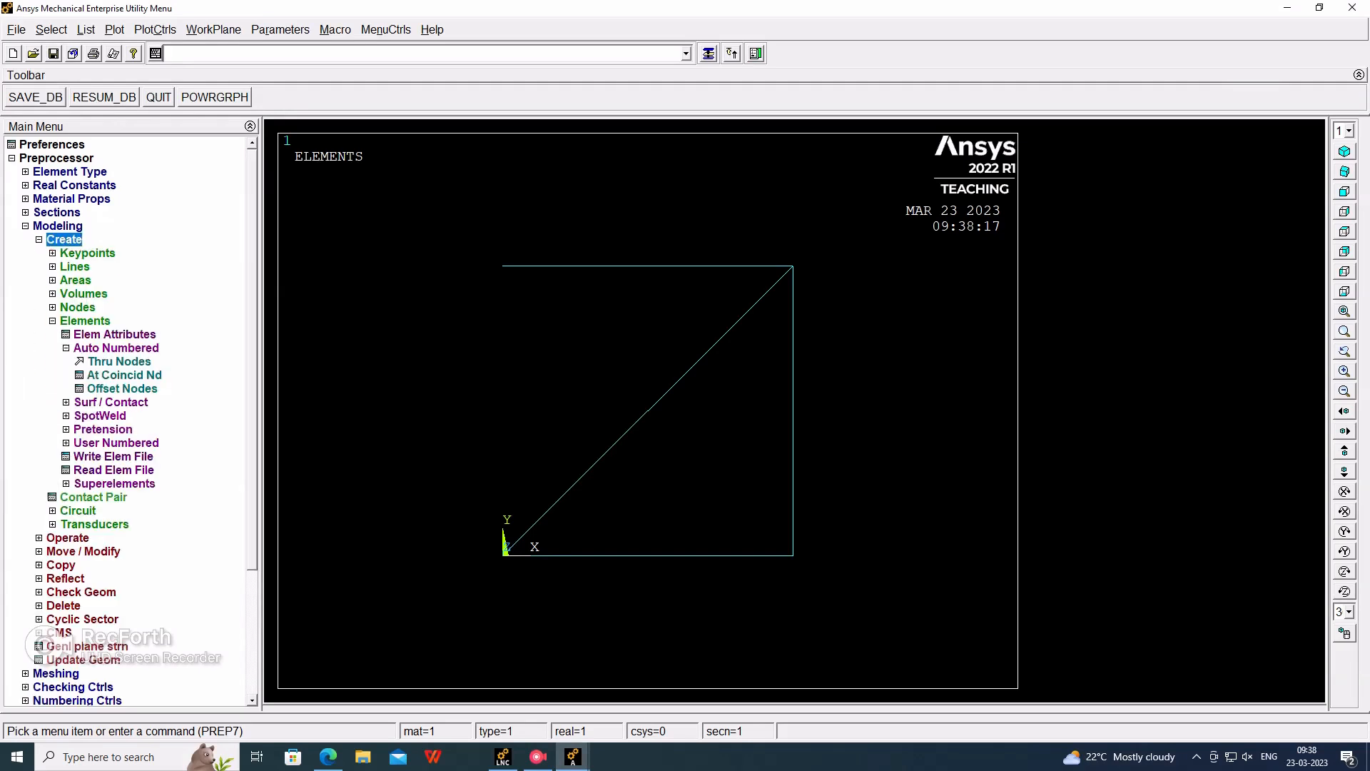
pyautogui.click(57, 225)
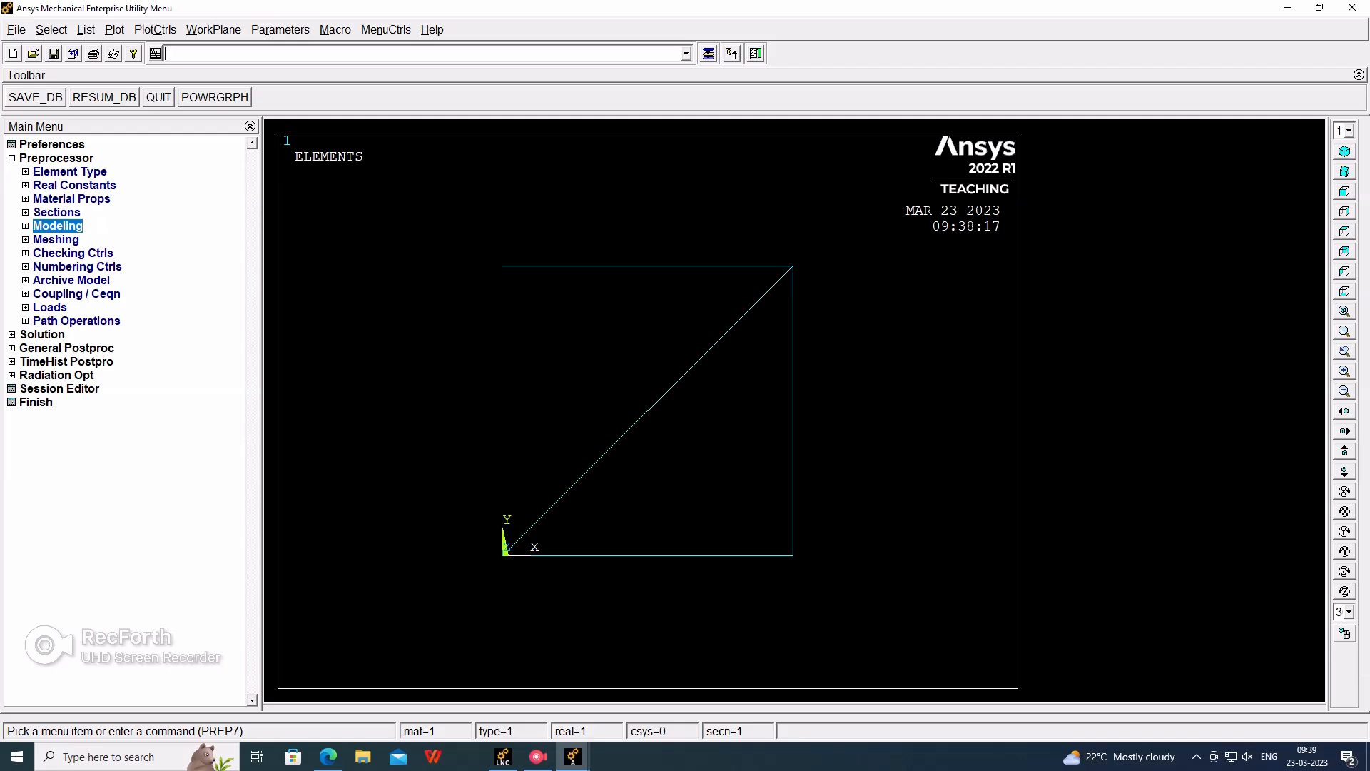
# Fix all displacements at the two left nodes 1 and 4
pyautogui.click(48, 307)
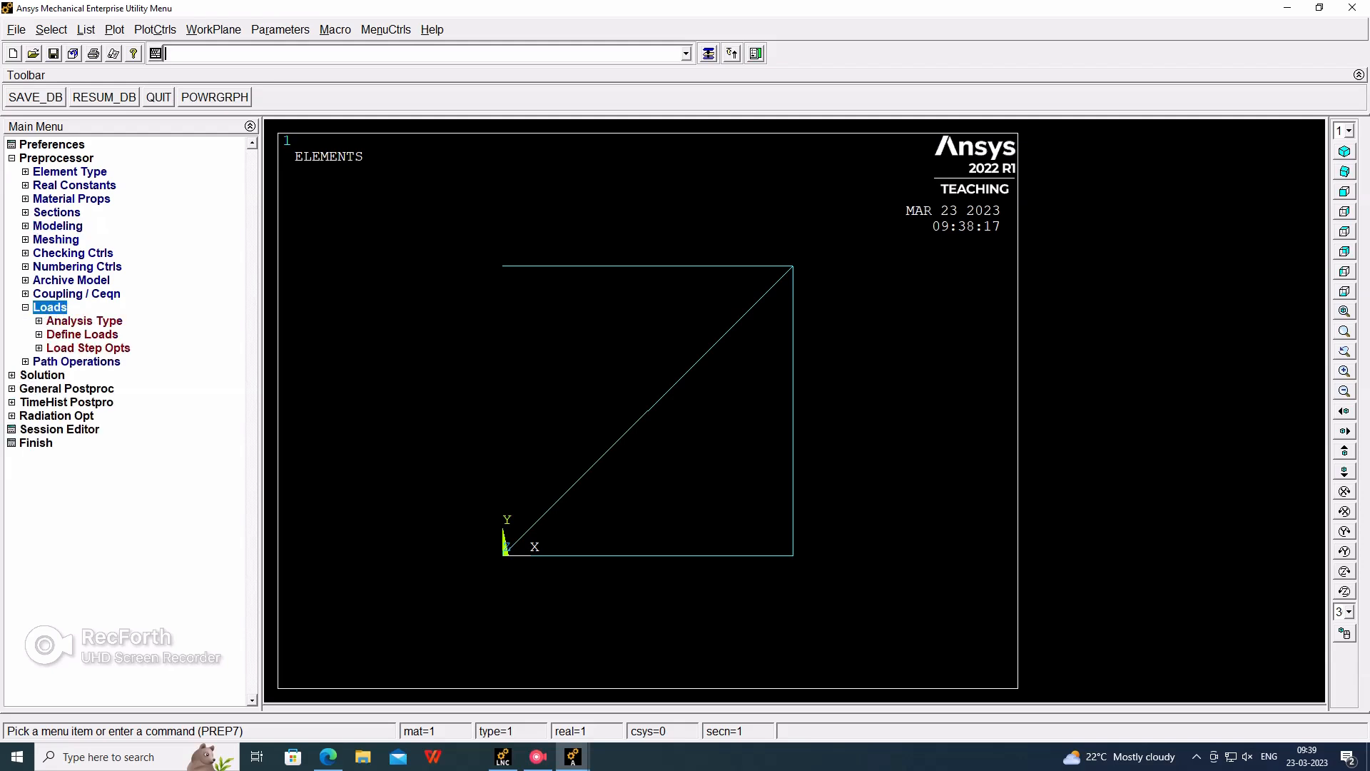
pyautogui.click(81, 334)
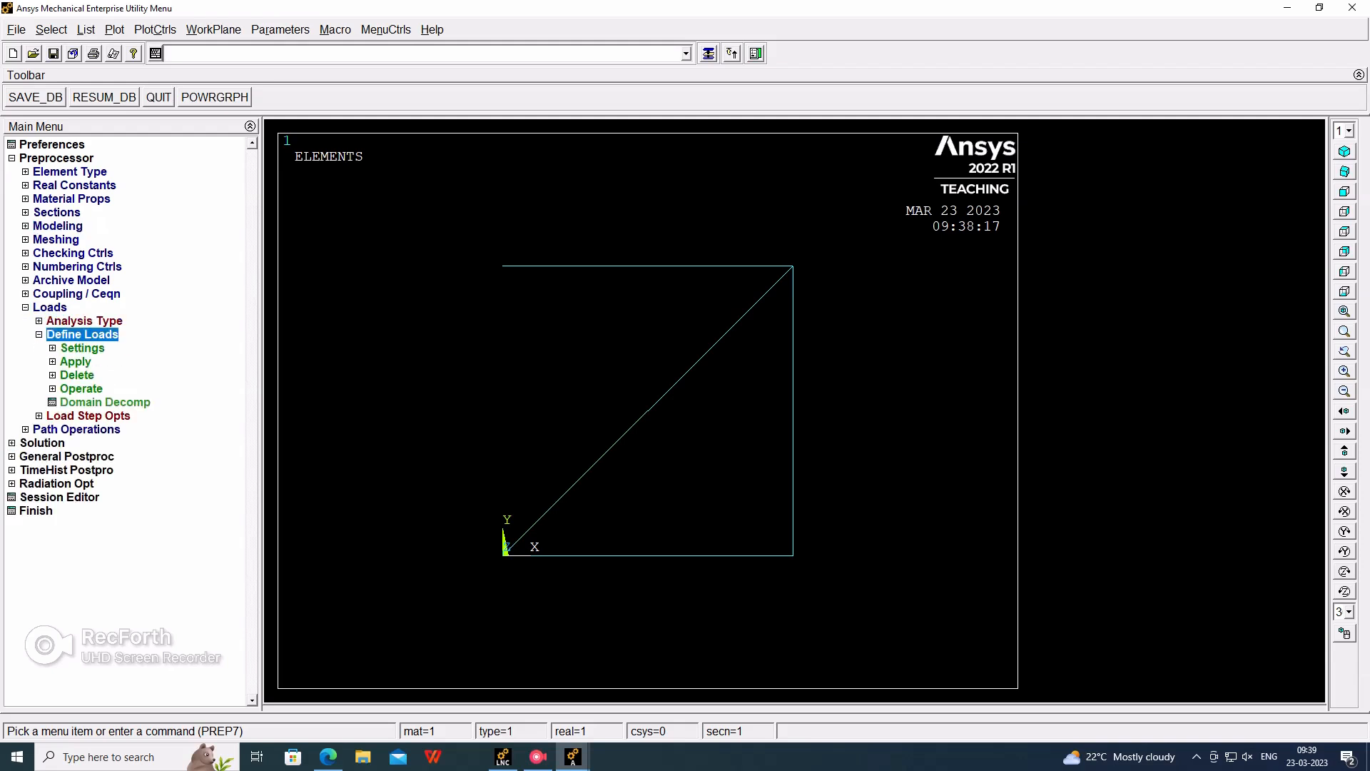
pyautogui.click(75, 361)
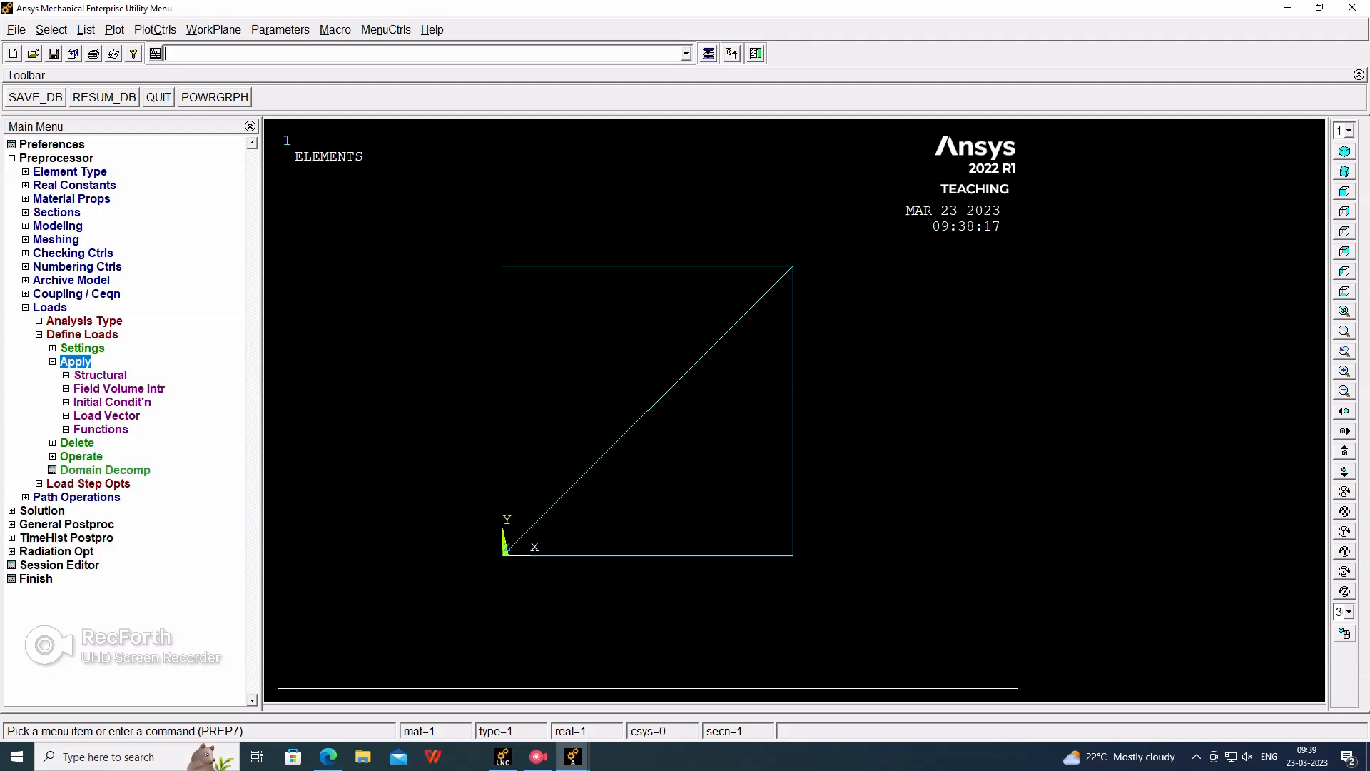
pyautogui.click(100, 375)
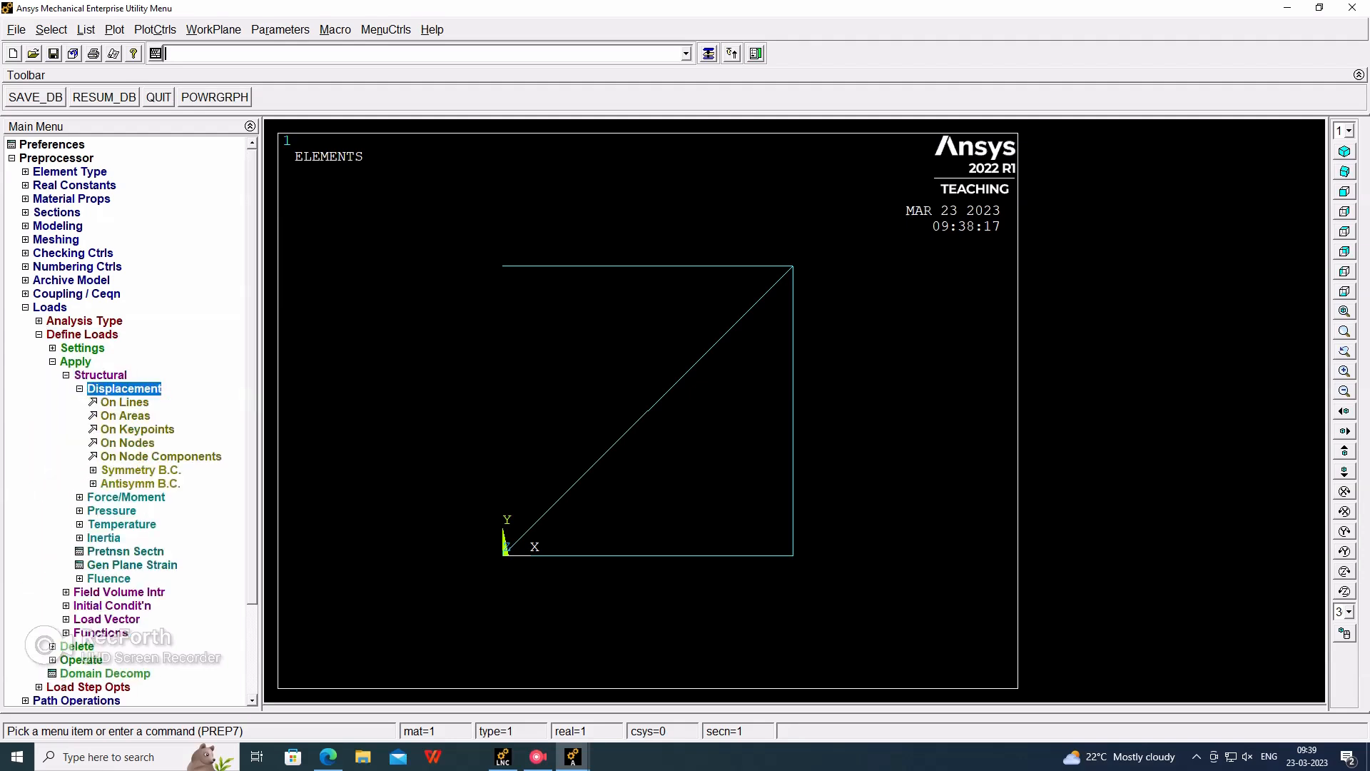
pyautogui.click(127, 442)
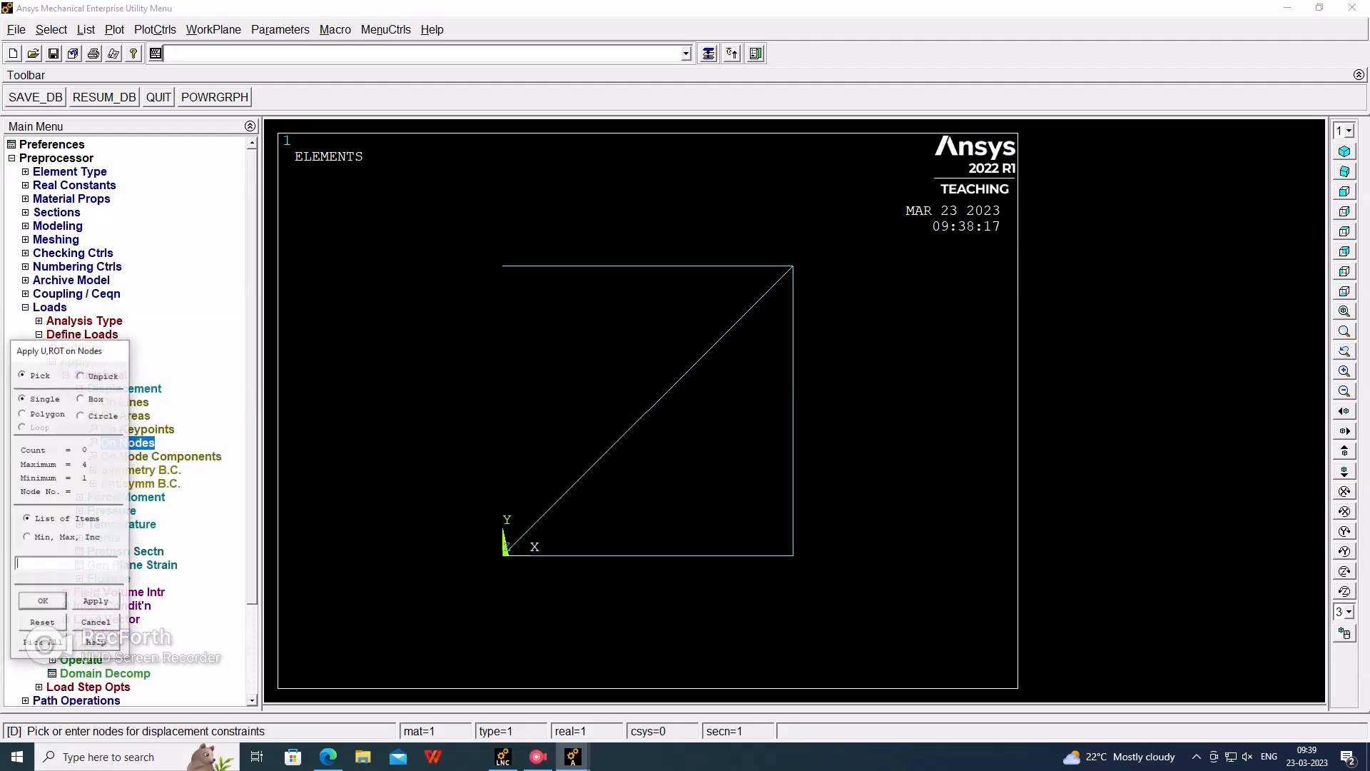
pyautogui.click(503, 555)
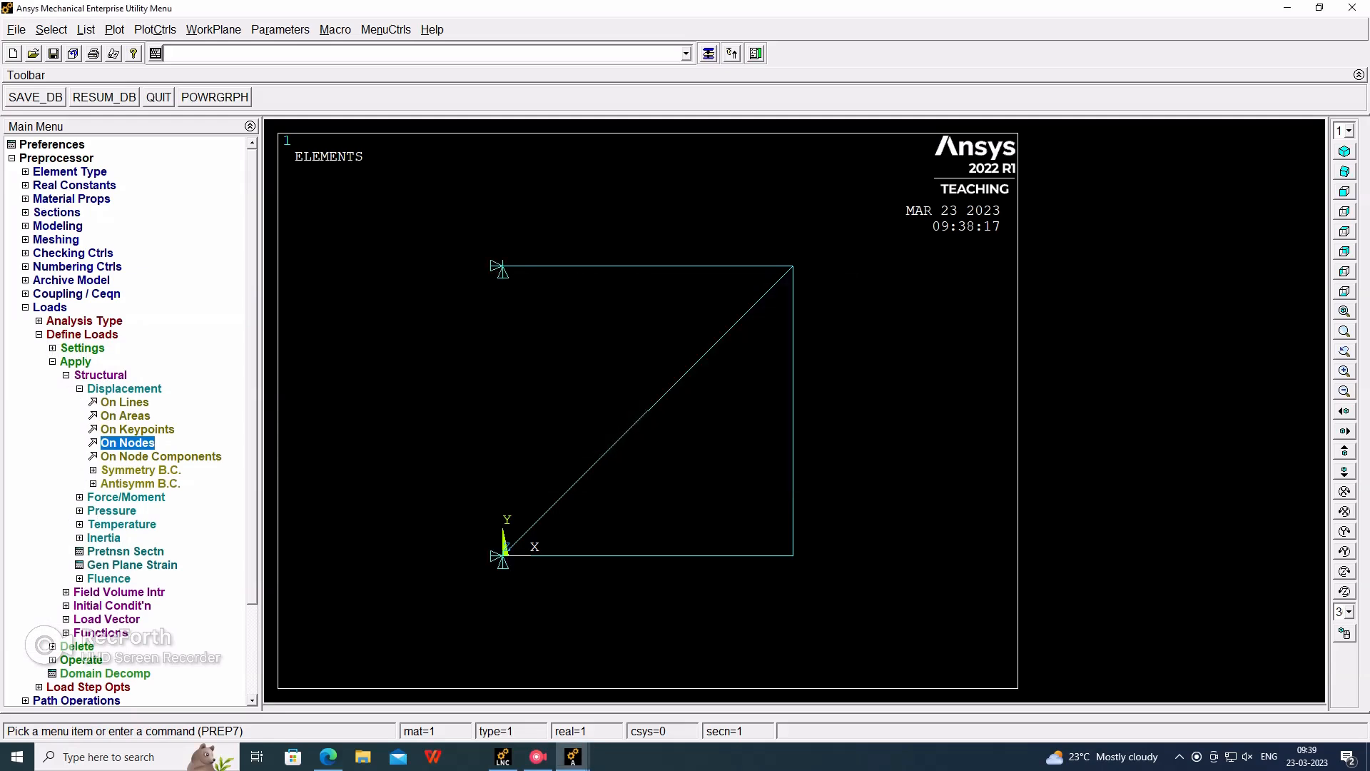
# Add a displacement support at node 2 and dismiss the duplicate-DOF warning
pyautogui.click(127, 443)
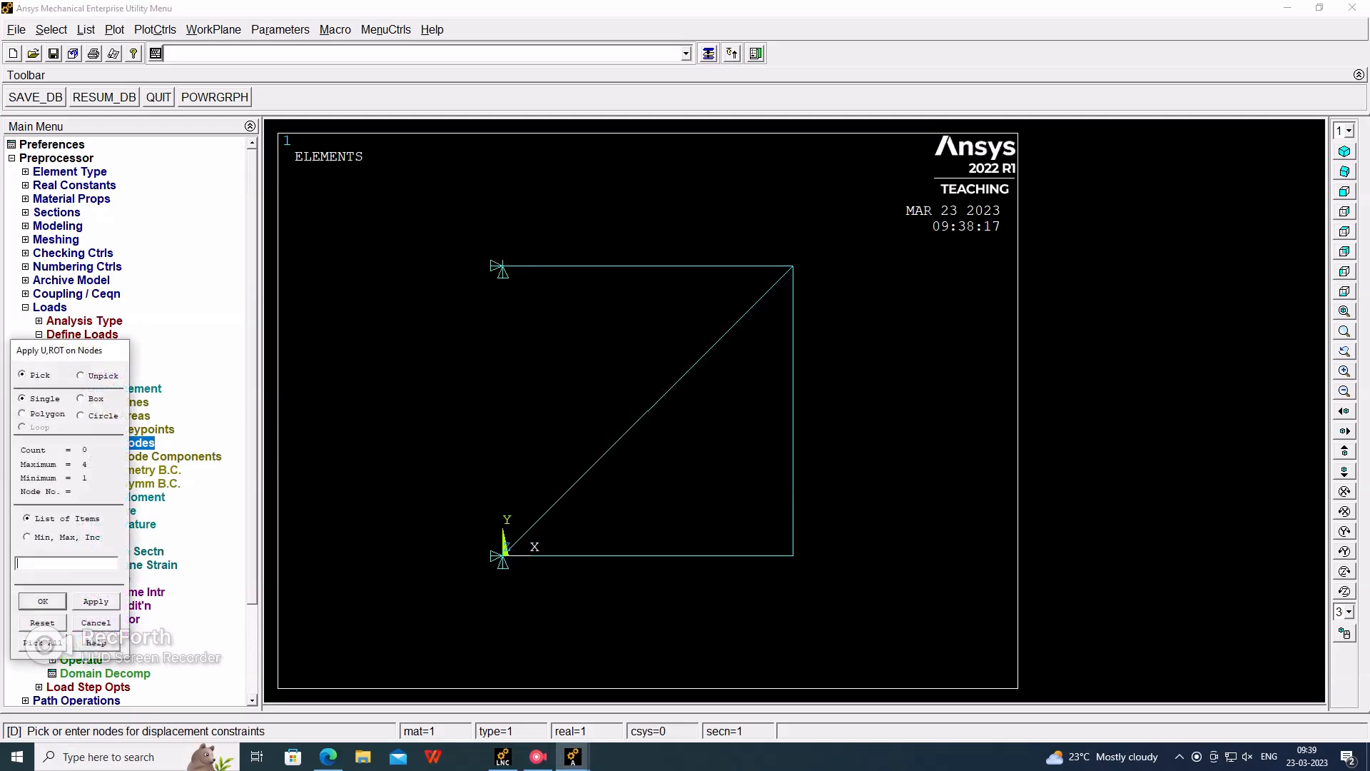
pyautogui.click(792, 555)
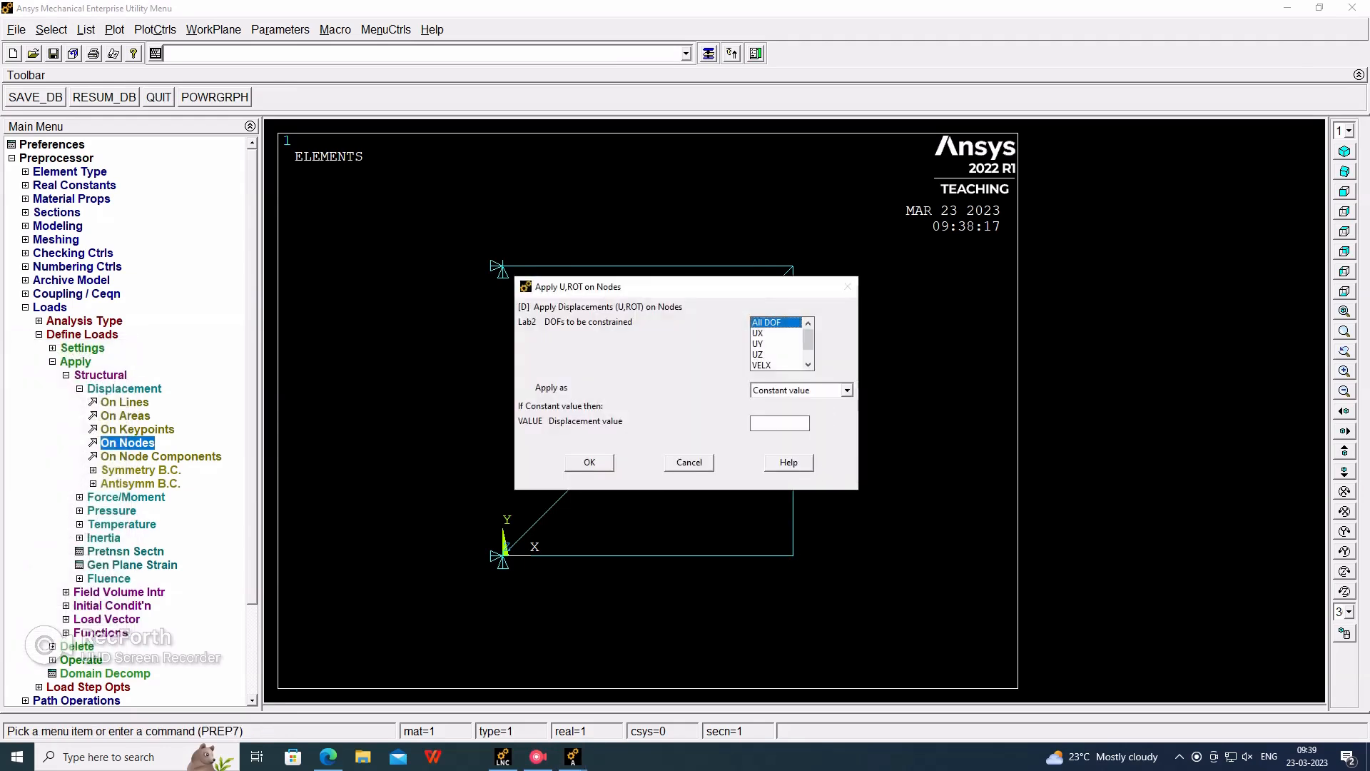
pyautogui.click(758, 344)
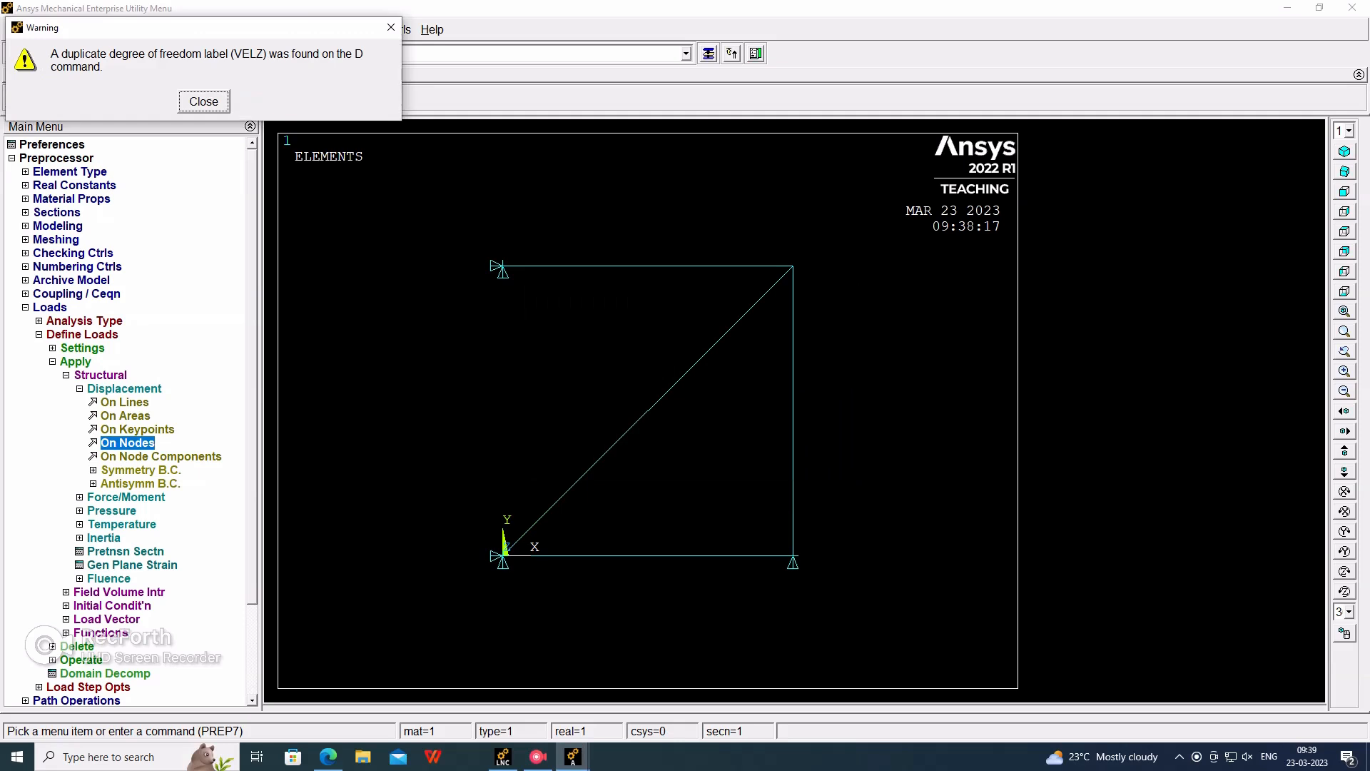
pyautogui.click(202, 101)
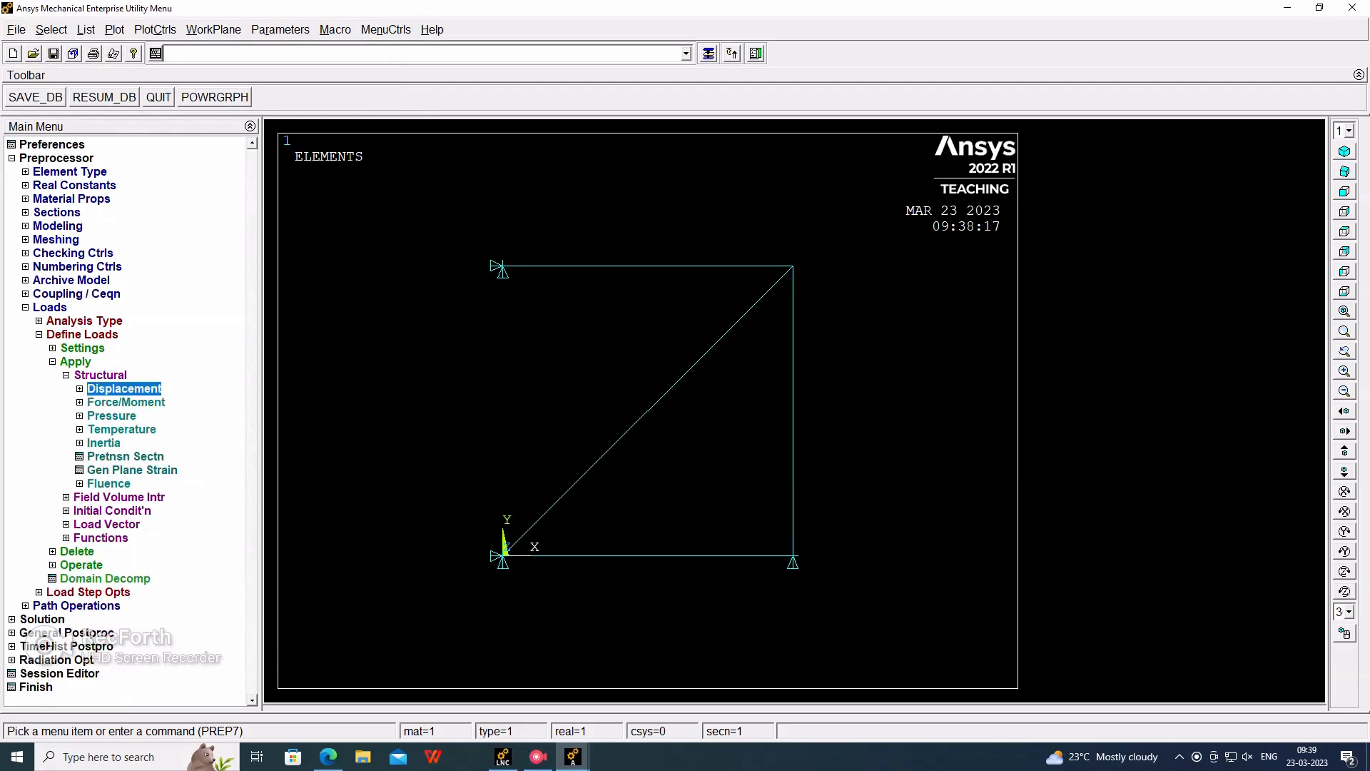
# Apply a 75000 FX nodal force at node 2
pyautogui.click(125, 403)
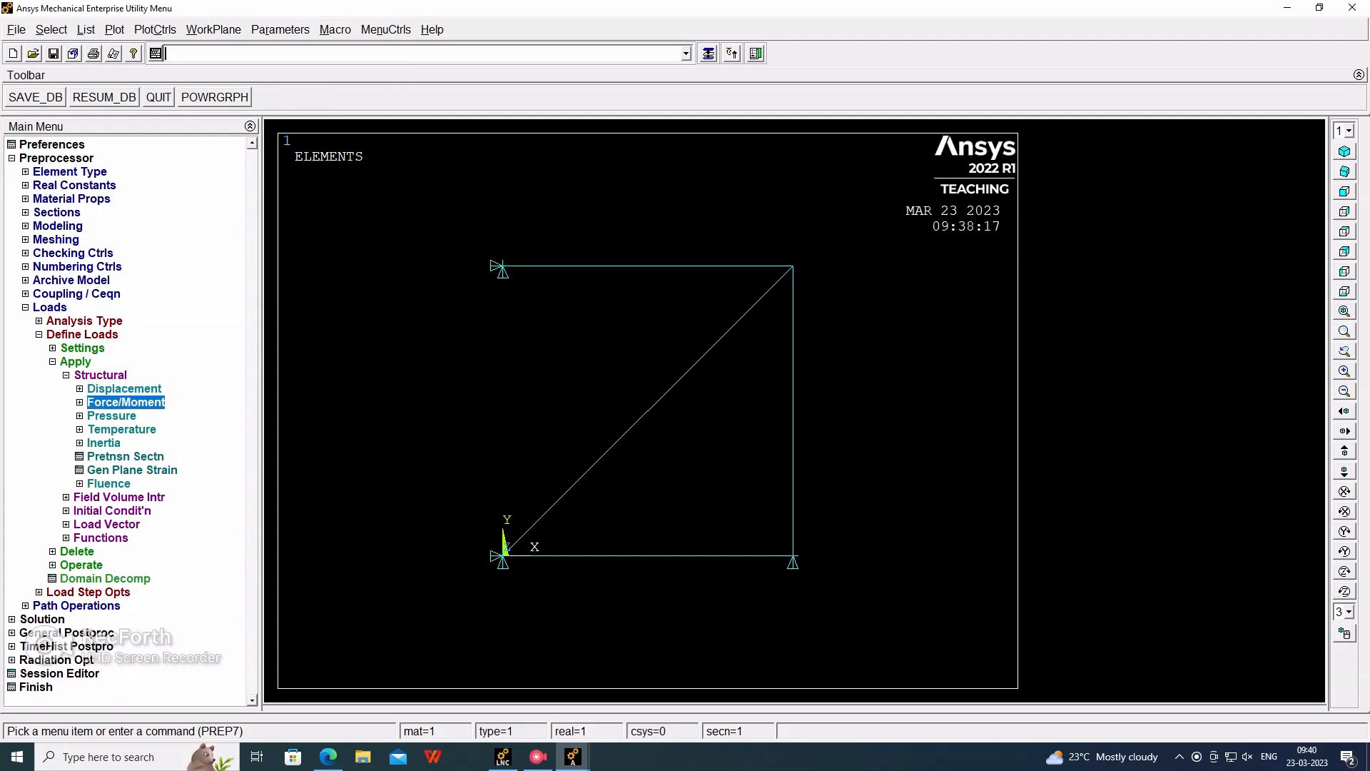
pyautogui.click(126, 401)
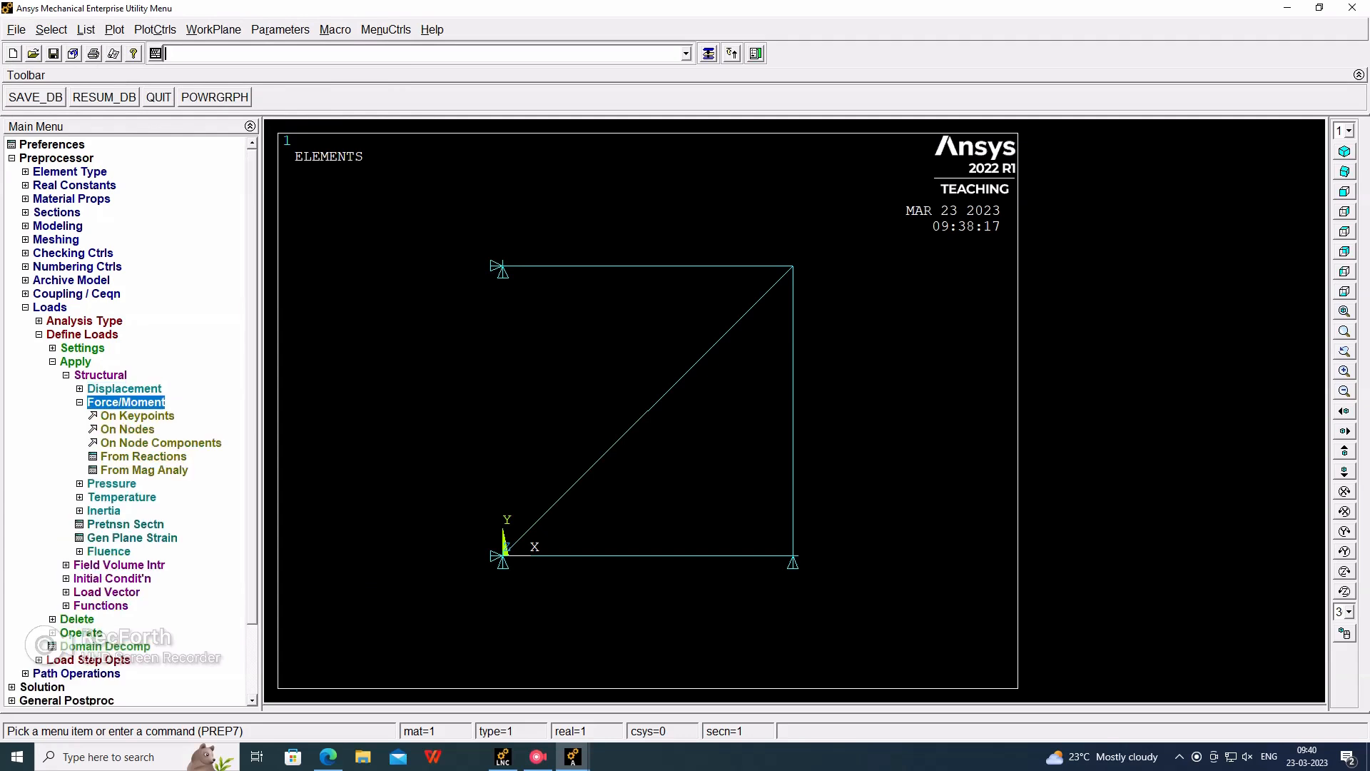
pyautogui.click(128, 430)
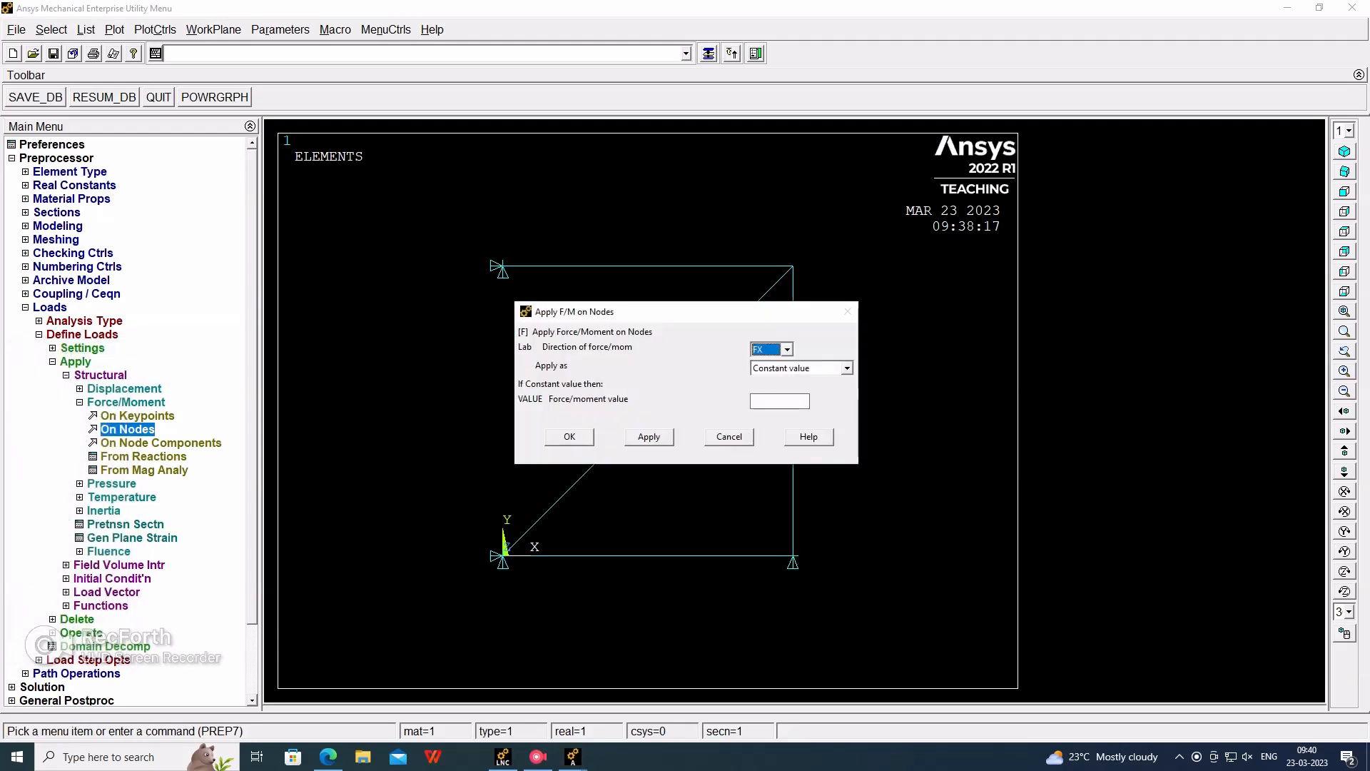
pyautogui.write('75000')
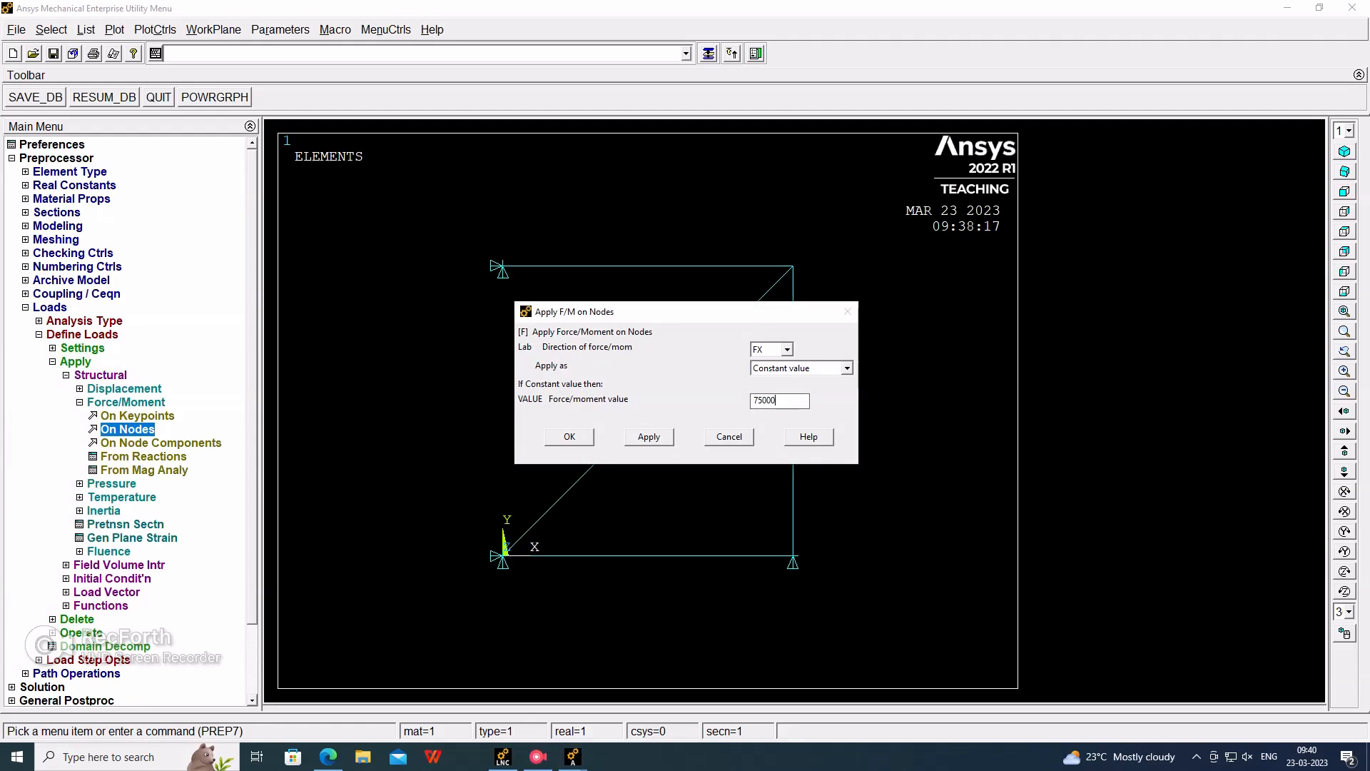
pyautogui.click(570, 436)
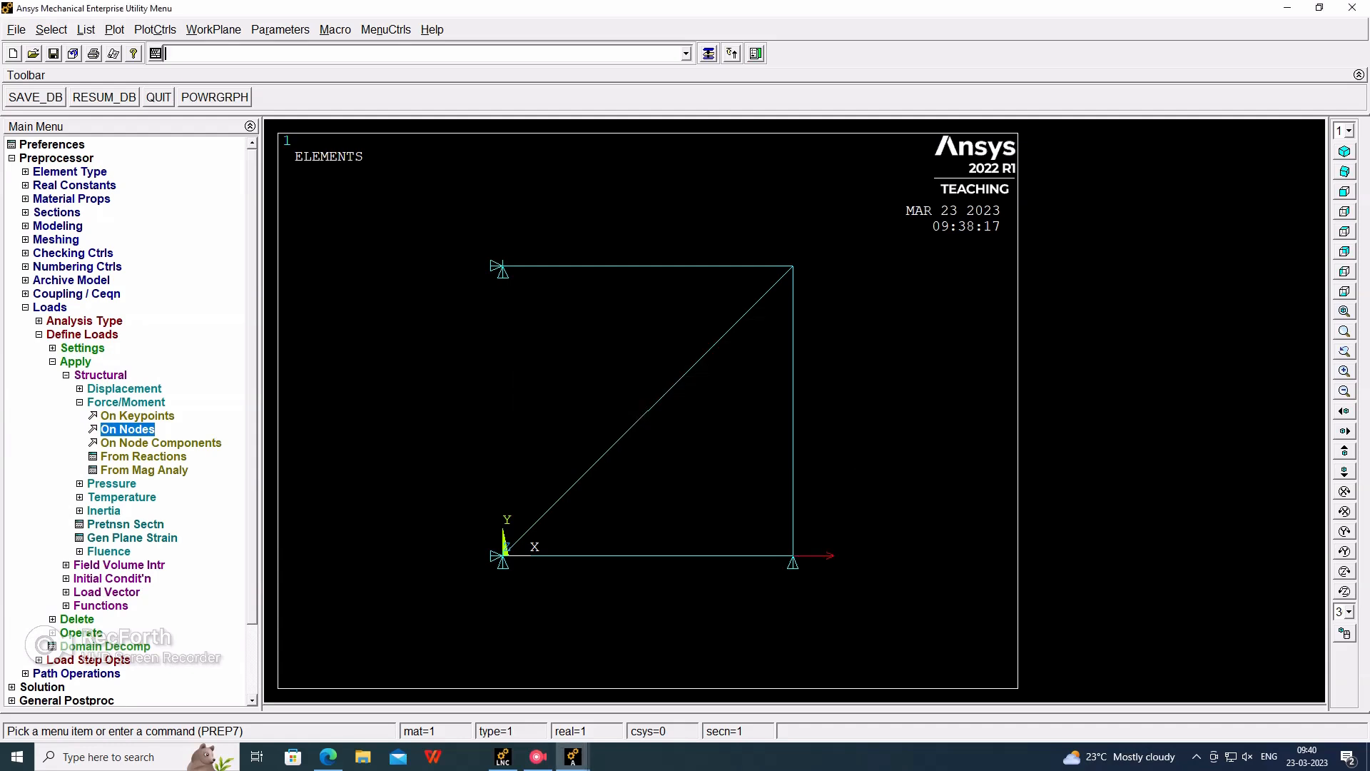
# Apply a -100000 FY nodal force at top-right node 3
pyautogui.click(128, 430)
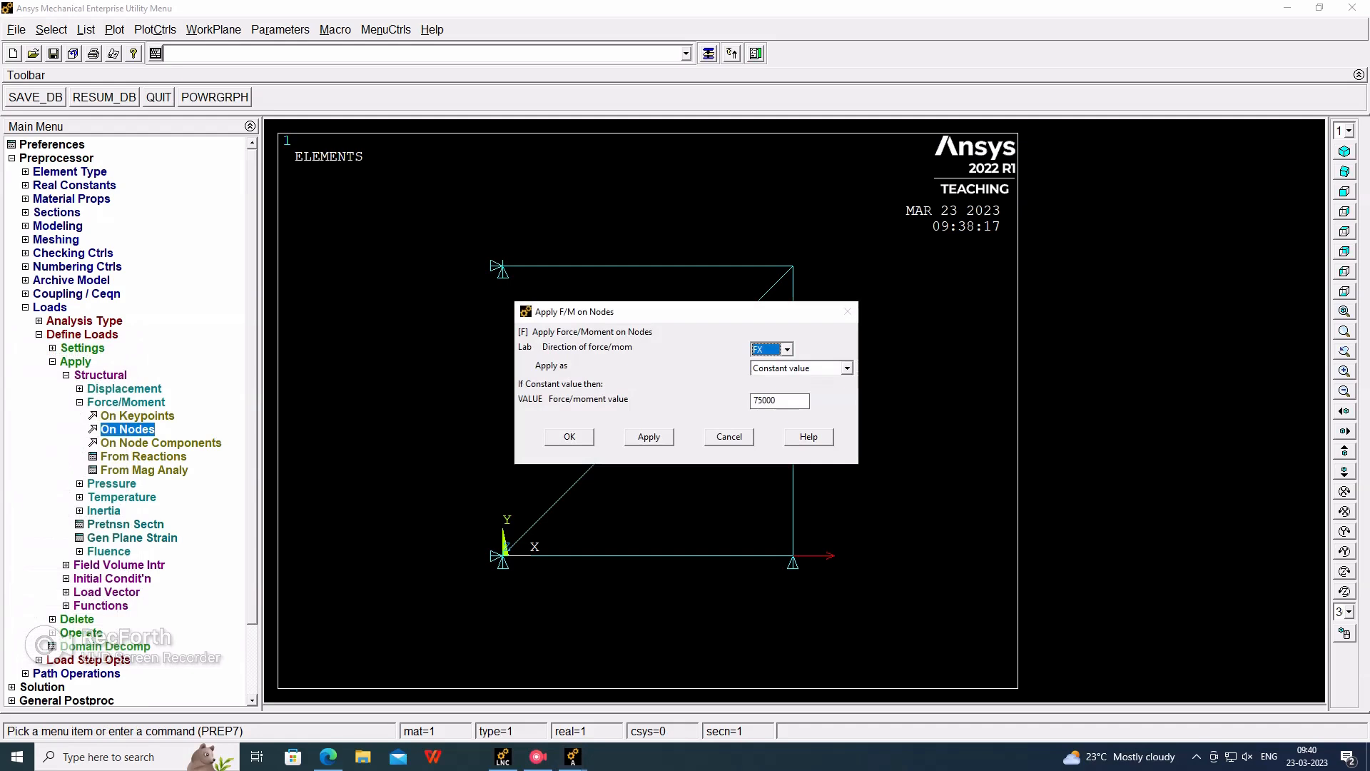
pyautogui.click(785, 348)
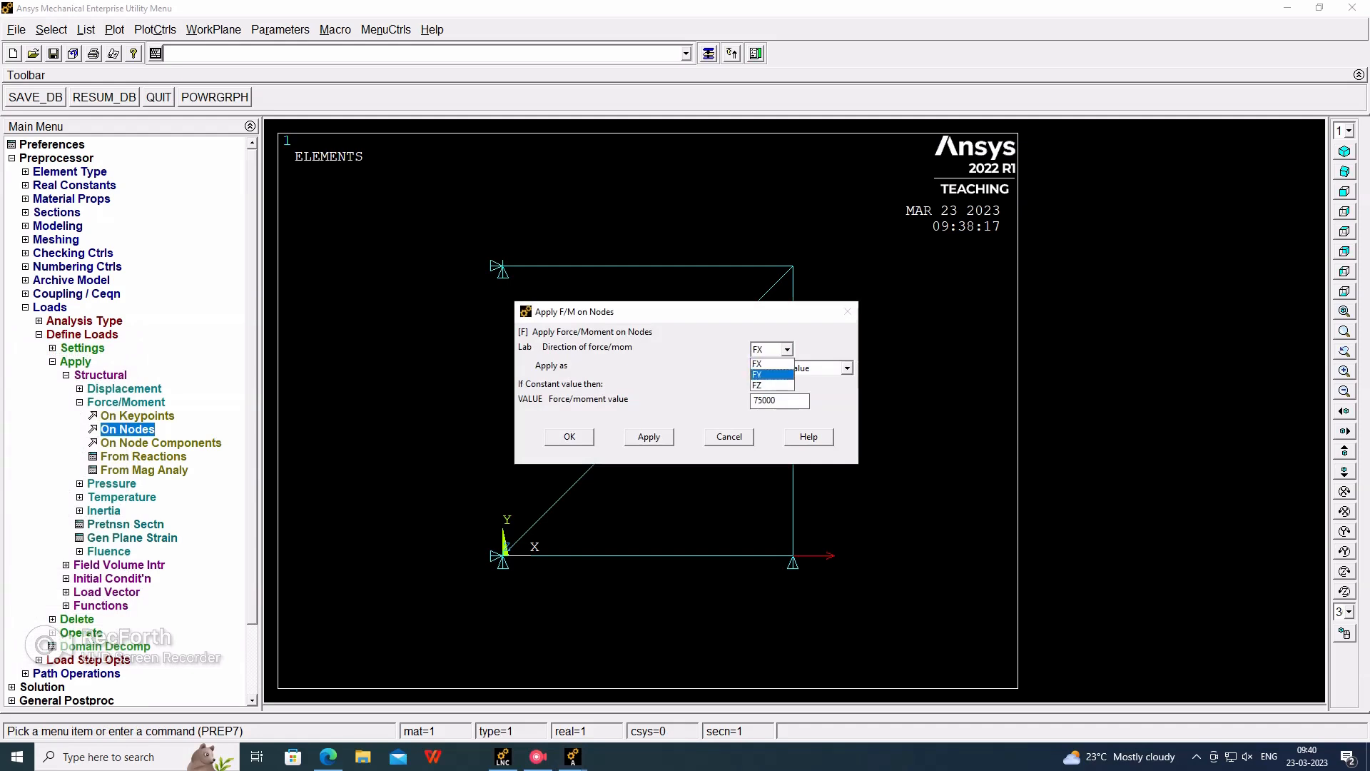
pyautogui.click(757, 374)
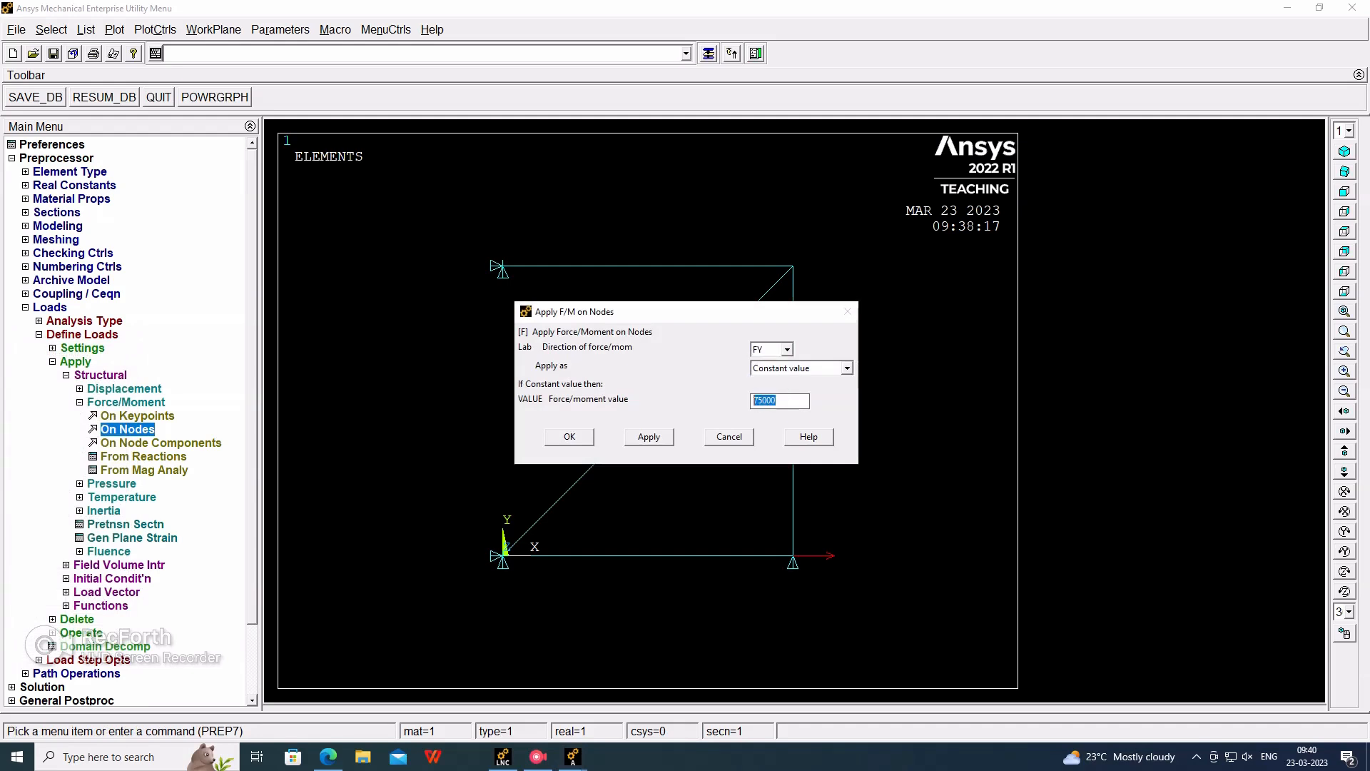
pyautogui.write('-1')
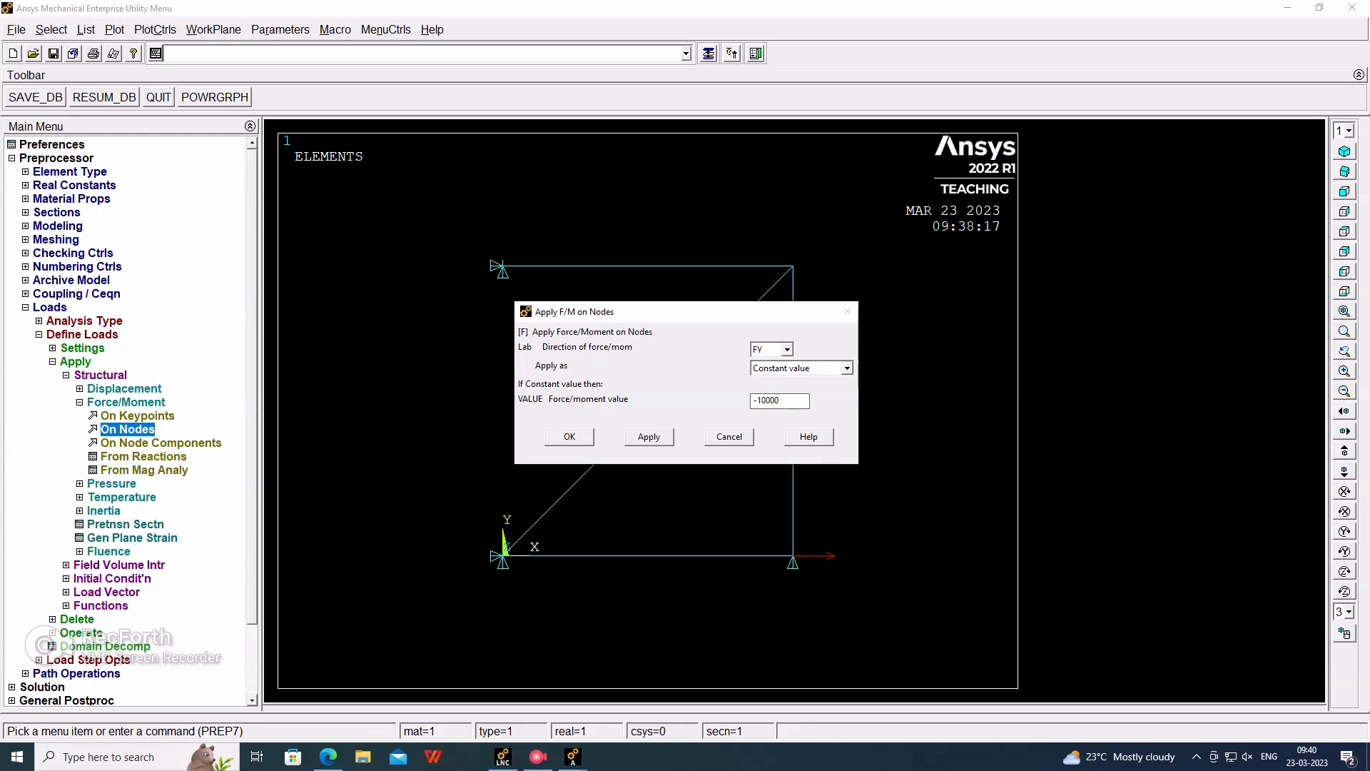
pyautogui.write('-100000')
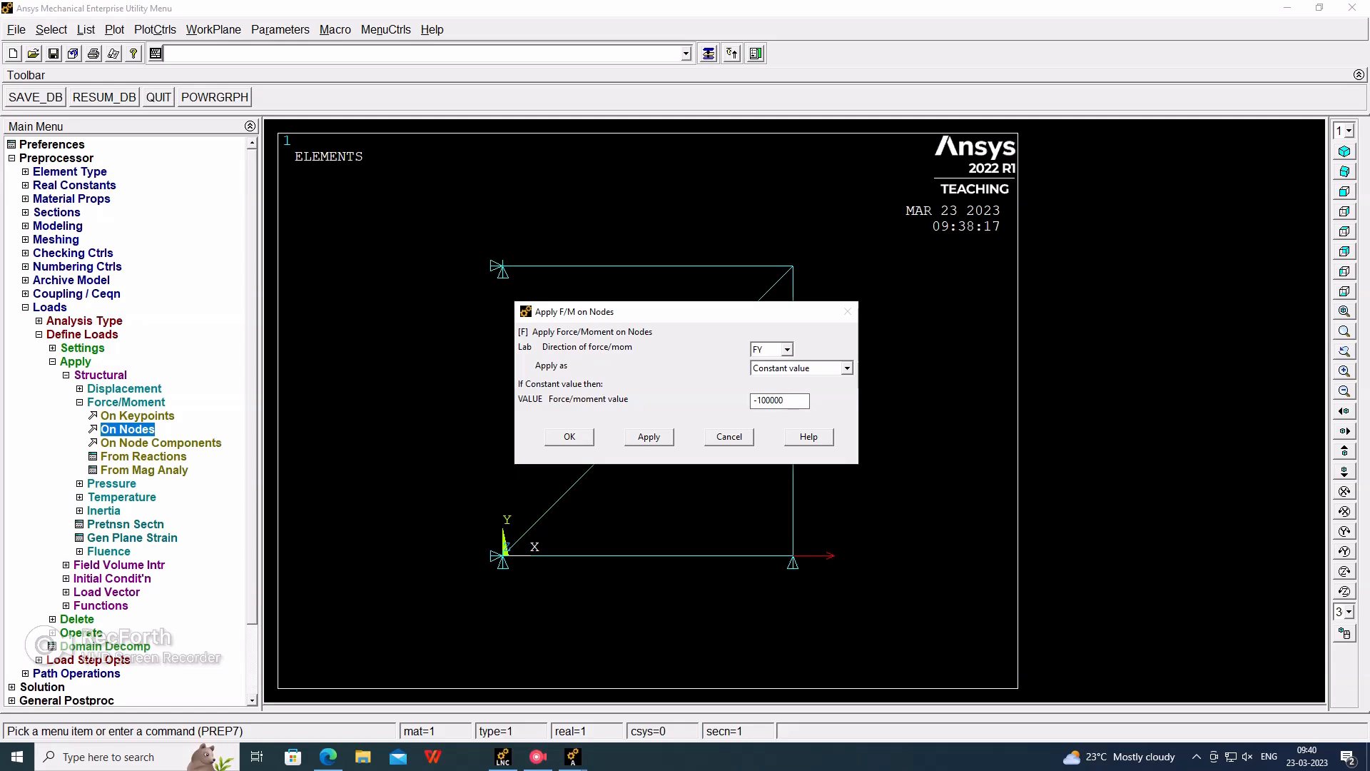
pyautogui.click(570, 437)
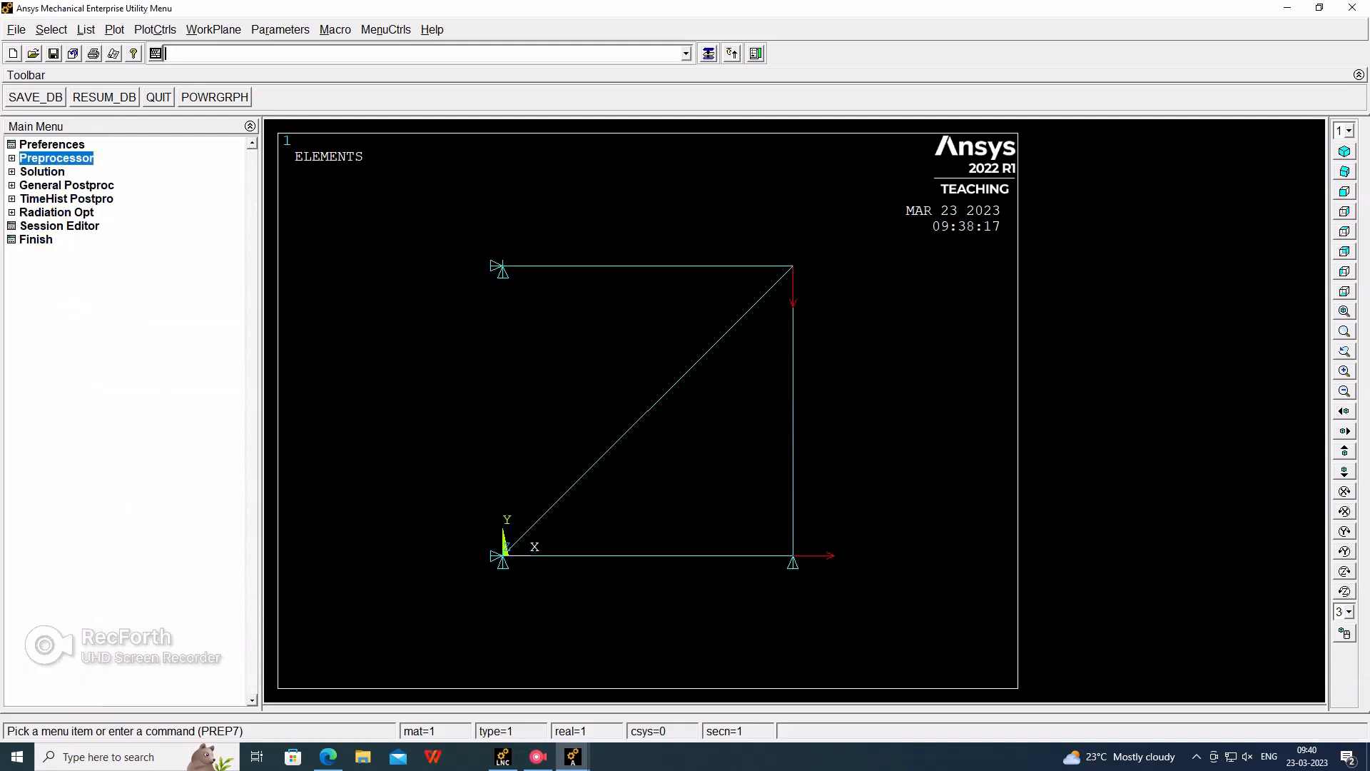
# Run Solve > Current LS and dismiss the 'Solution is done' note
pyautogui.click(41, 171)
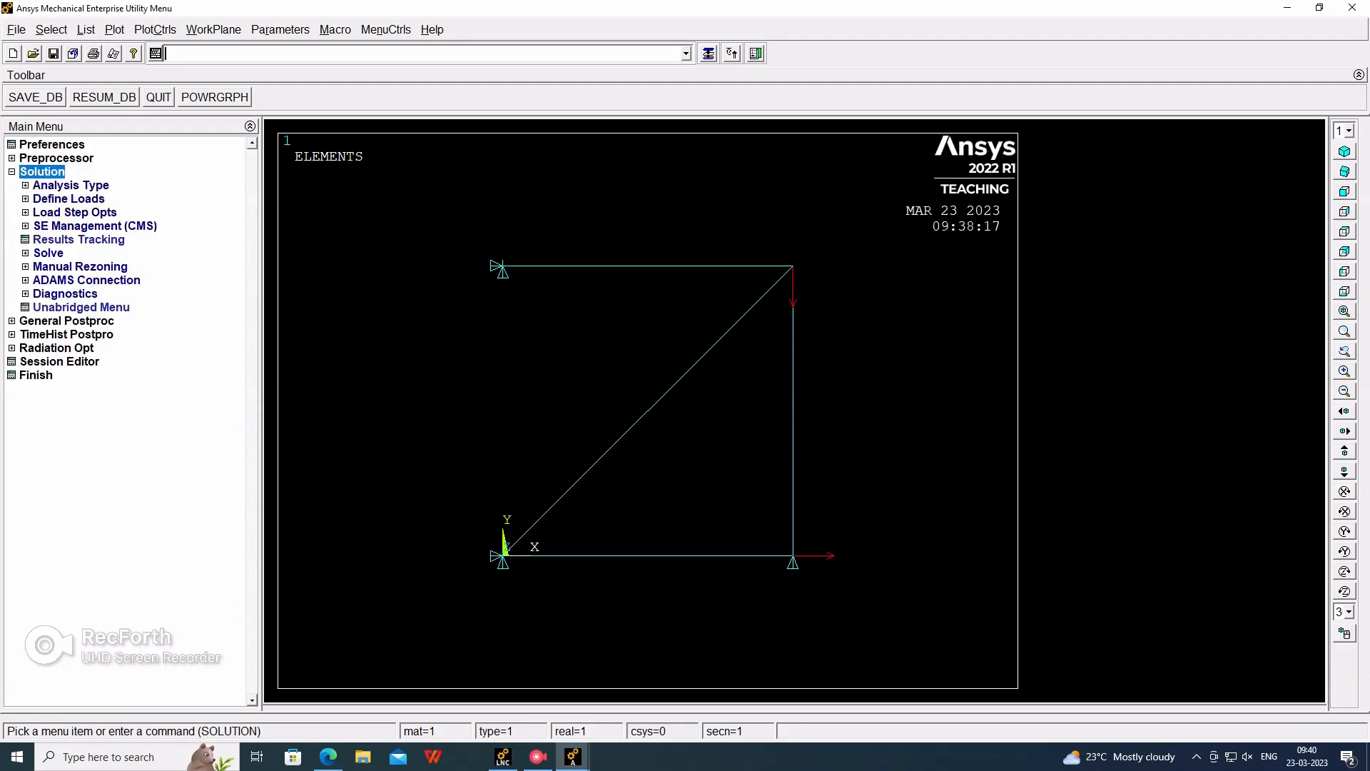
pyautogui.click(76, 265)
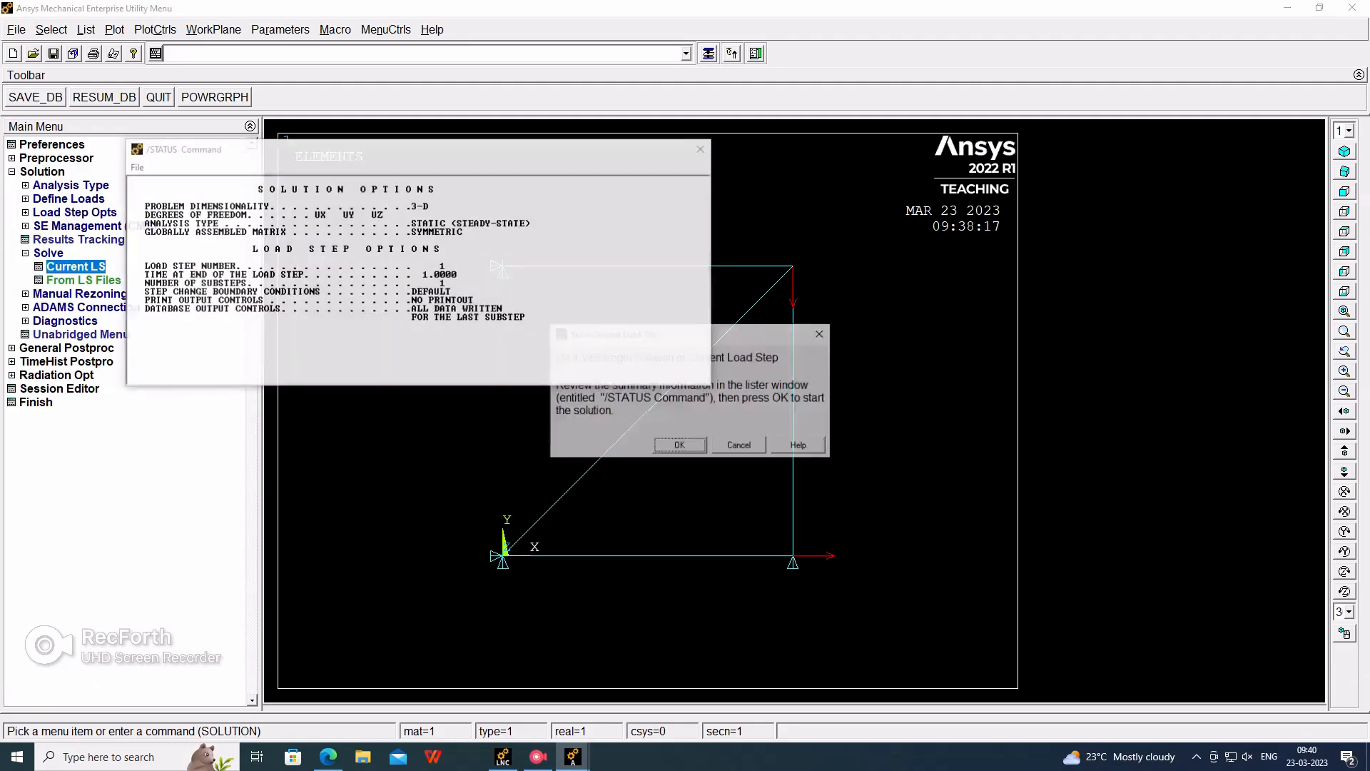
pyautogui.click(679, 445)
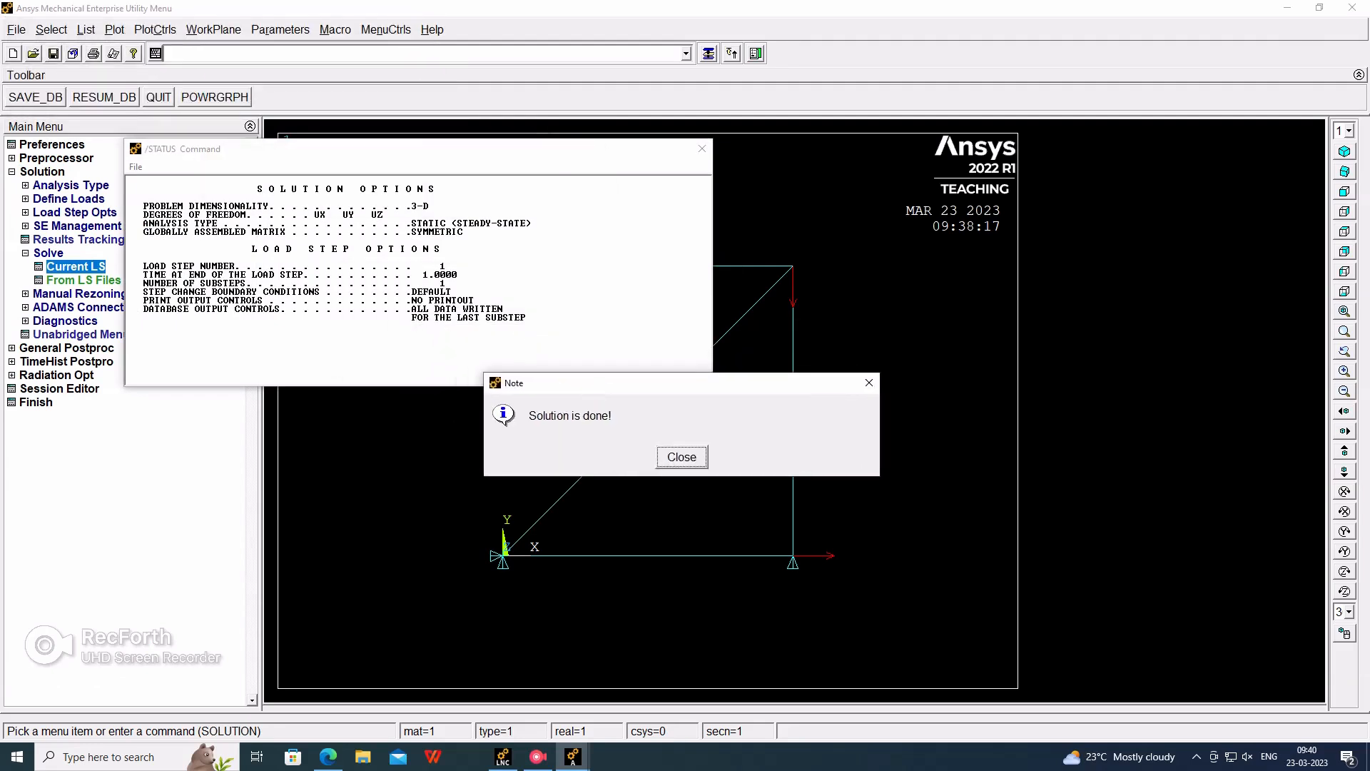
pyautogui.click(681, 457)
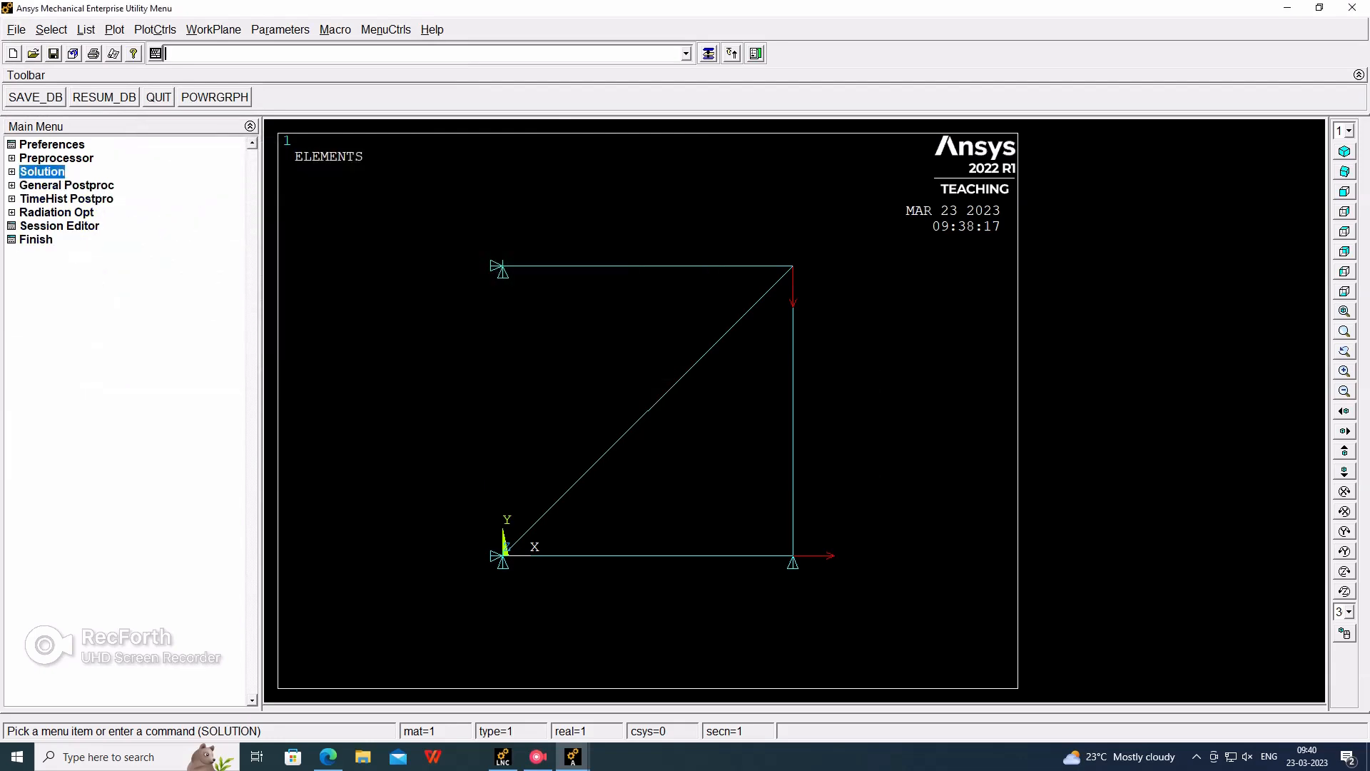
# Plot a nodal contour of DOF Solution displacement vector sum (max 0.819496)
pyautogui.click(65, 184)
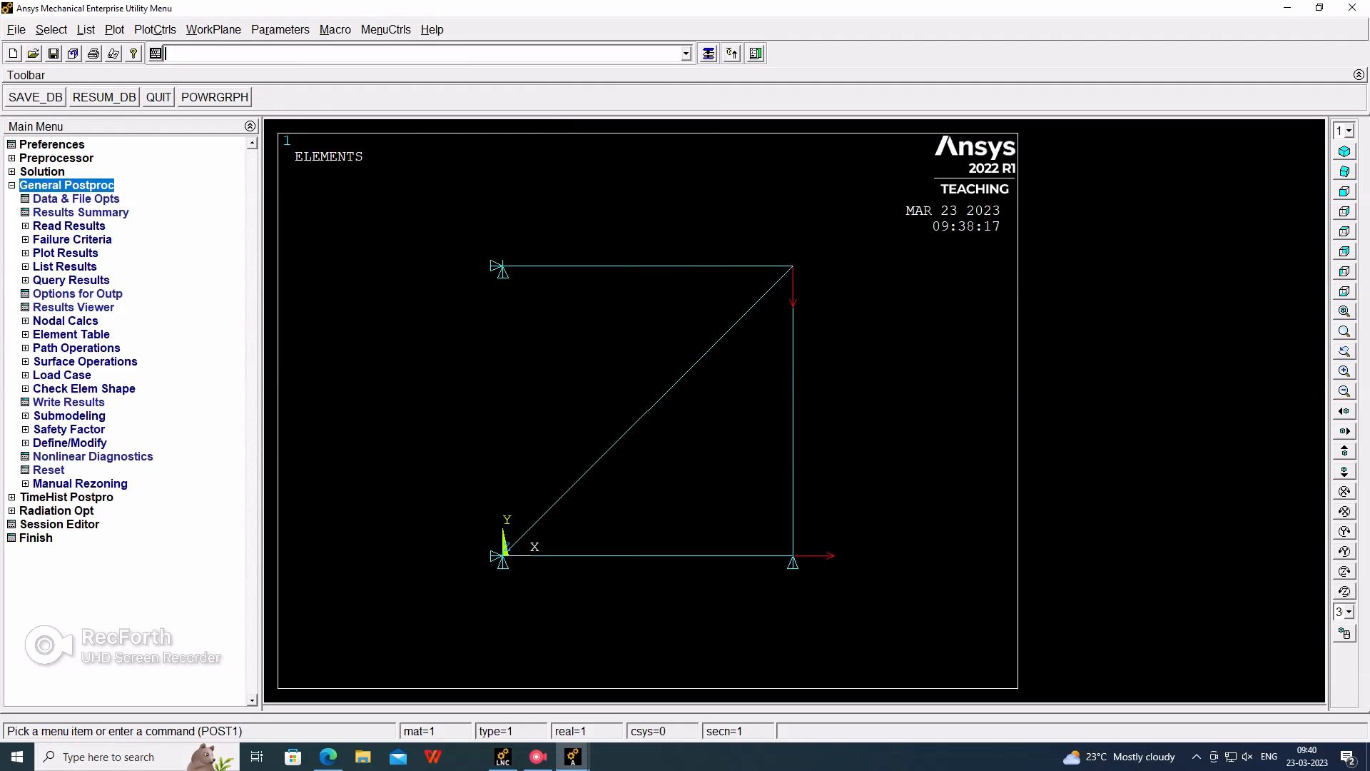
pyautogui.click(65, 252)
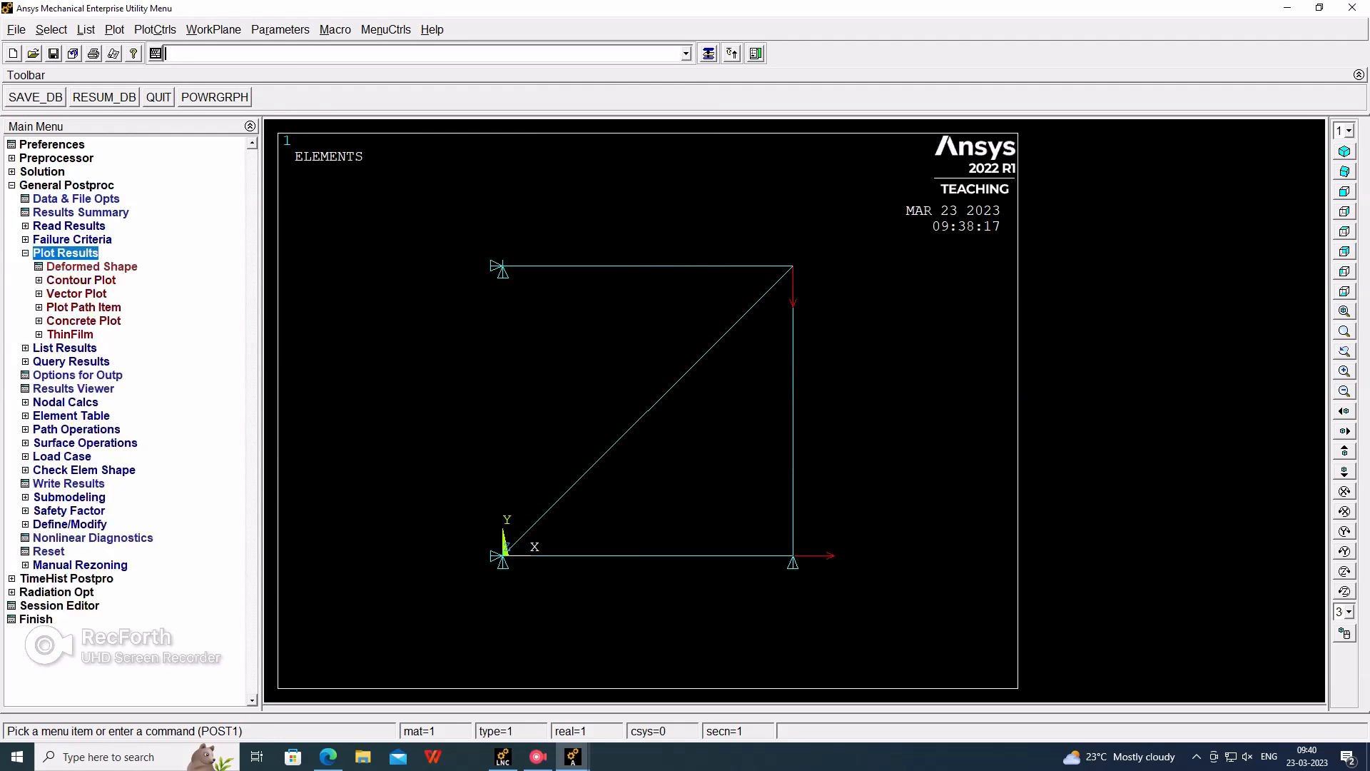
pyautogui.click(88, 292)
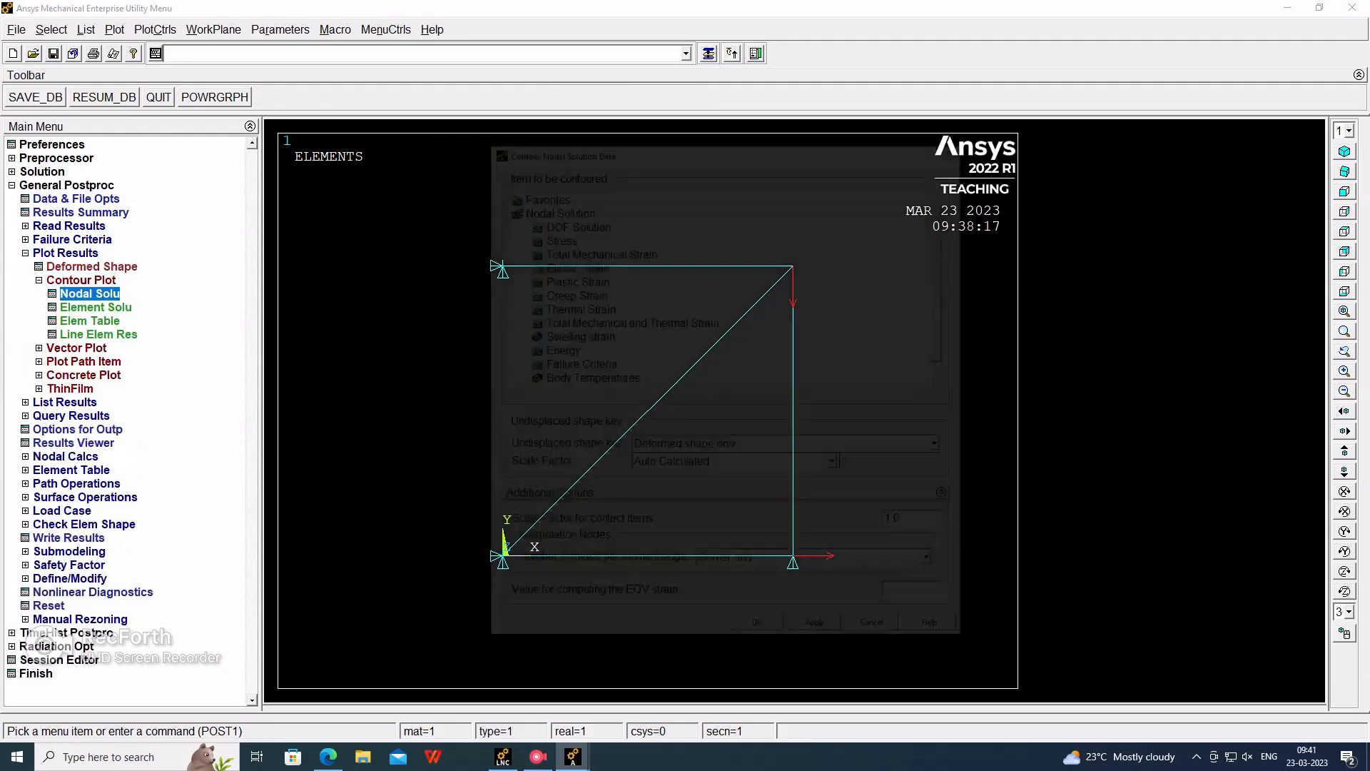
pyautogui.click(578, 220)
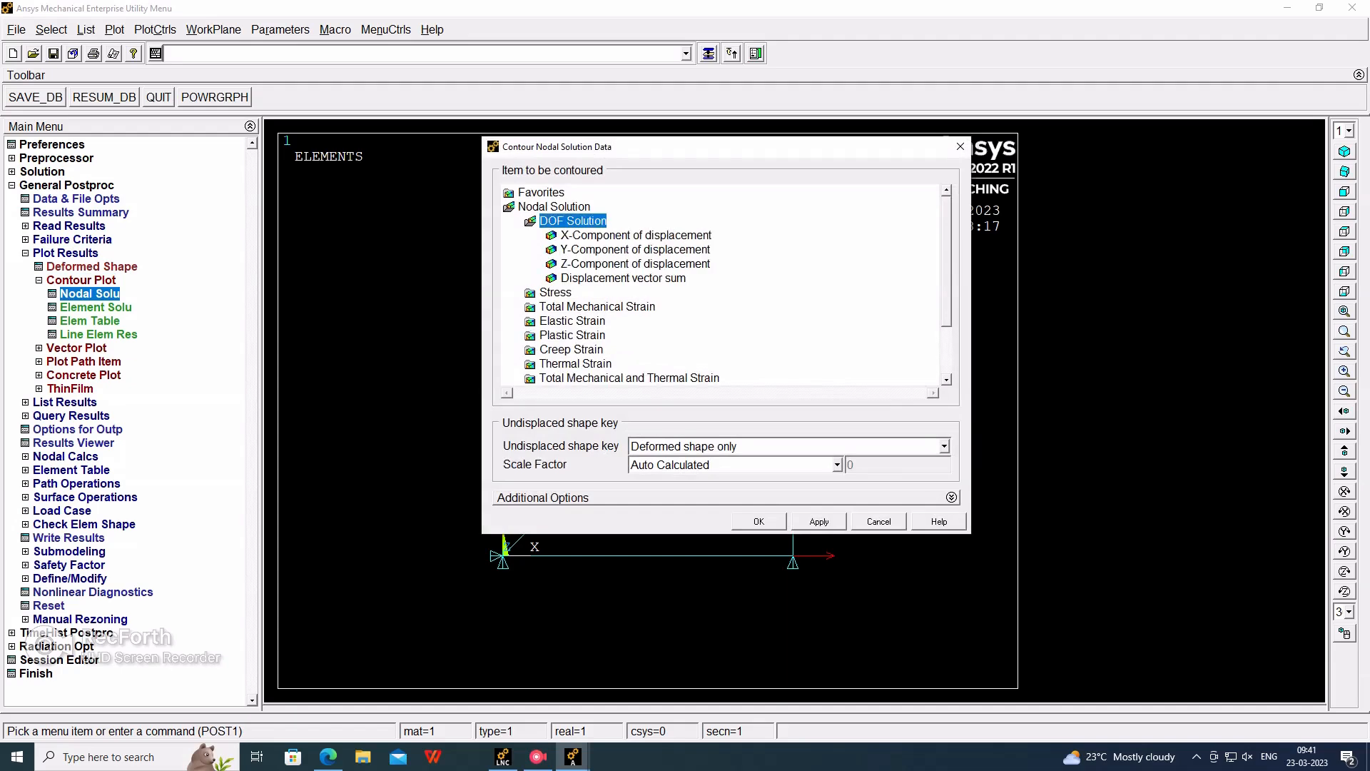
pyautogui.click(620, 278)
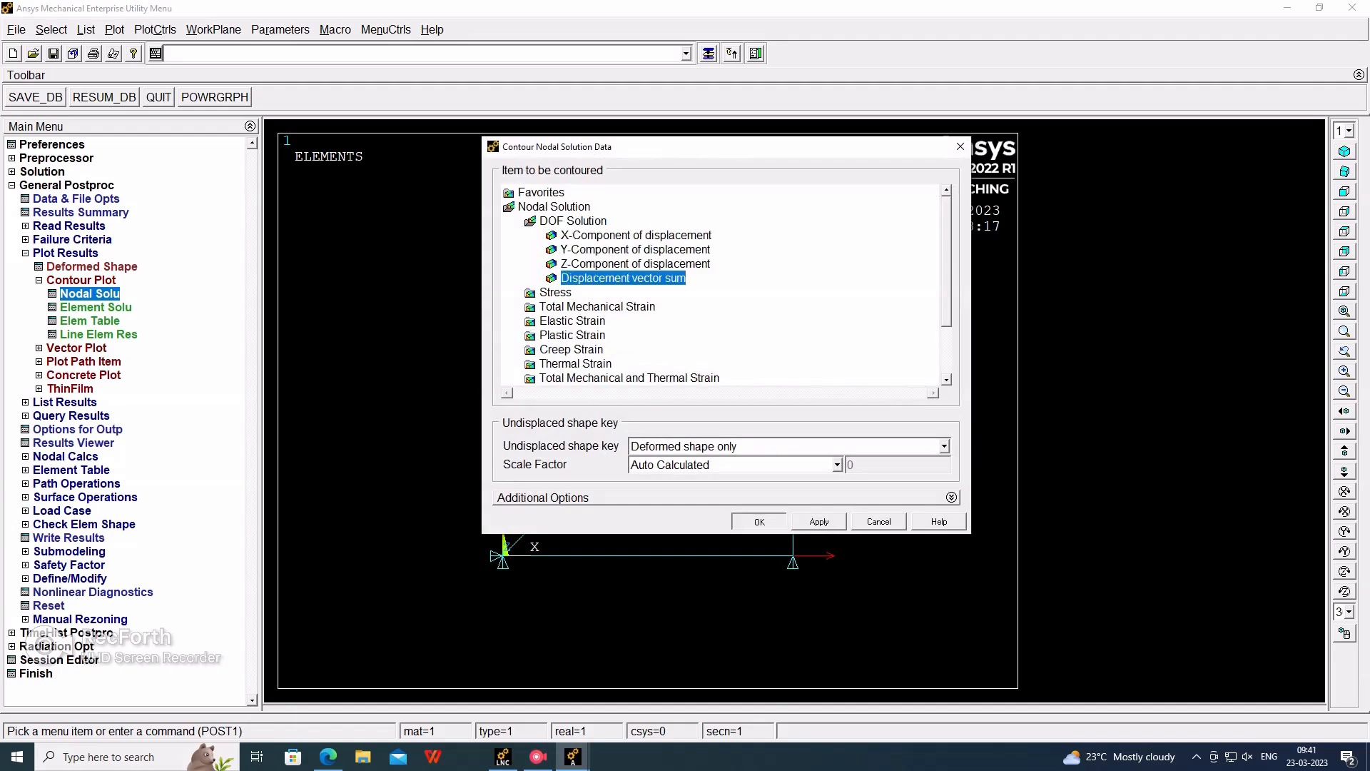
pyautogui.click(756, 521)
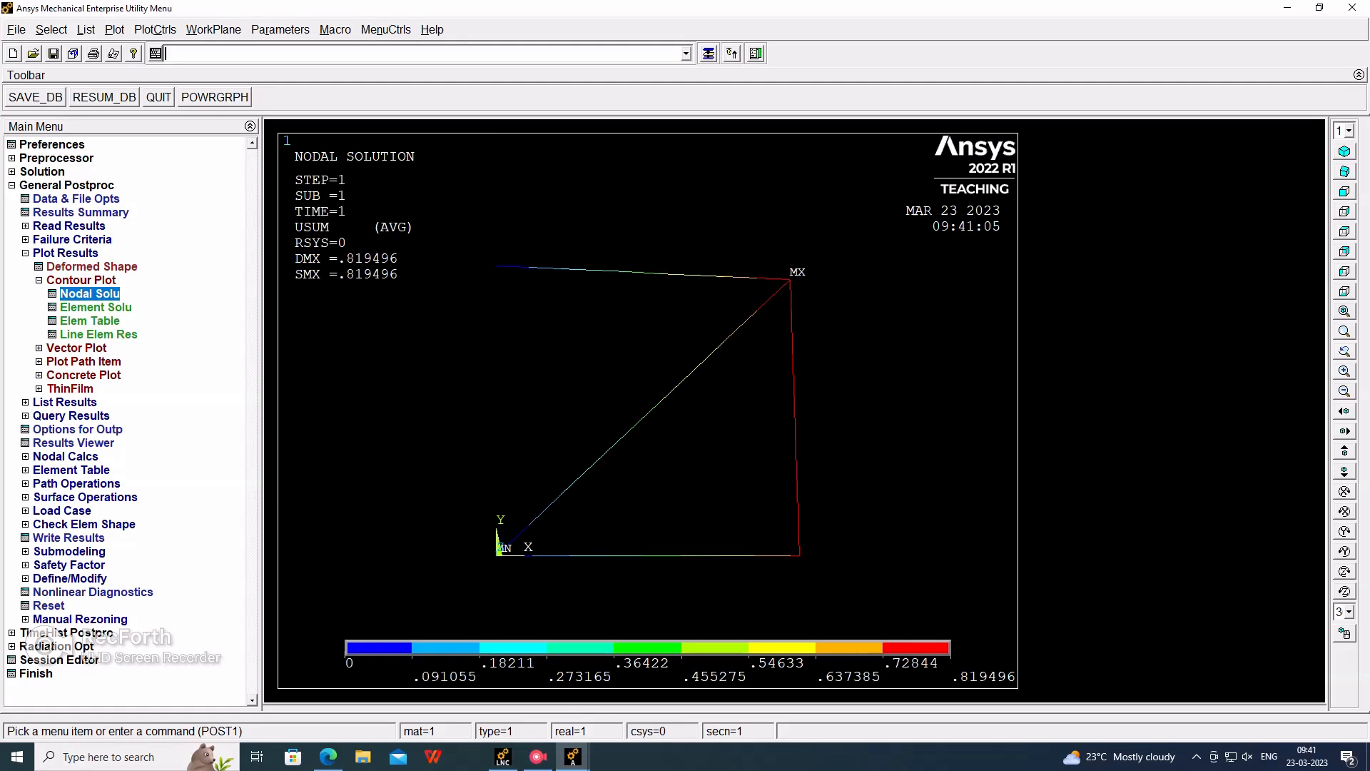
pyautogui.click(155, 28)
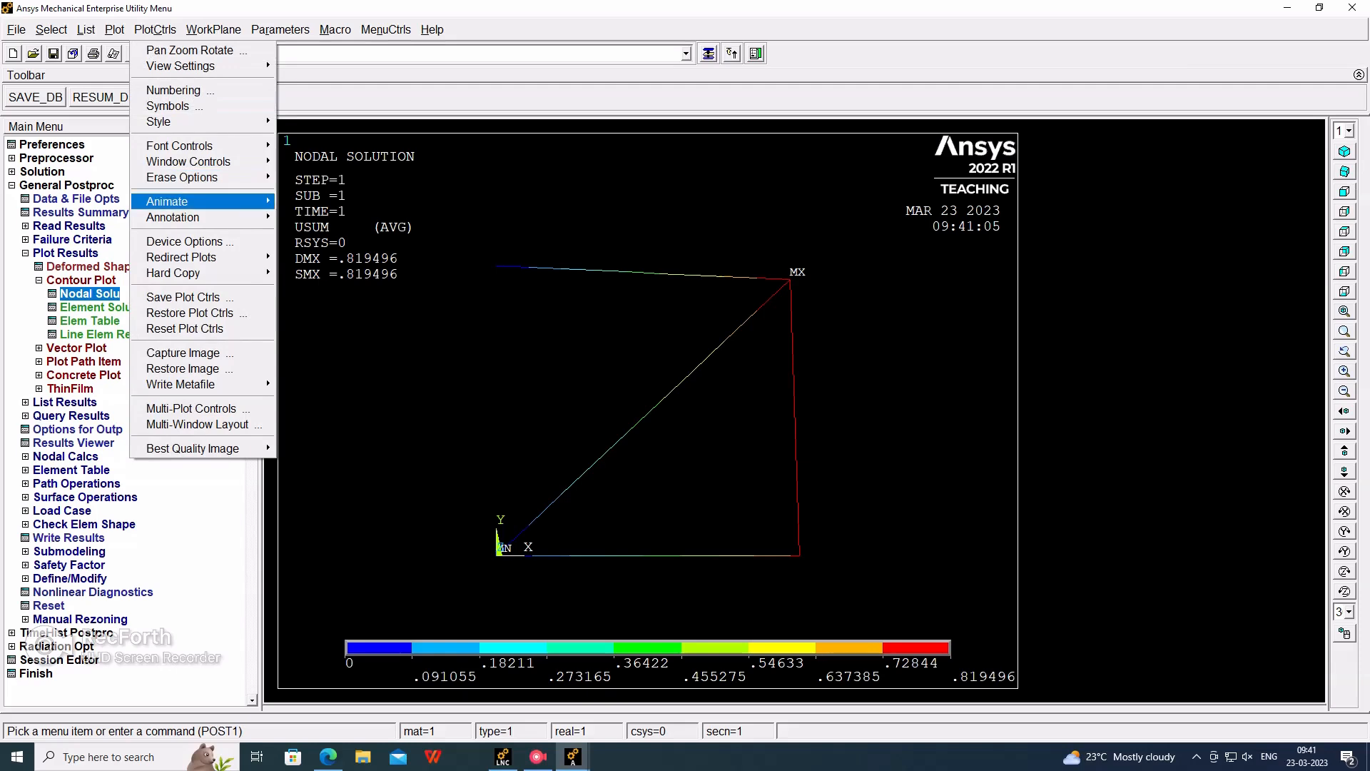
# Run a Mode Shape animation showing deformed plus undeformed shape
pyautogui.click(167, 201)
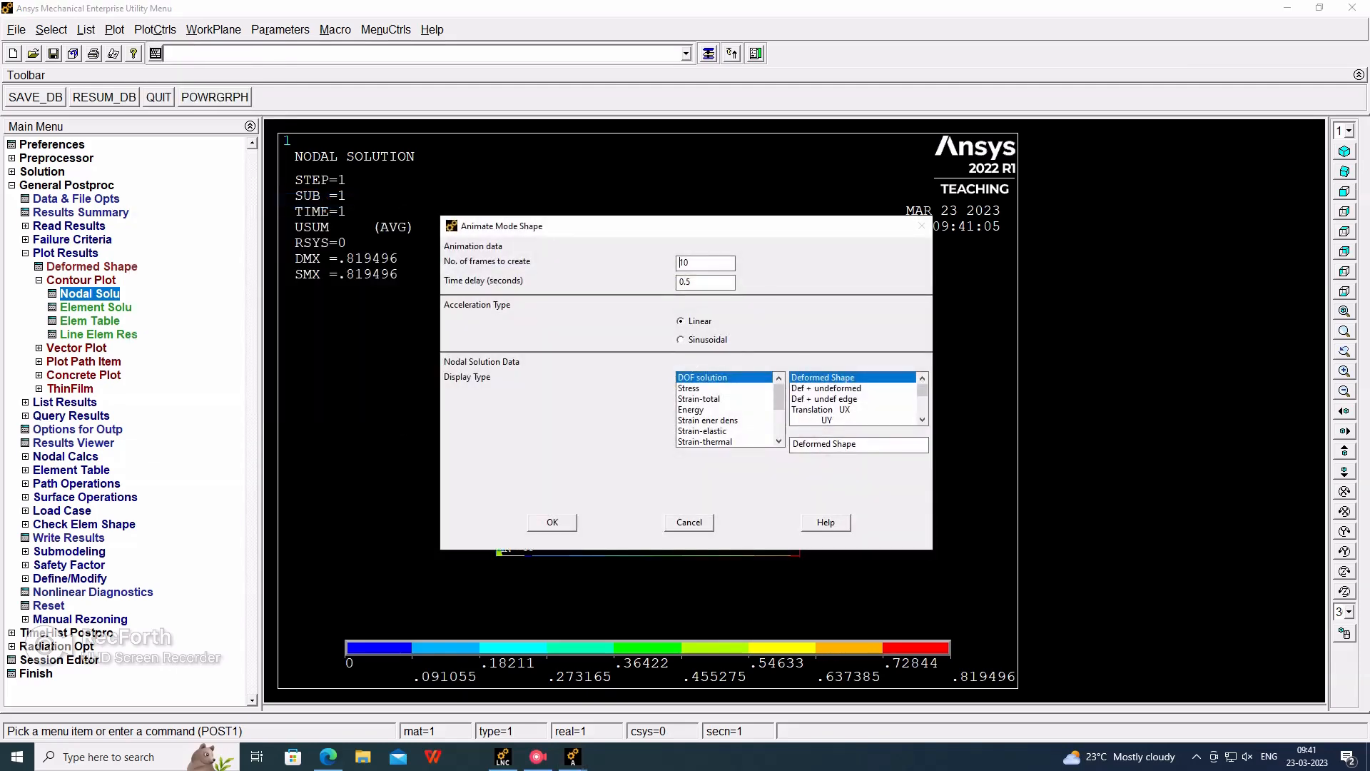
pyautogui.click(823, 387)
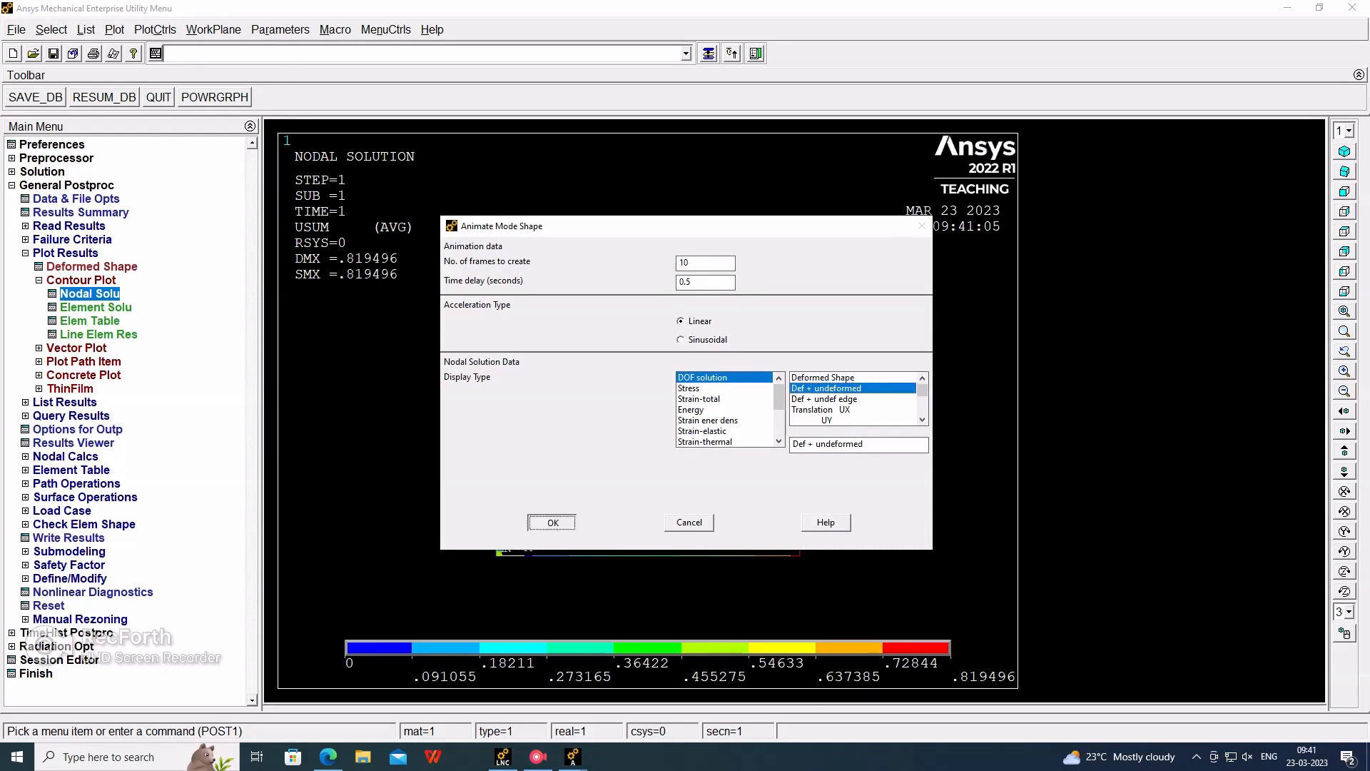
pyautogui.click(551, 522)
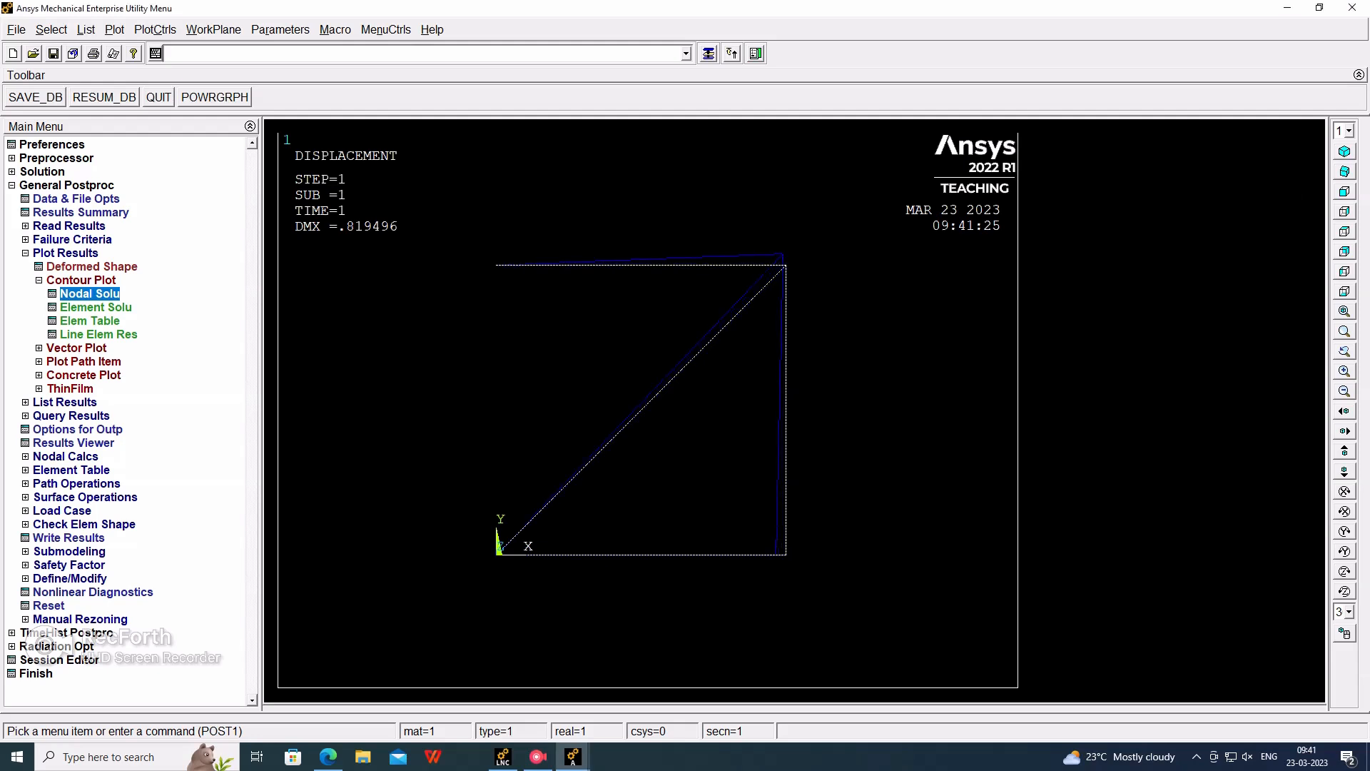
pyautogui.click(88, 293)
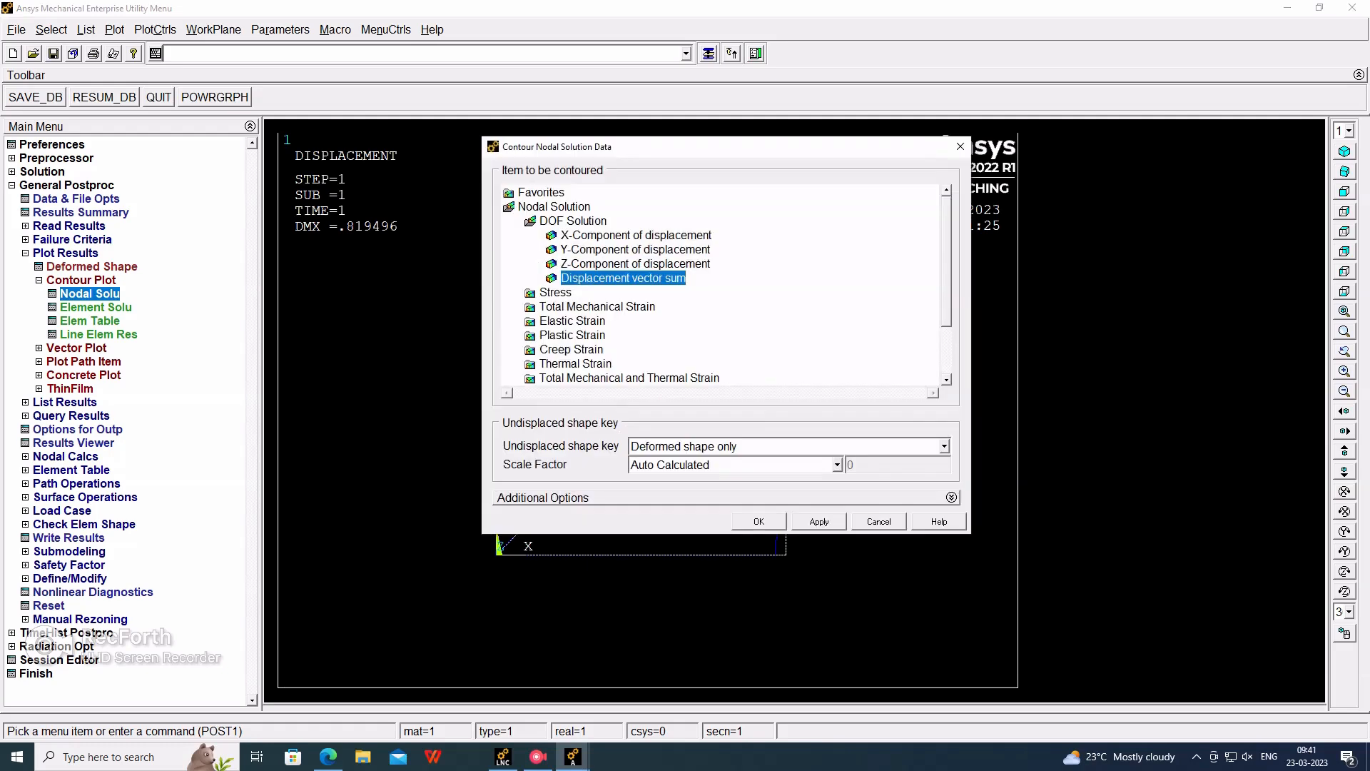
# Plot a nodal contour of von Mises equivalent stress (SEQV)
pyautogui.click(555, 291)
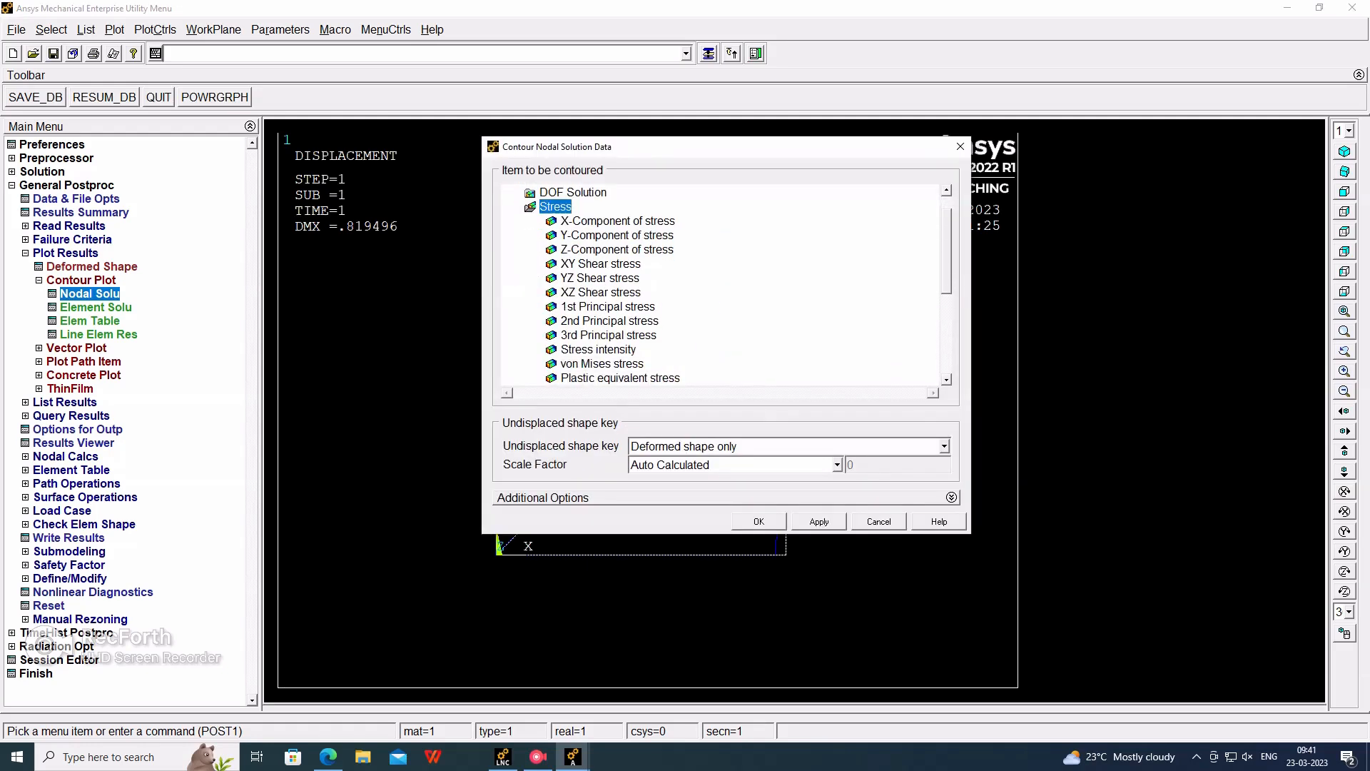
pyautogui.click(756, 521)
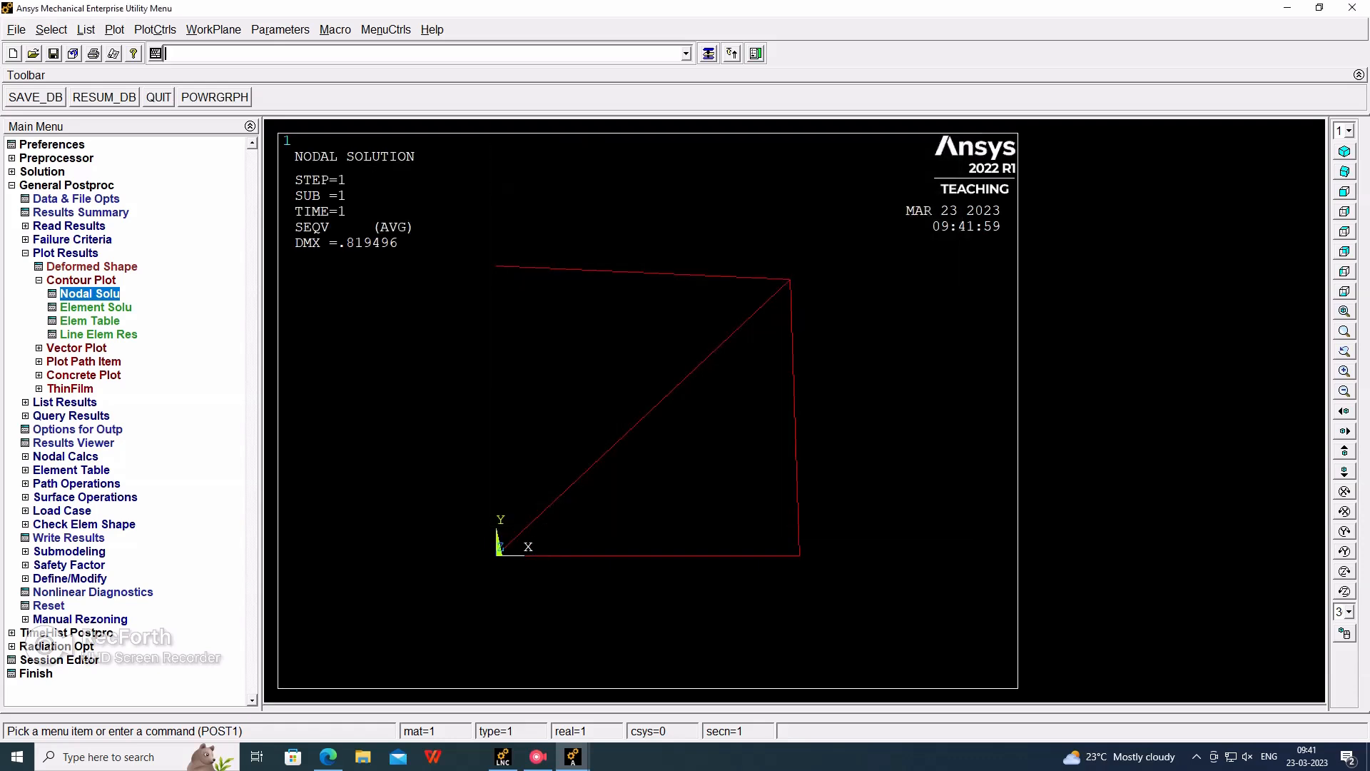
pyautogui.click(154, 28)
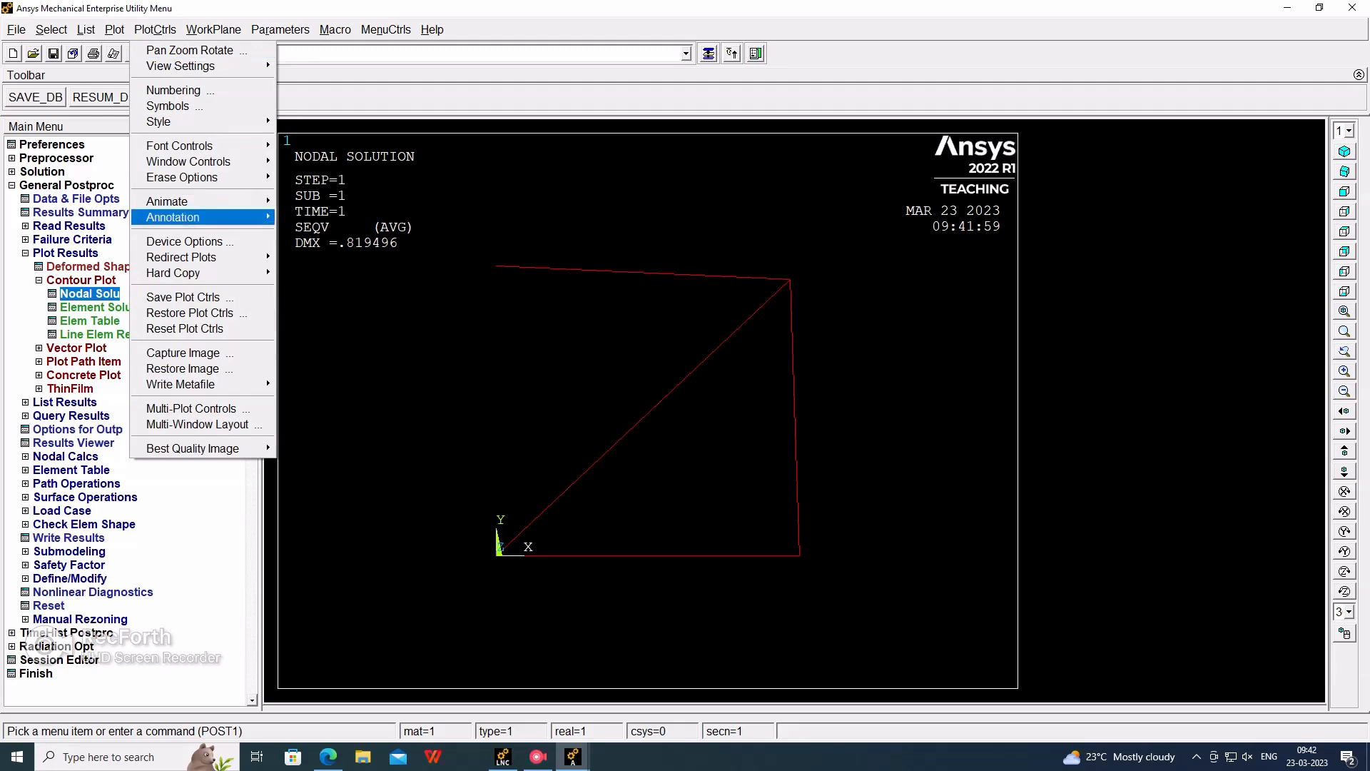
pyautogui.moveTo(166, 201)
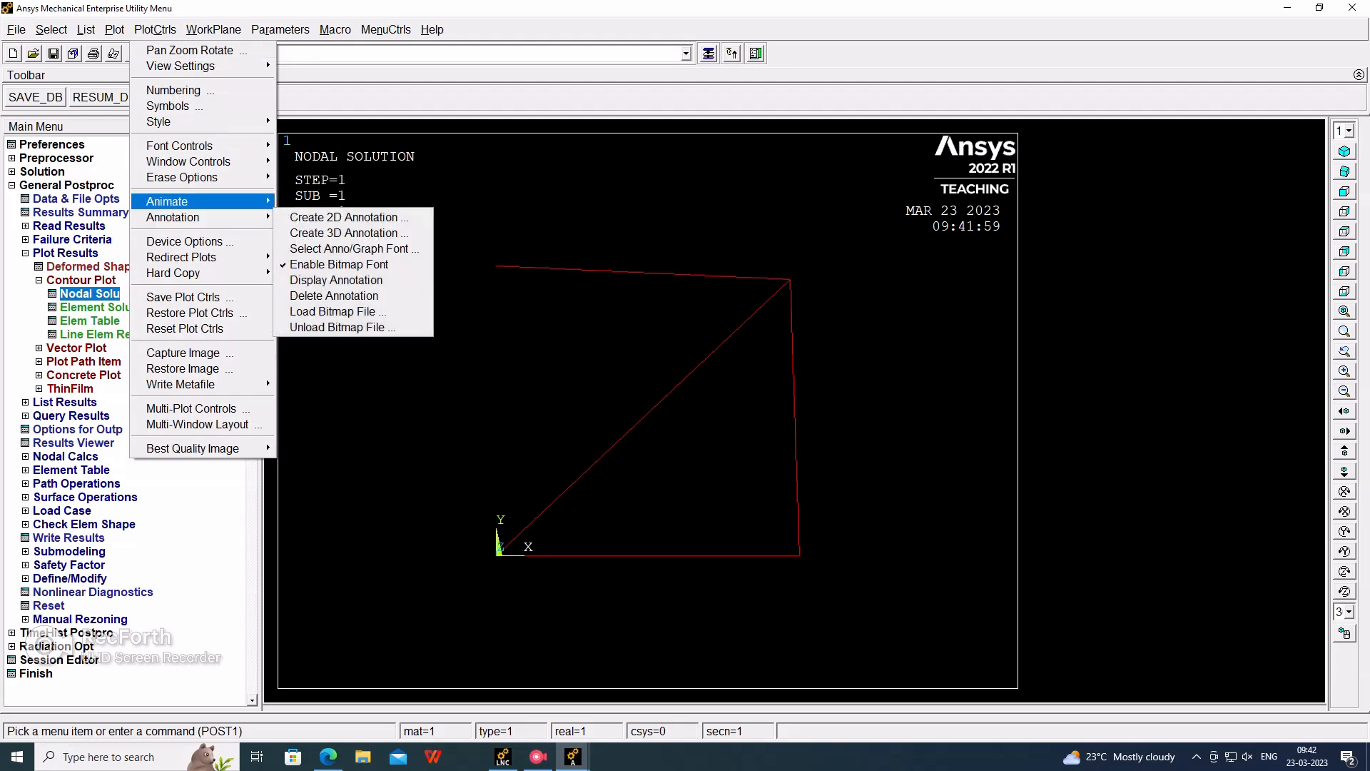
# Run a Mode Shape animation of Stress with von Mises SEQV selected
pyautogui.click(350, 217)
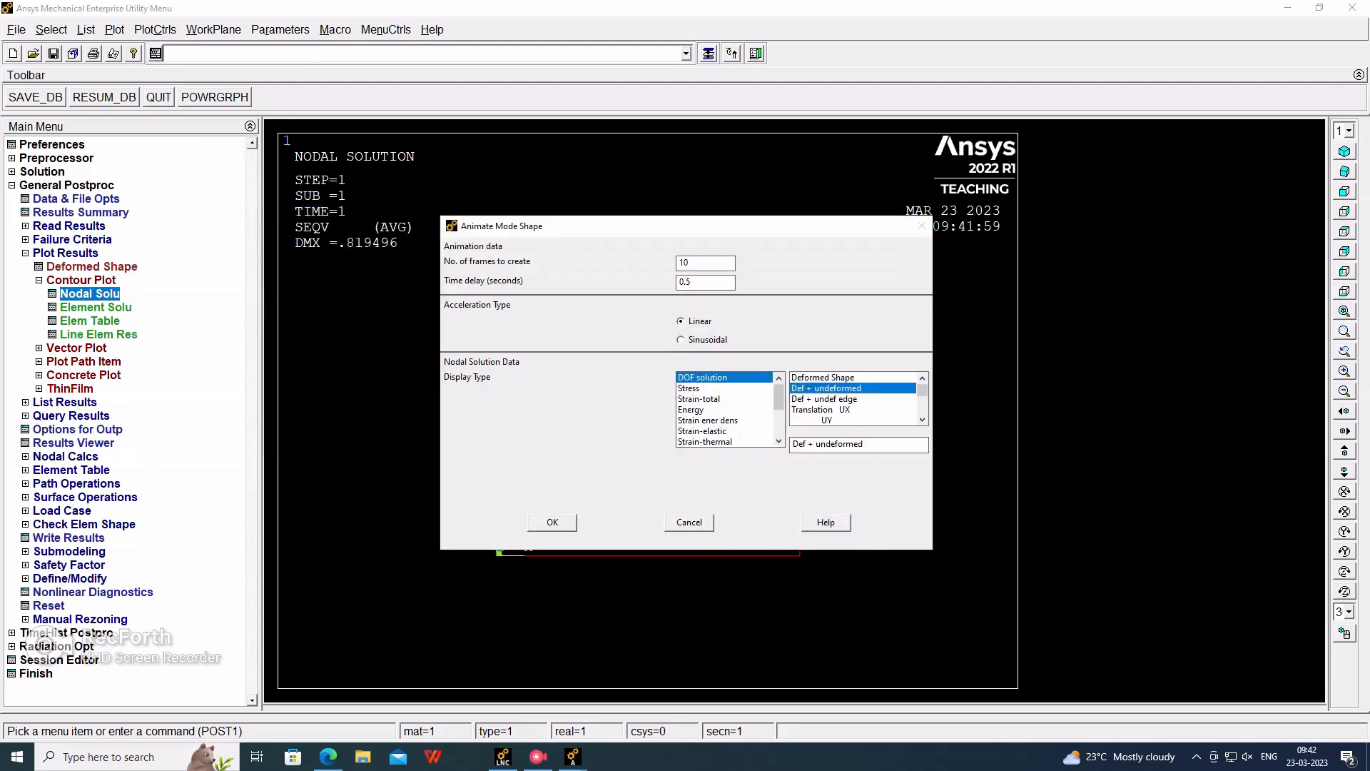
pyautogui.click(698, 386)
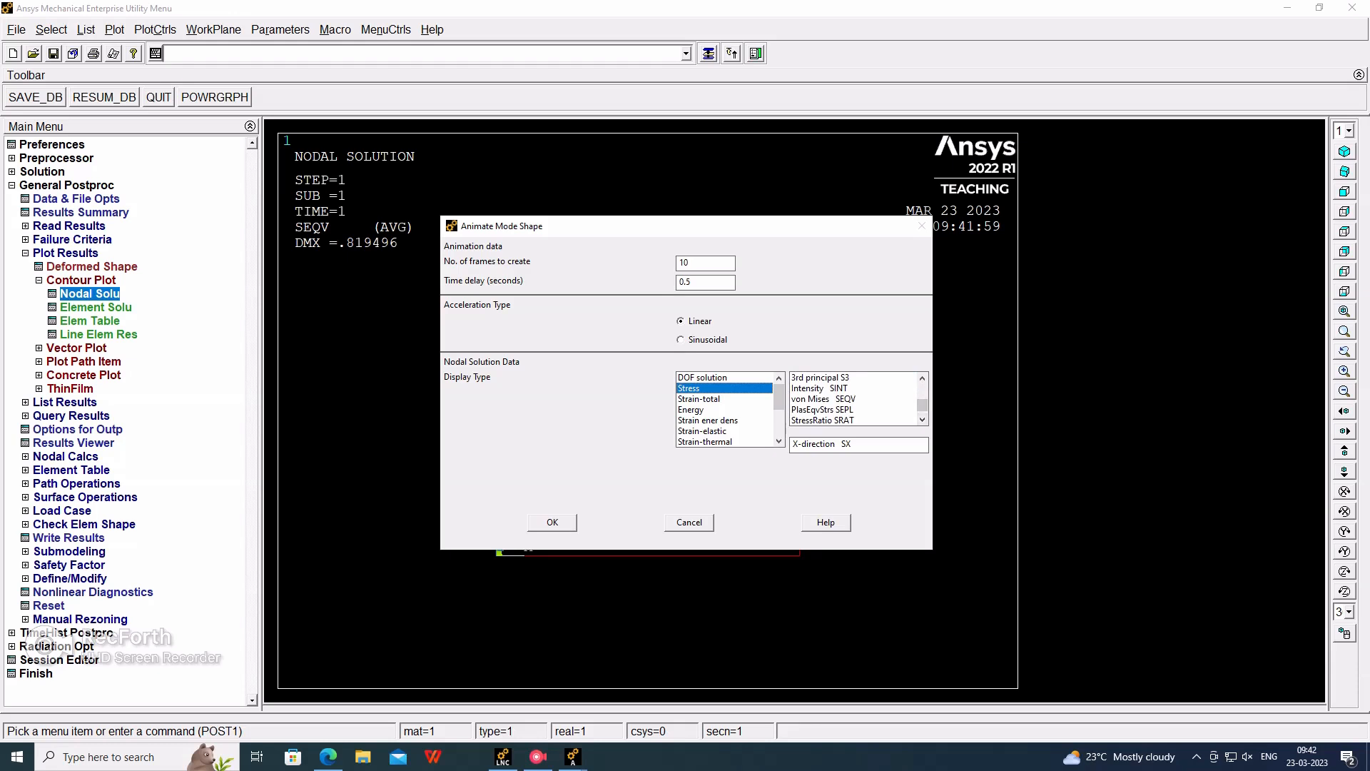
pyautogui.click(839, 398)
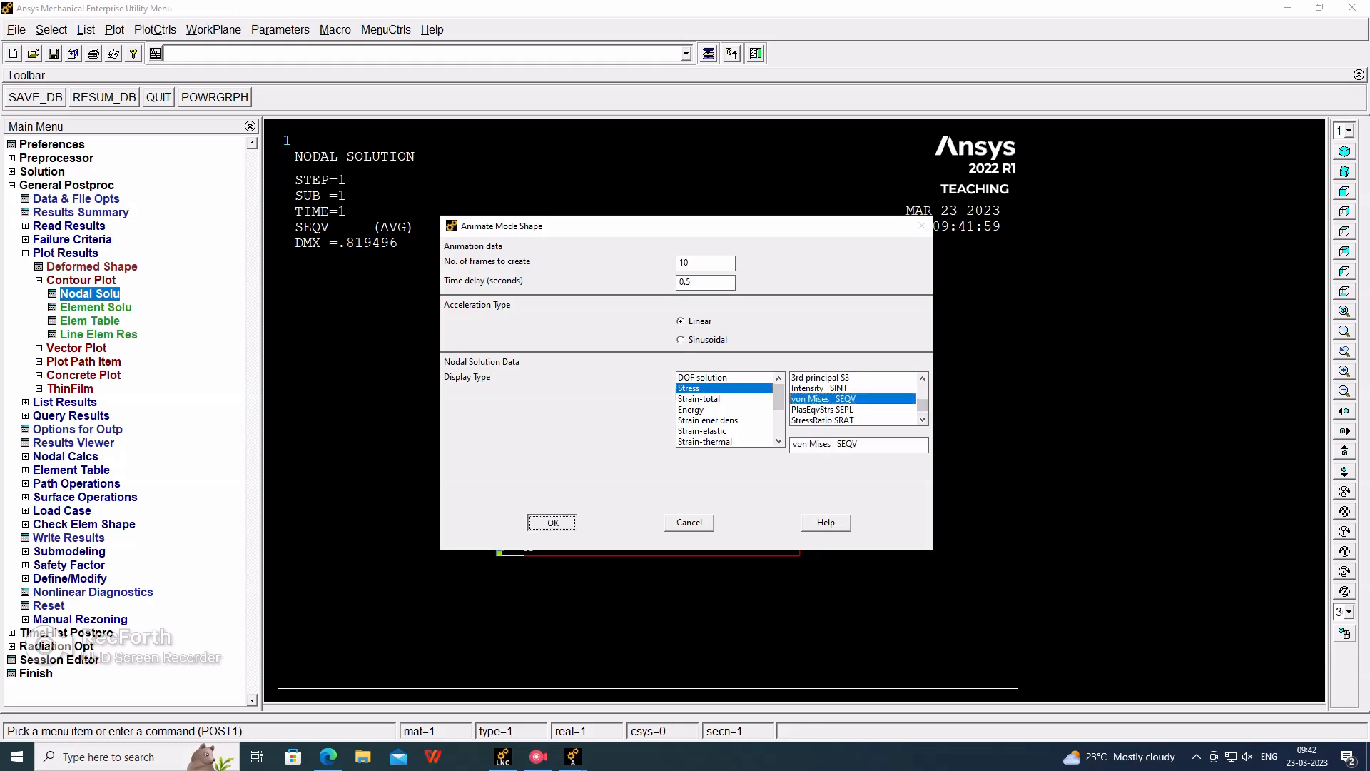
pyautogui.click(551, 522)
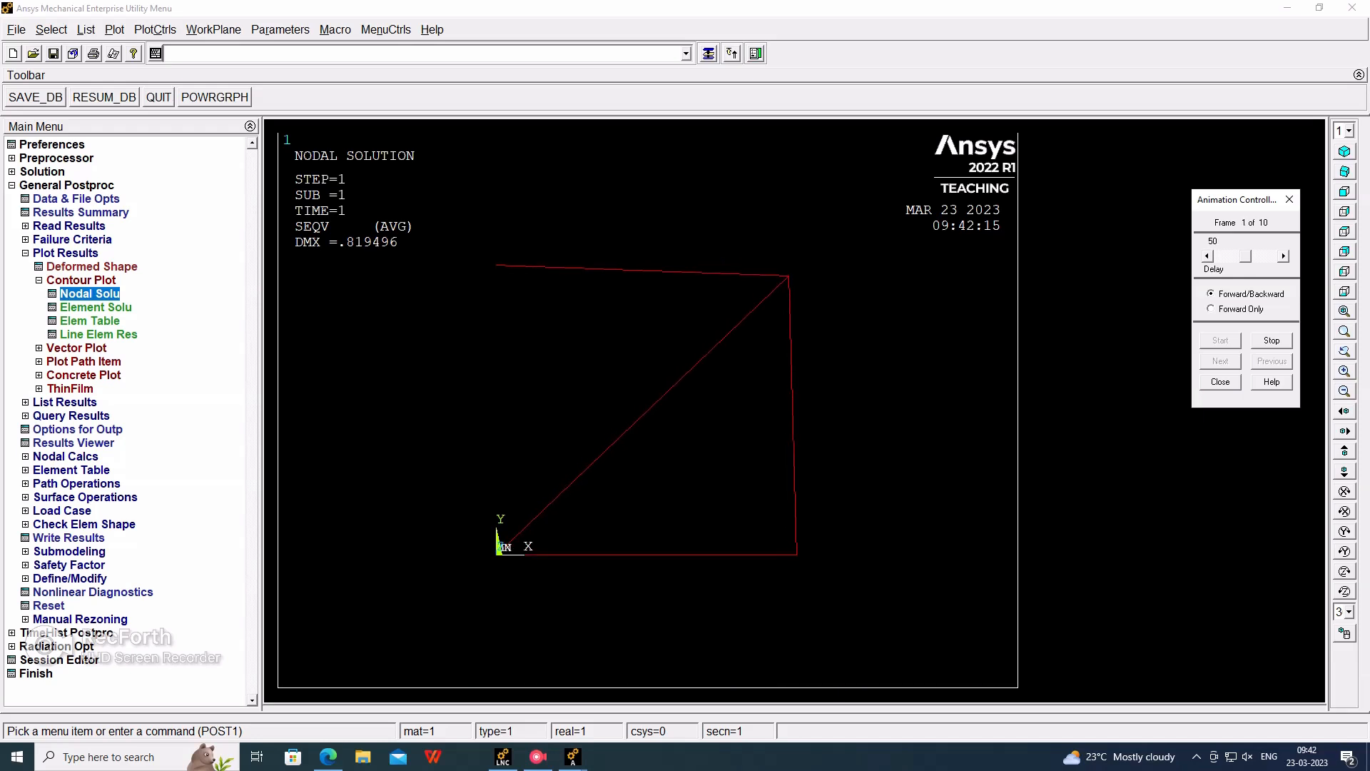
pyautogui.click(1218, 340)
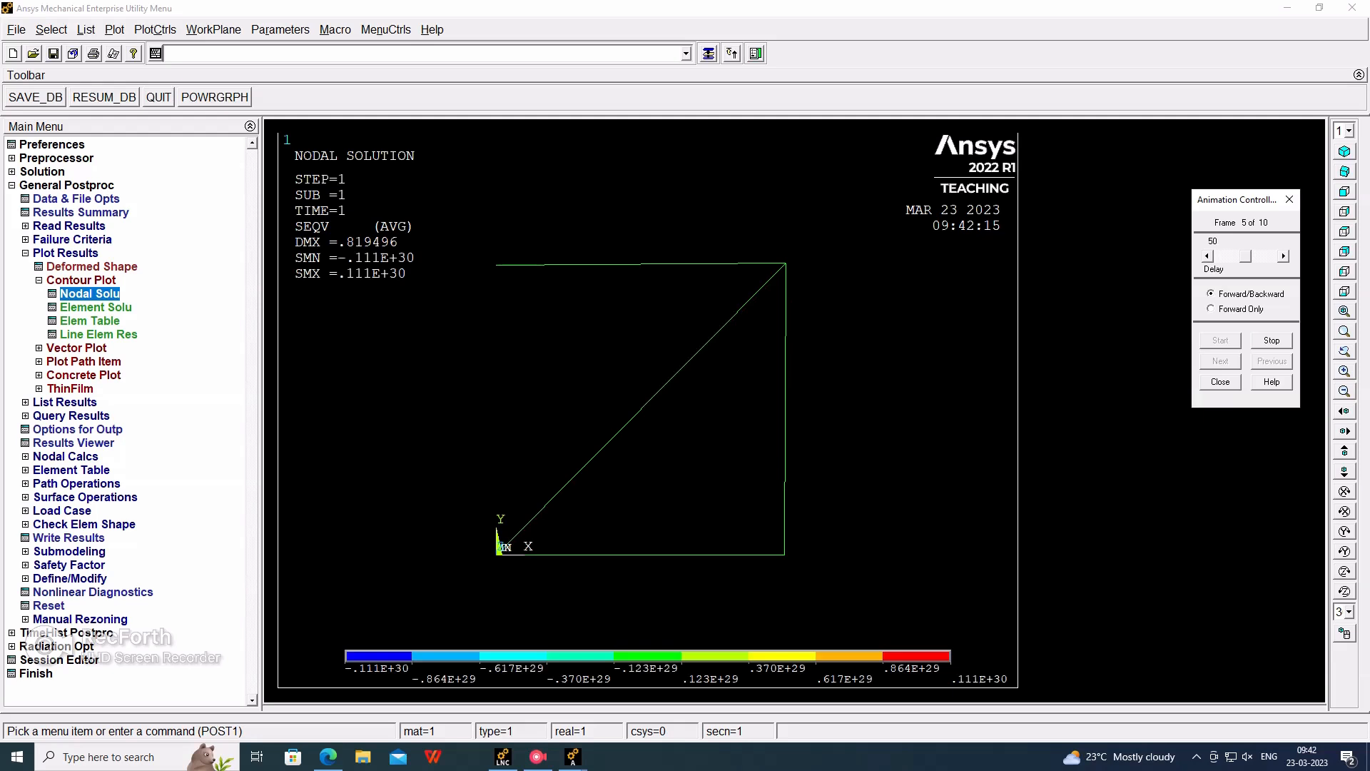